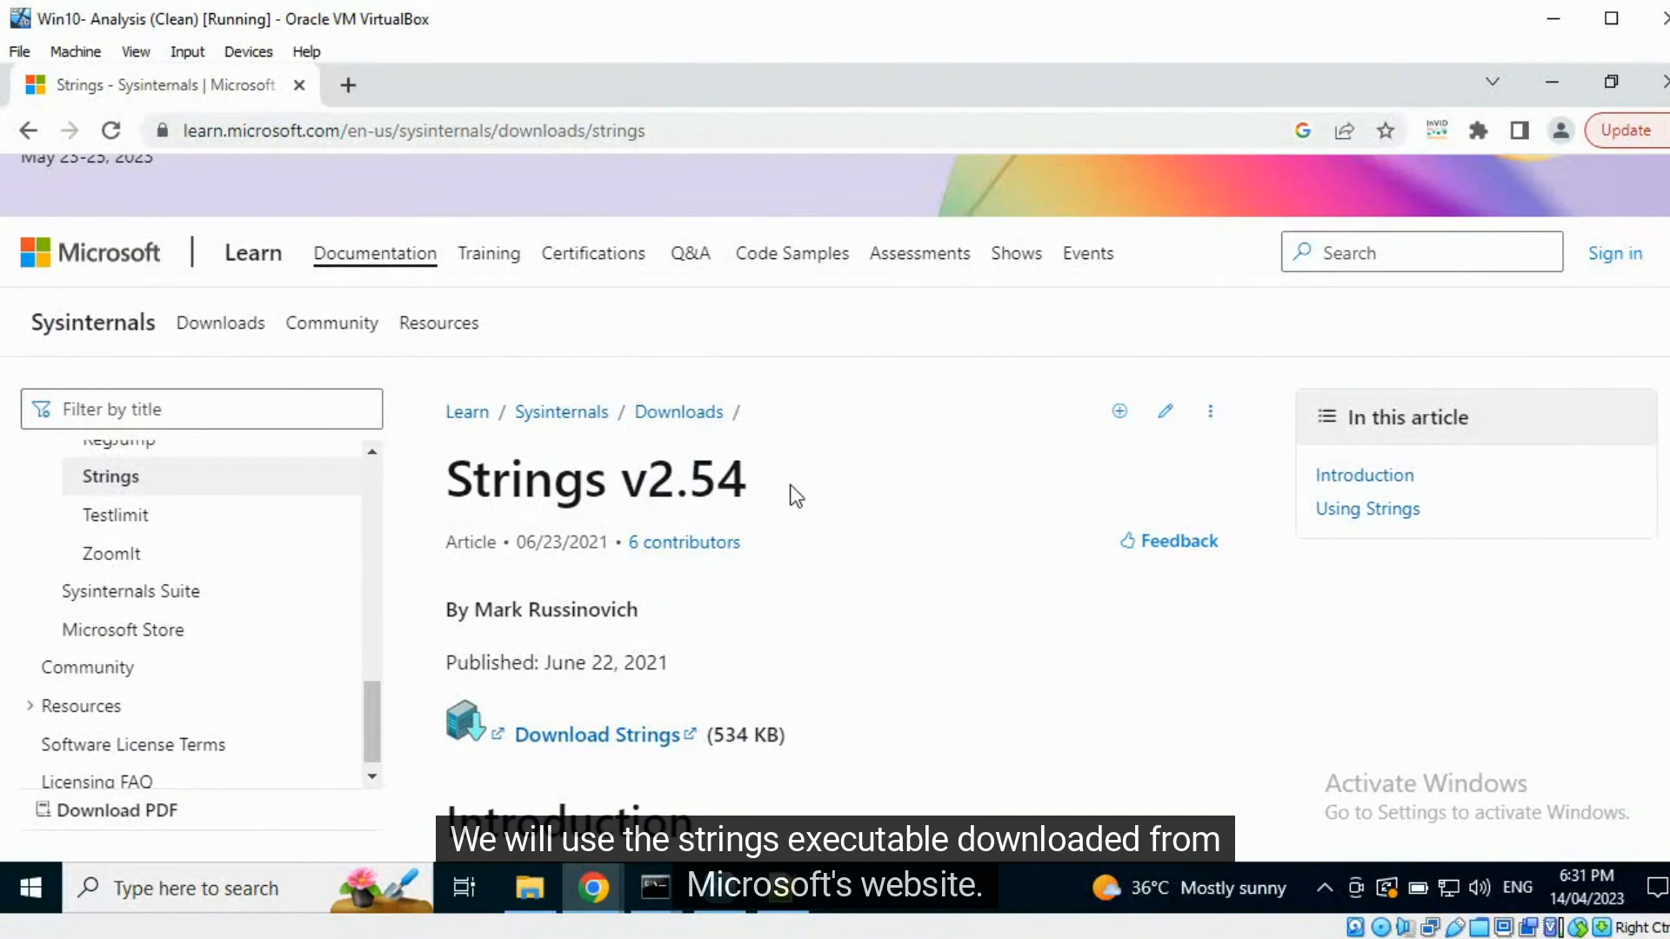
mouse_move(514, 211)
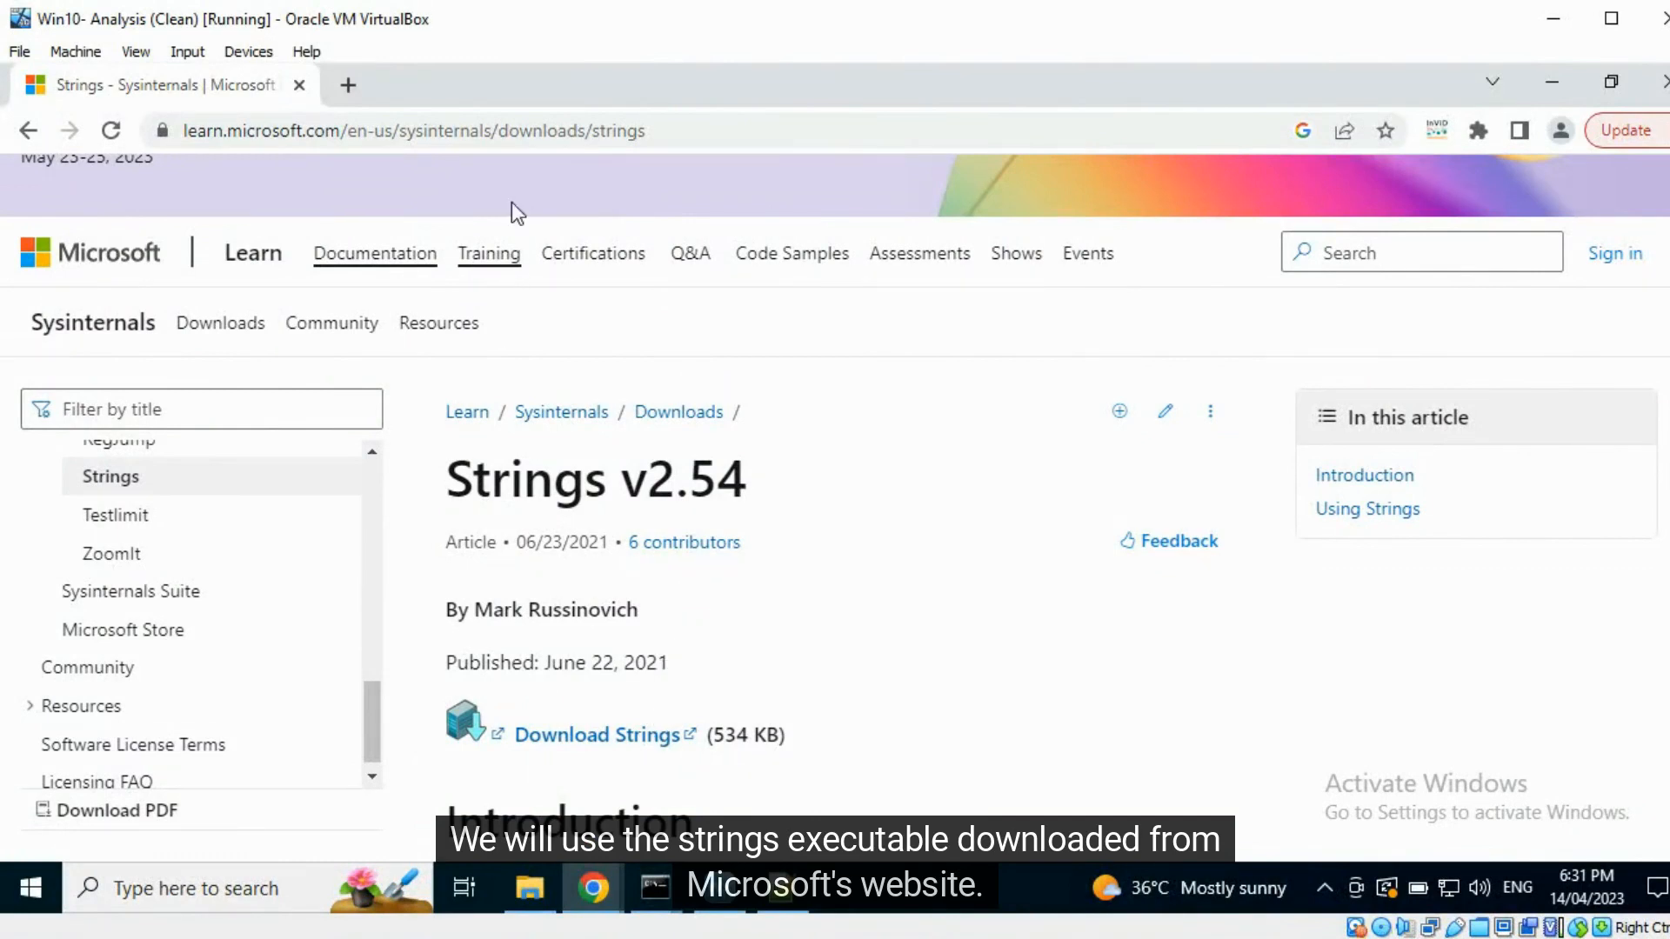
Step: Select sample1.exe and sample2.exe in the malware sample folder
left_click(529, 889)
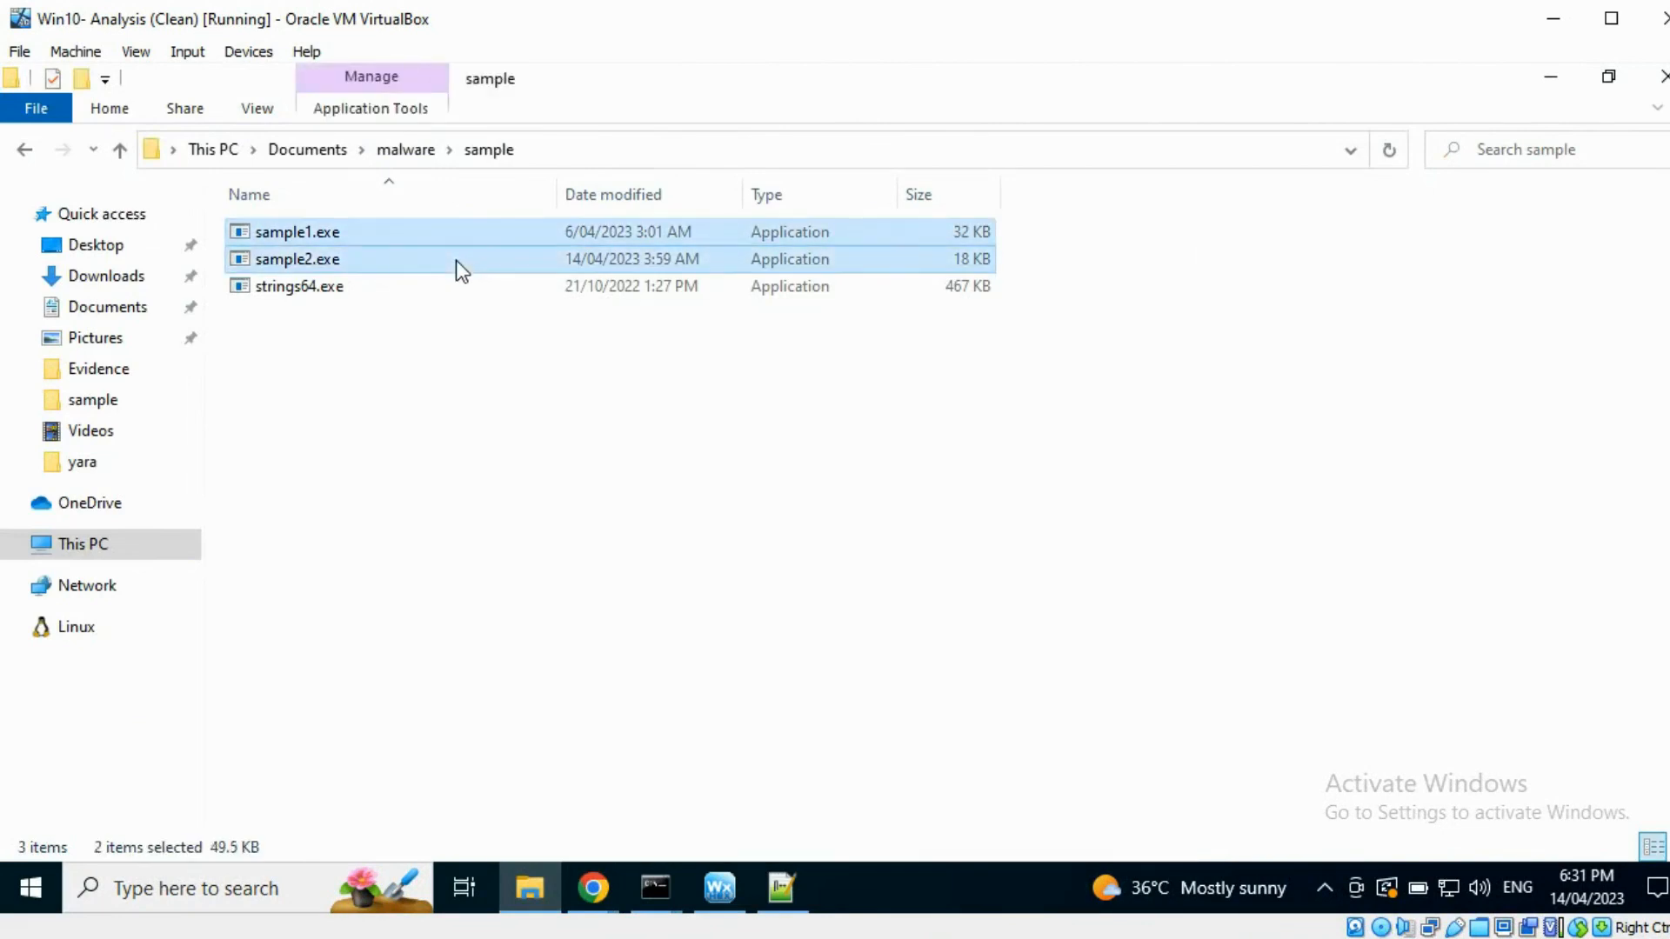
left_click(296, 259)
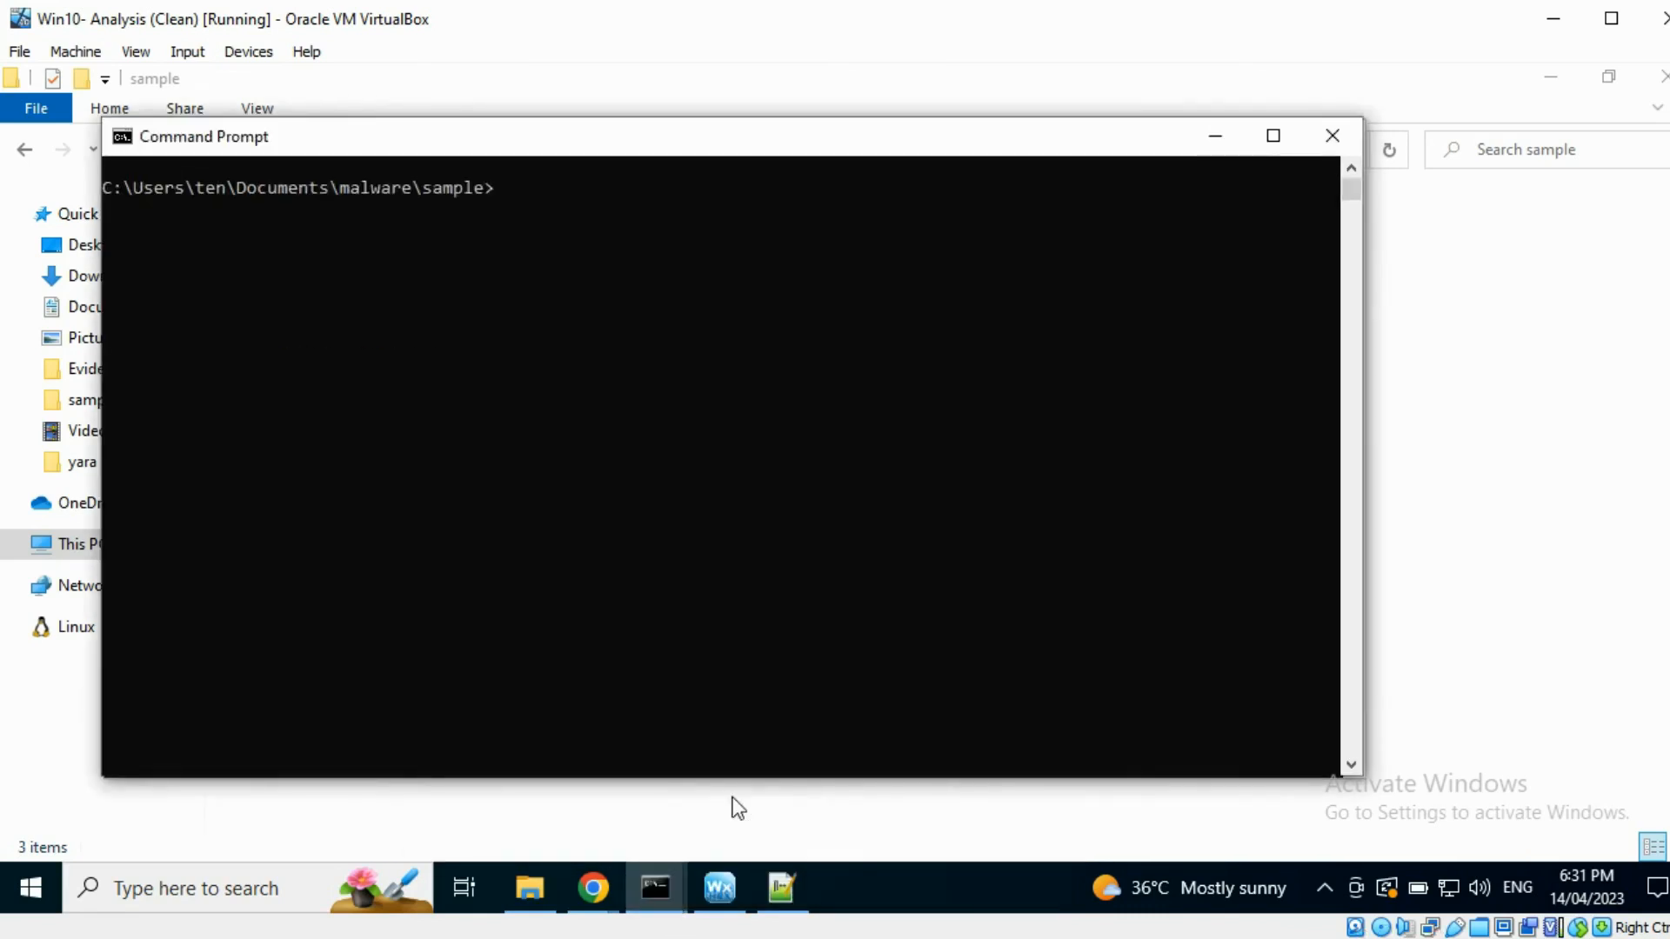
Step: Run strings64.exe on sample1.exe into sample1_nooffset.txt, then again with -o for an offset dump
type("strings64.exe sample1.exe > sample1_")
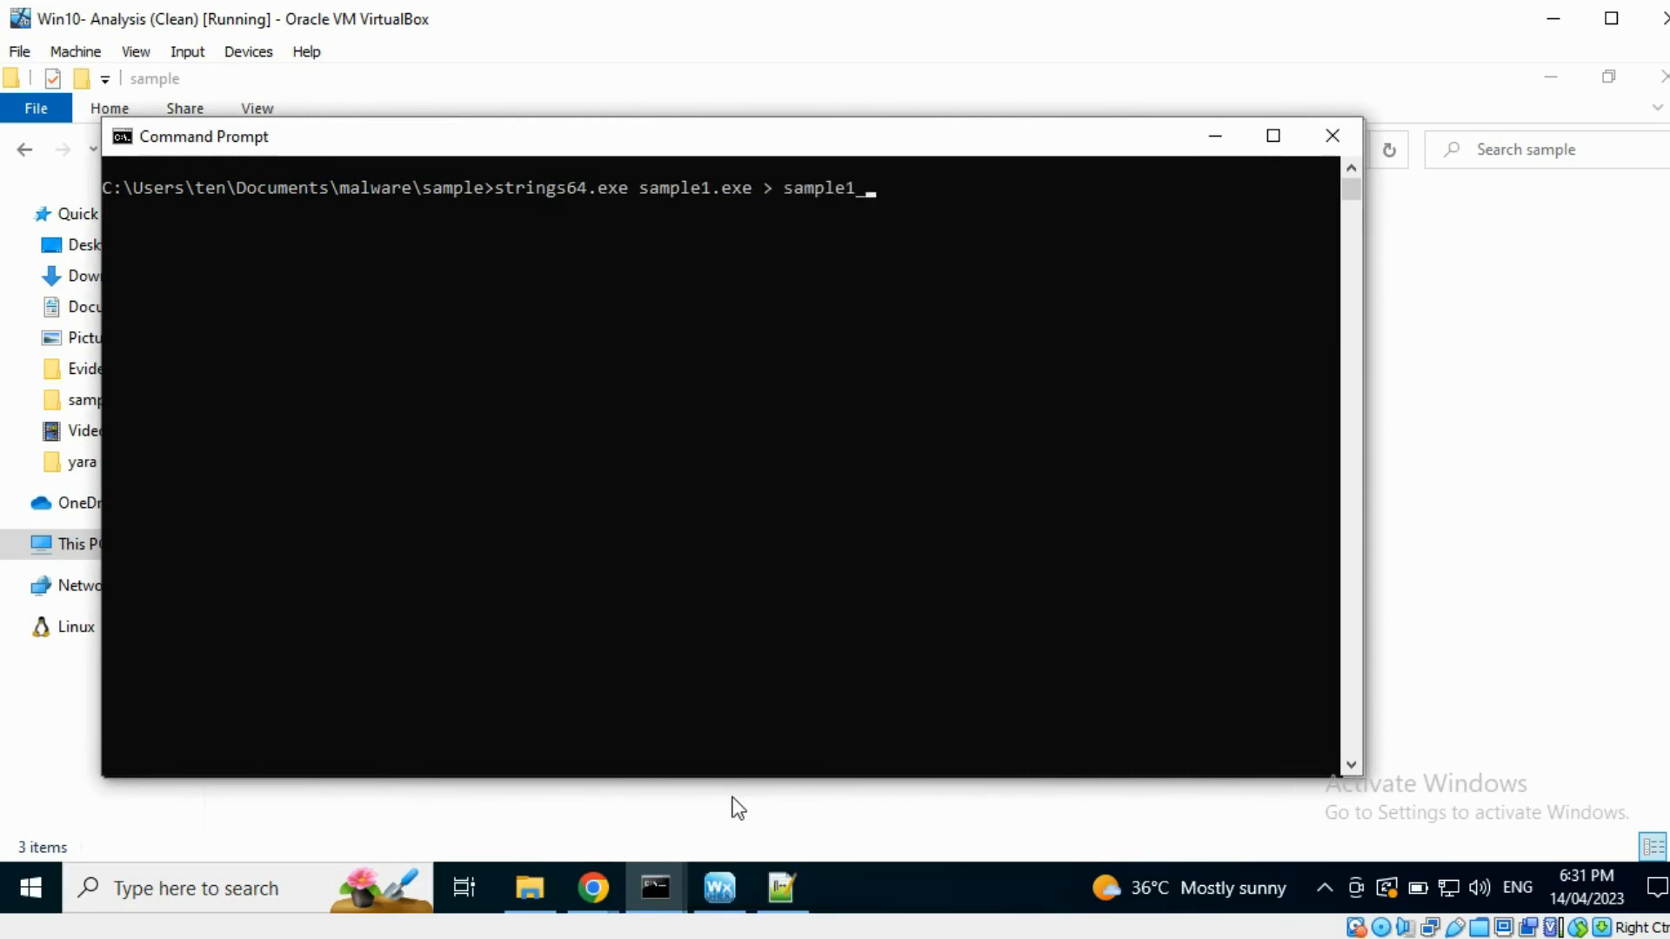
type("nooffset.txt")
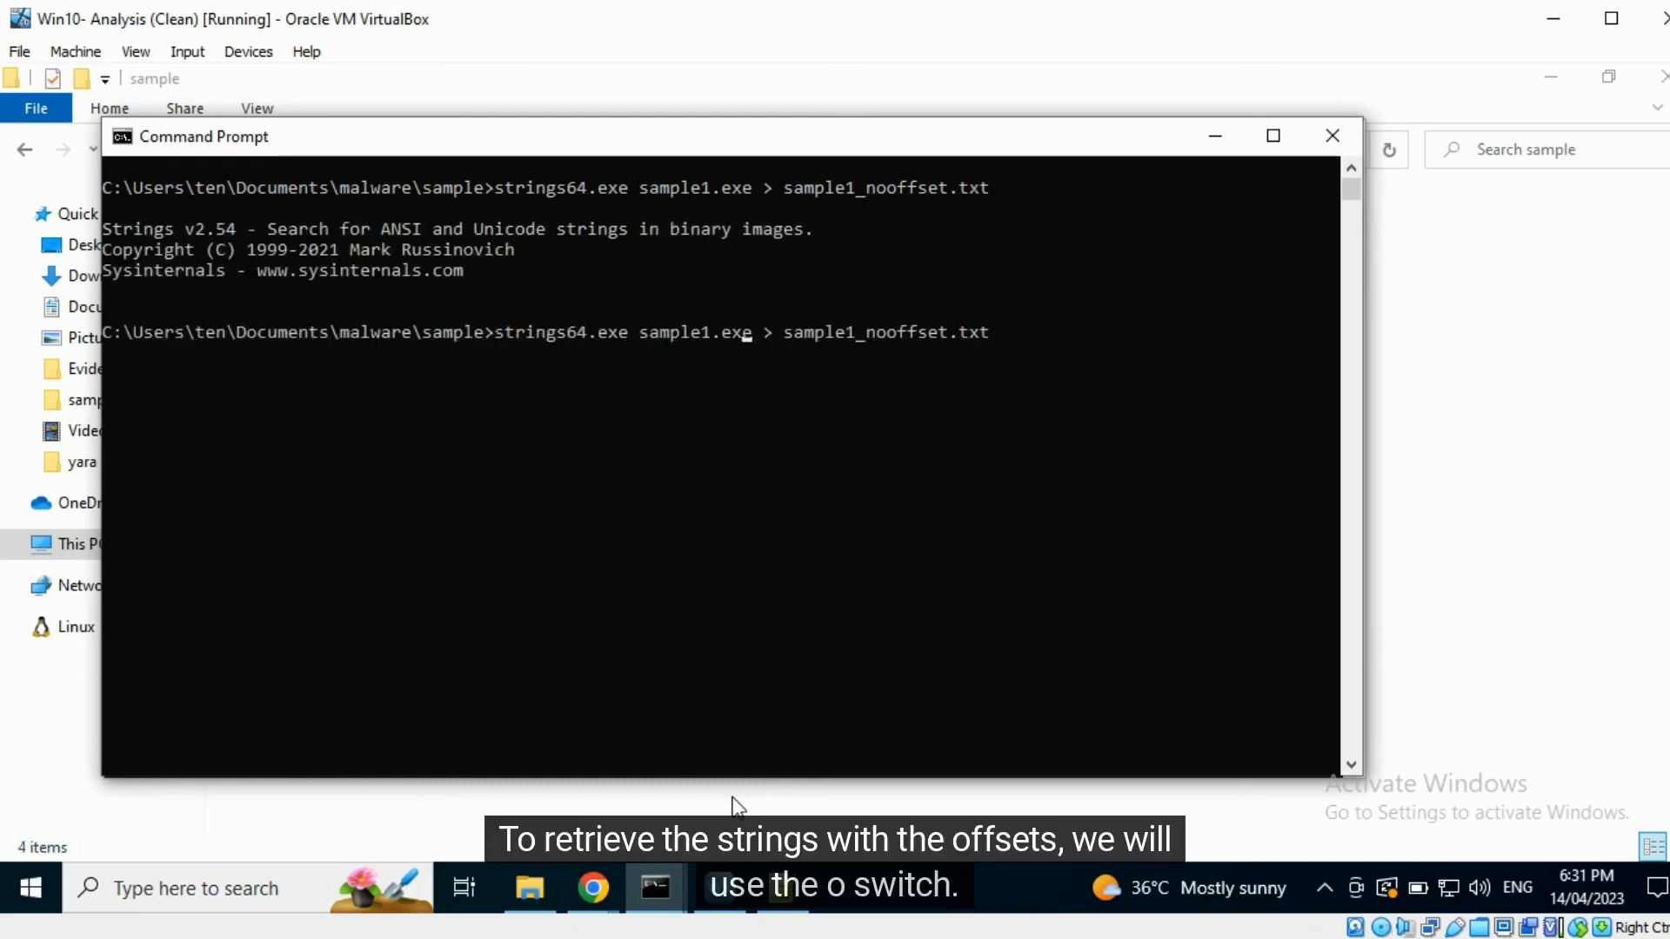
type("-o")
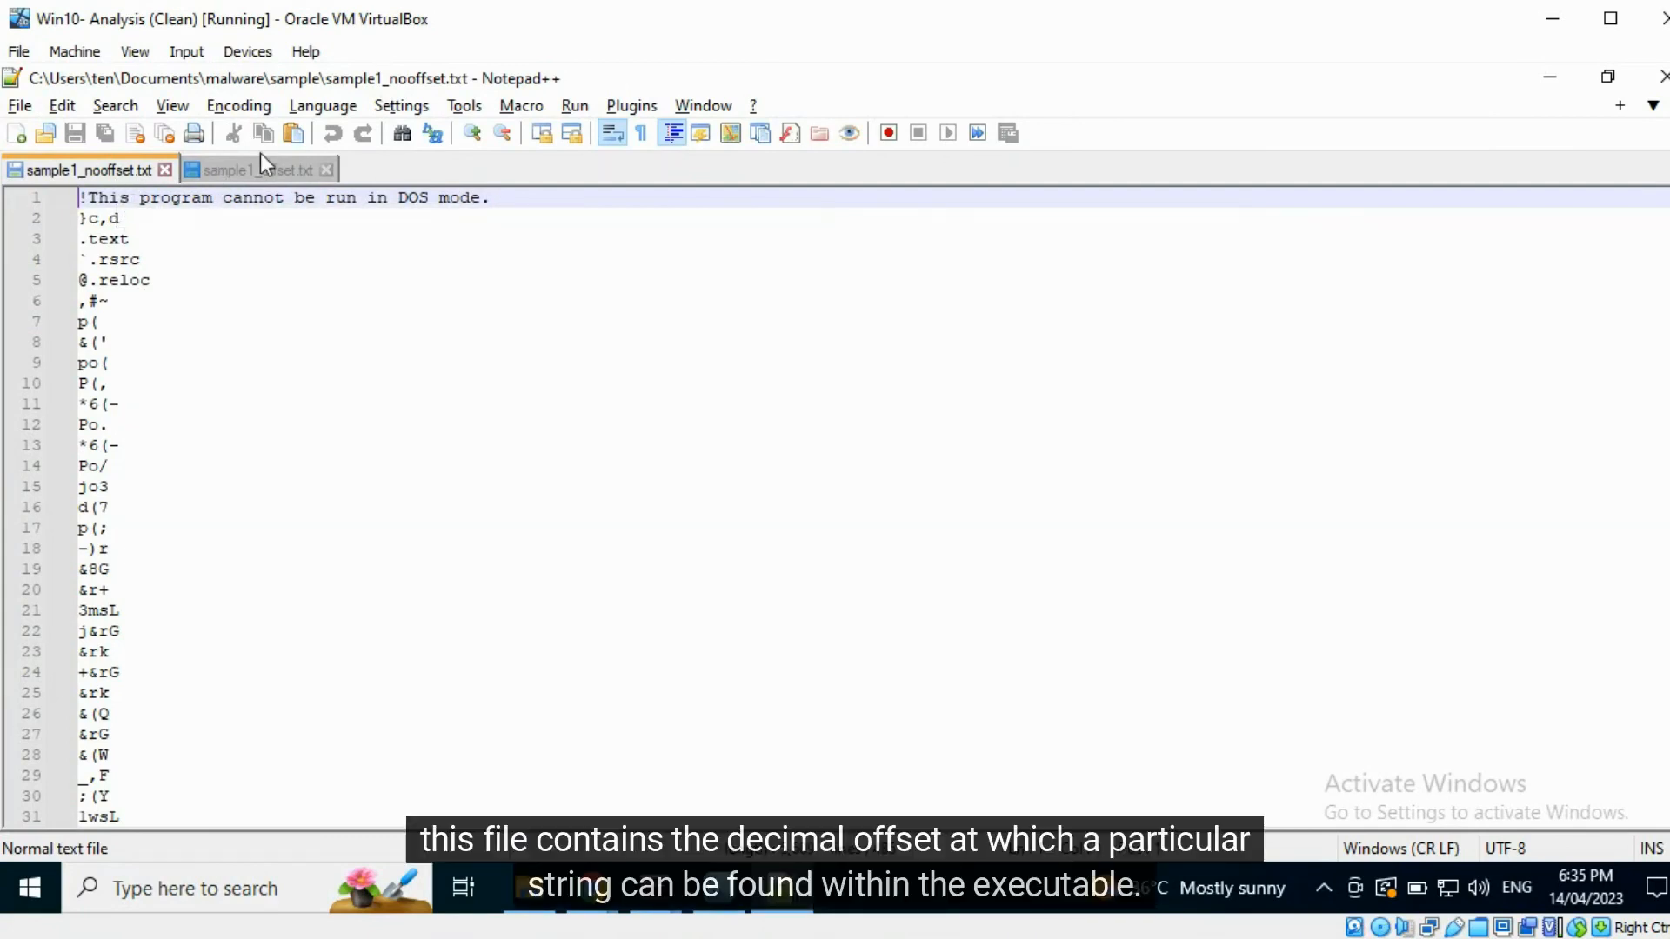
Step: View sample1_offset.txt, highlighting the .reloc string's offset 0455, then return to the no-offset dump
left_click(254, 169)
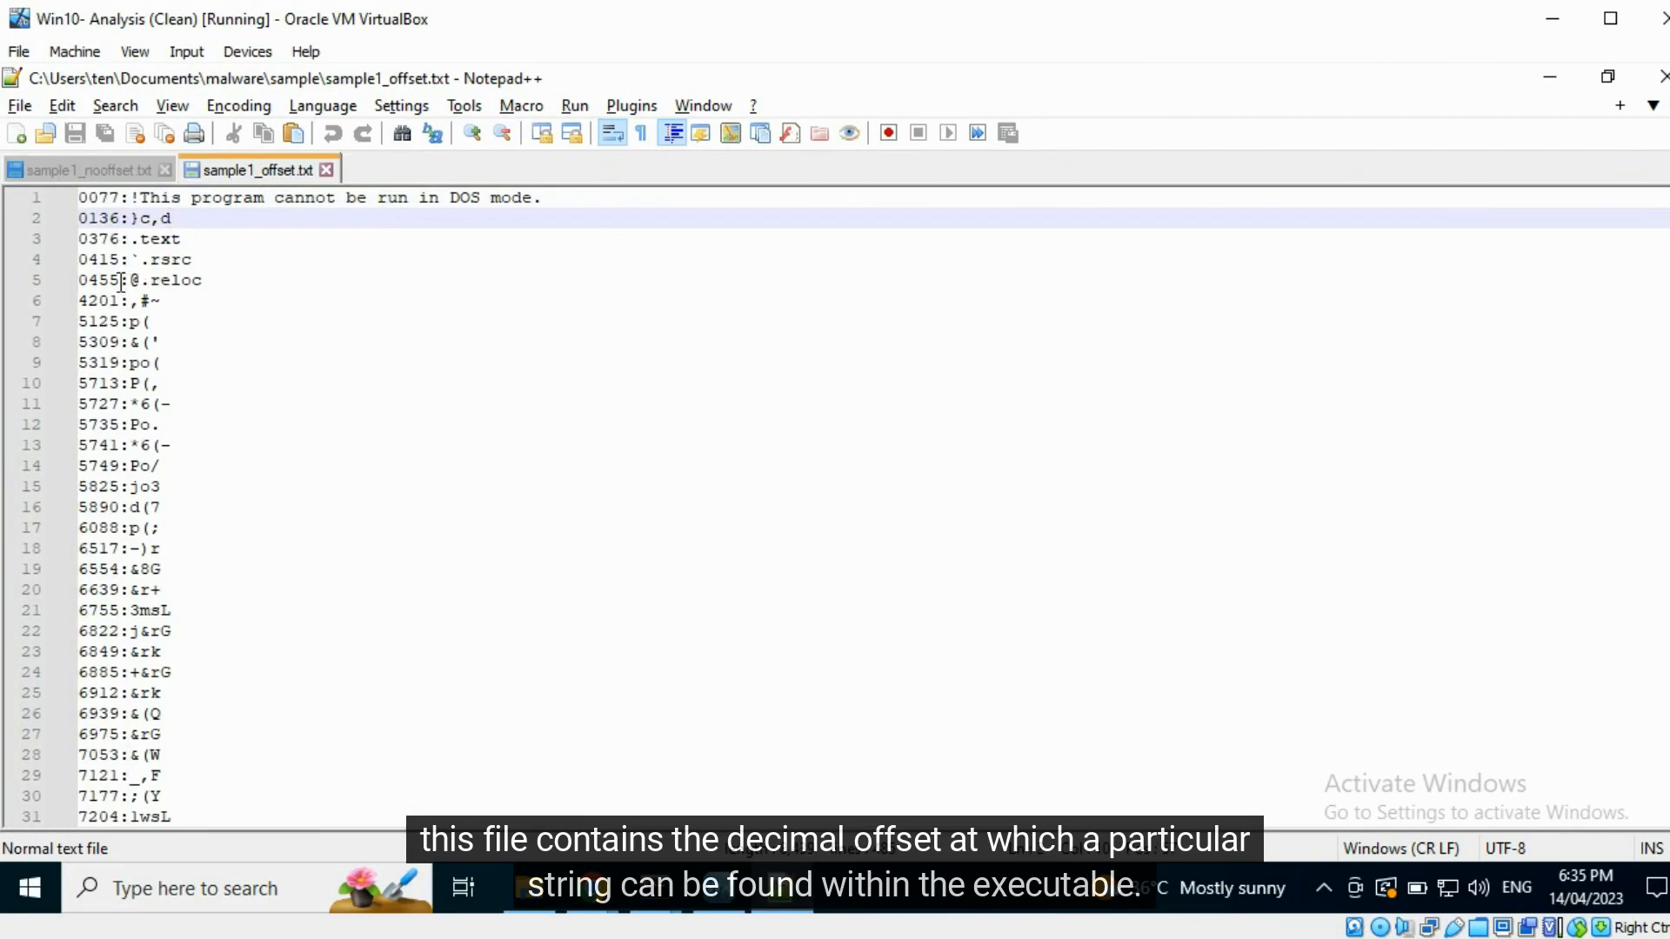
double_click(96, 280)
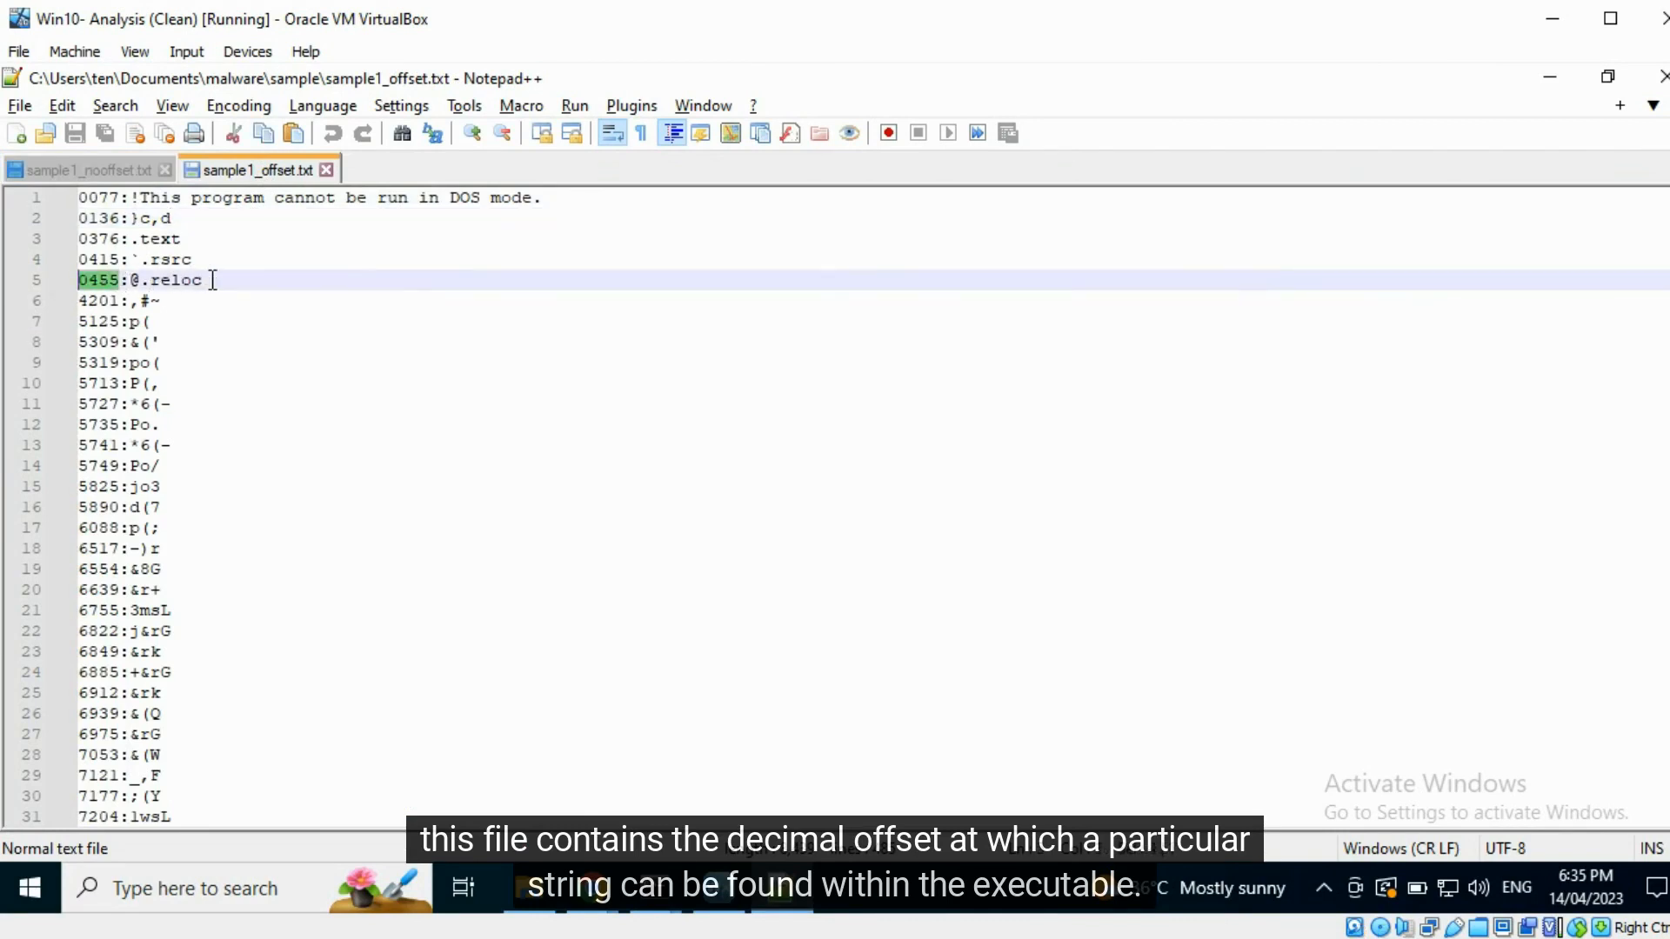
left_click(201, 280)
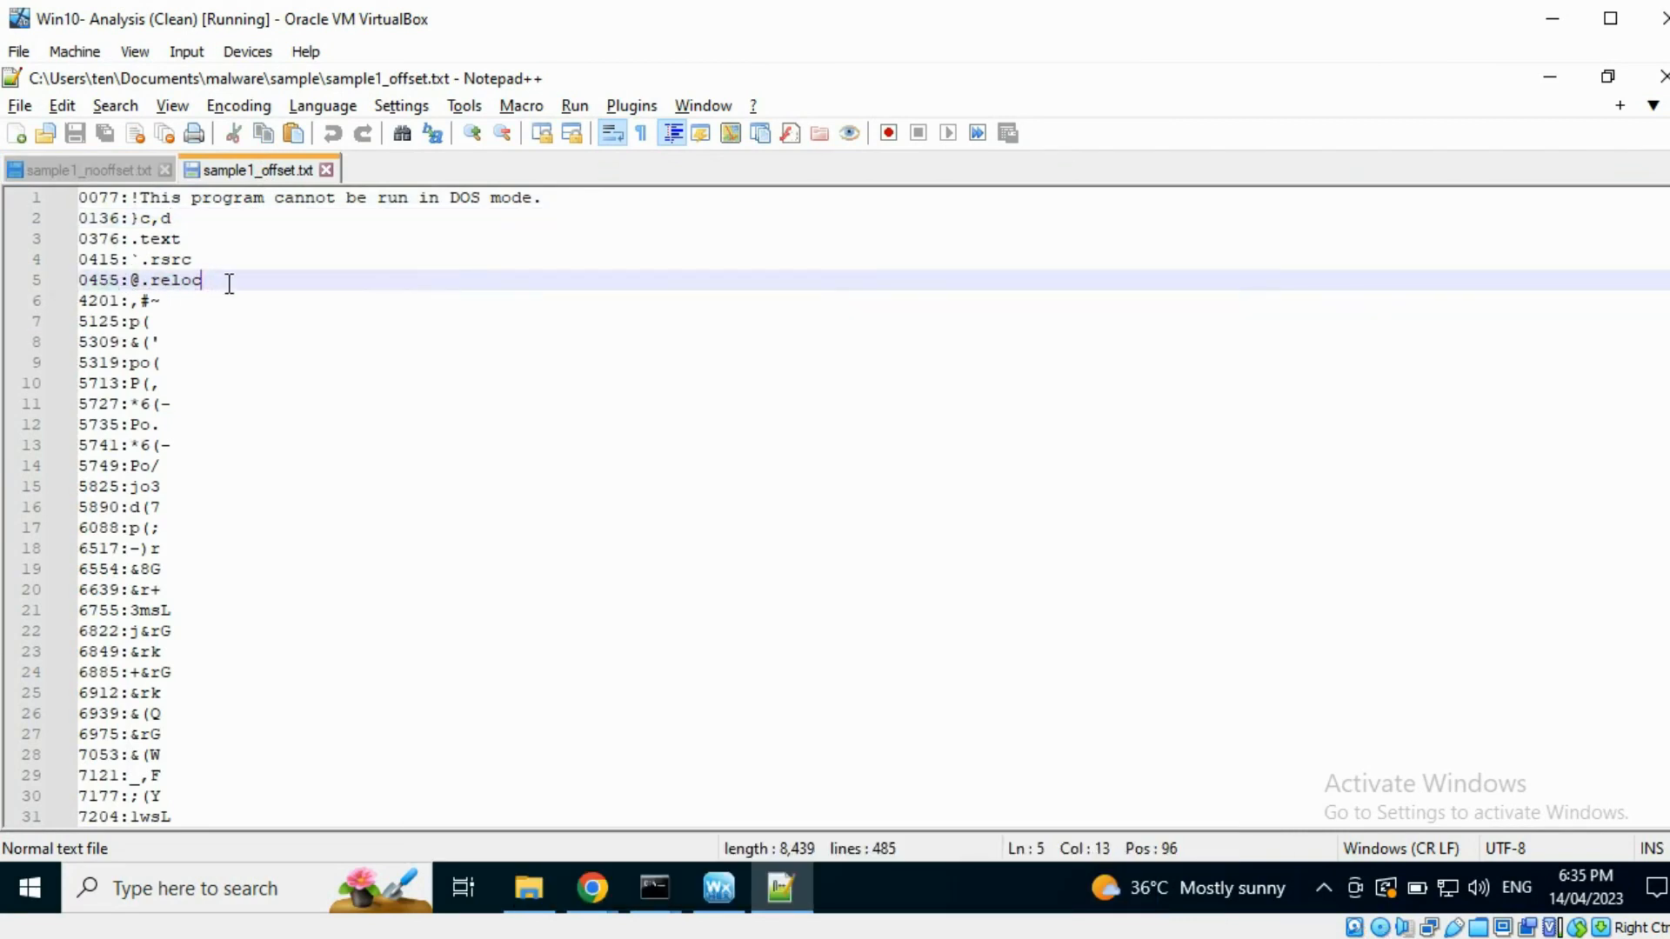
left_click(84, 169)
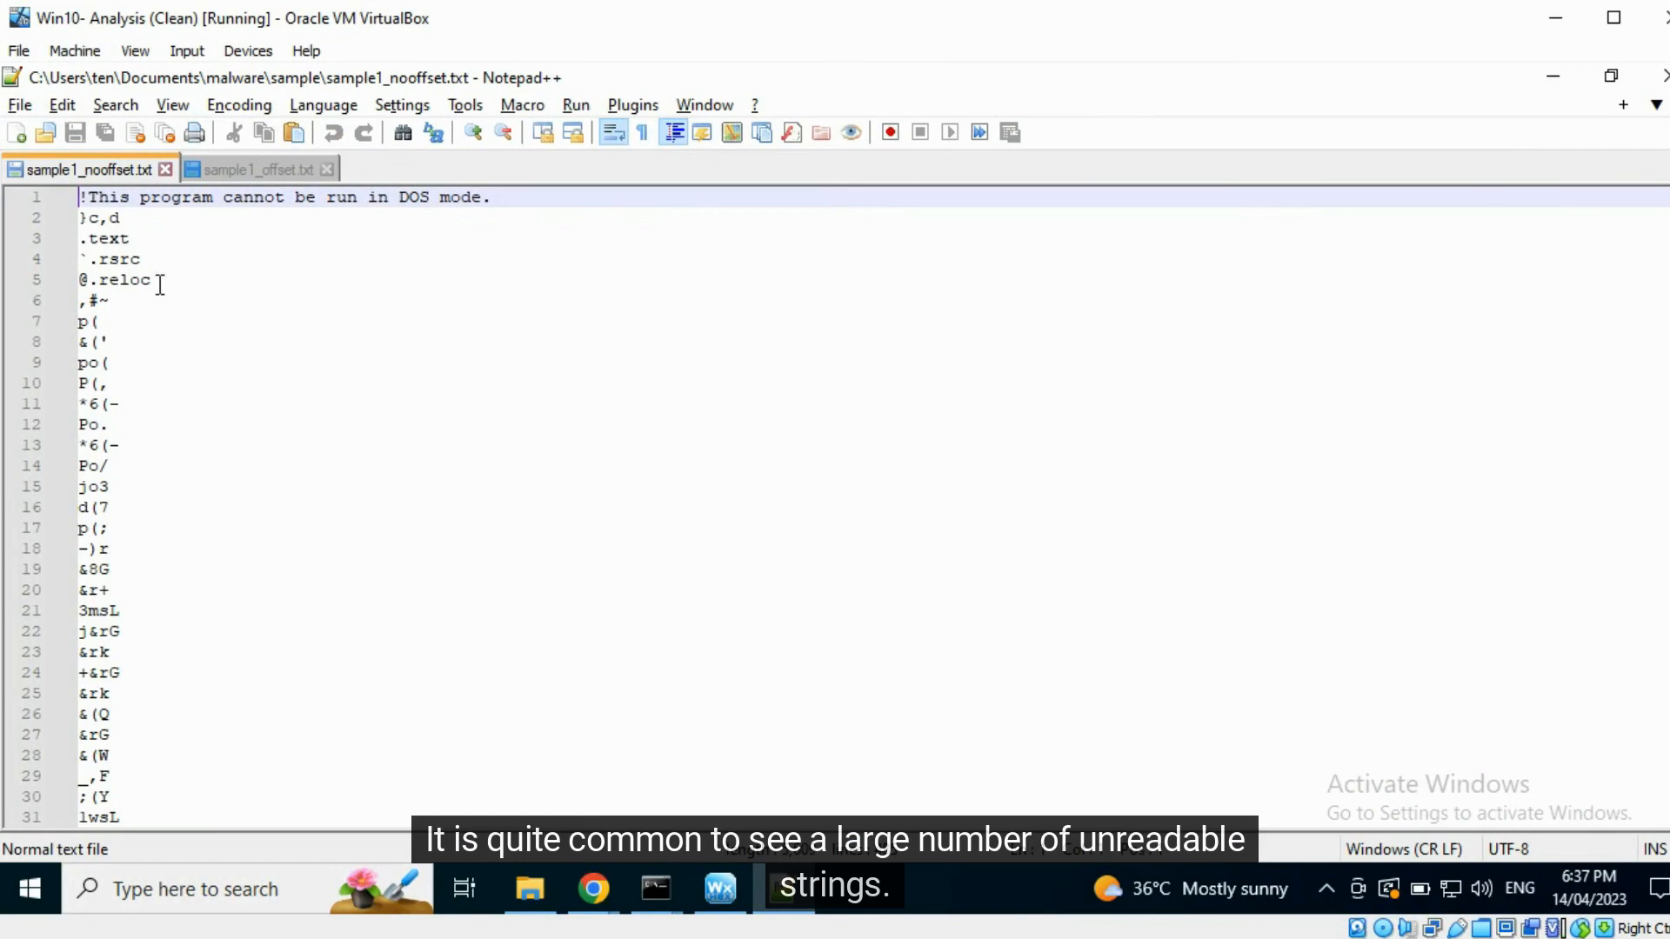
scroll("down", 3)
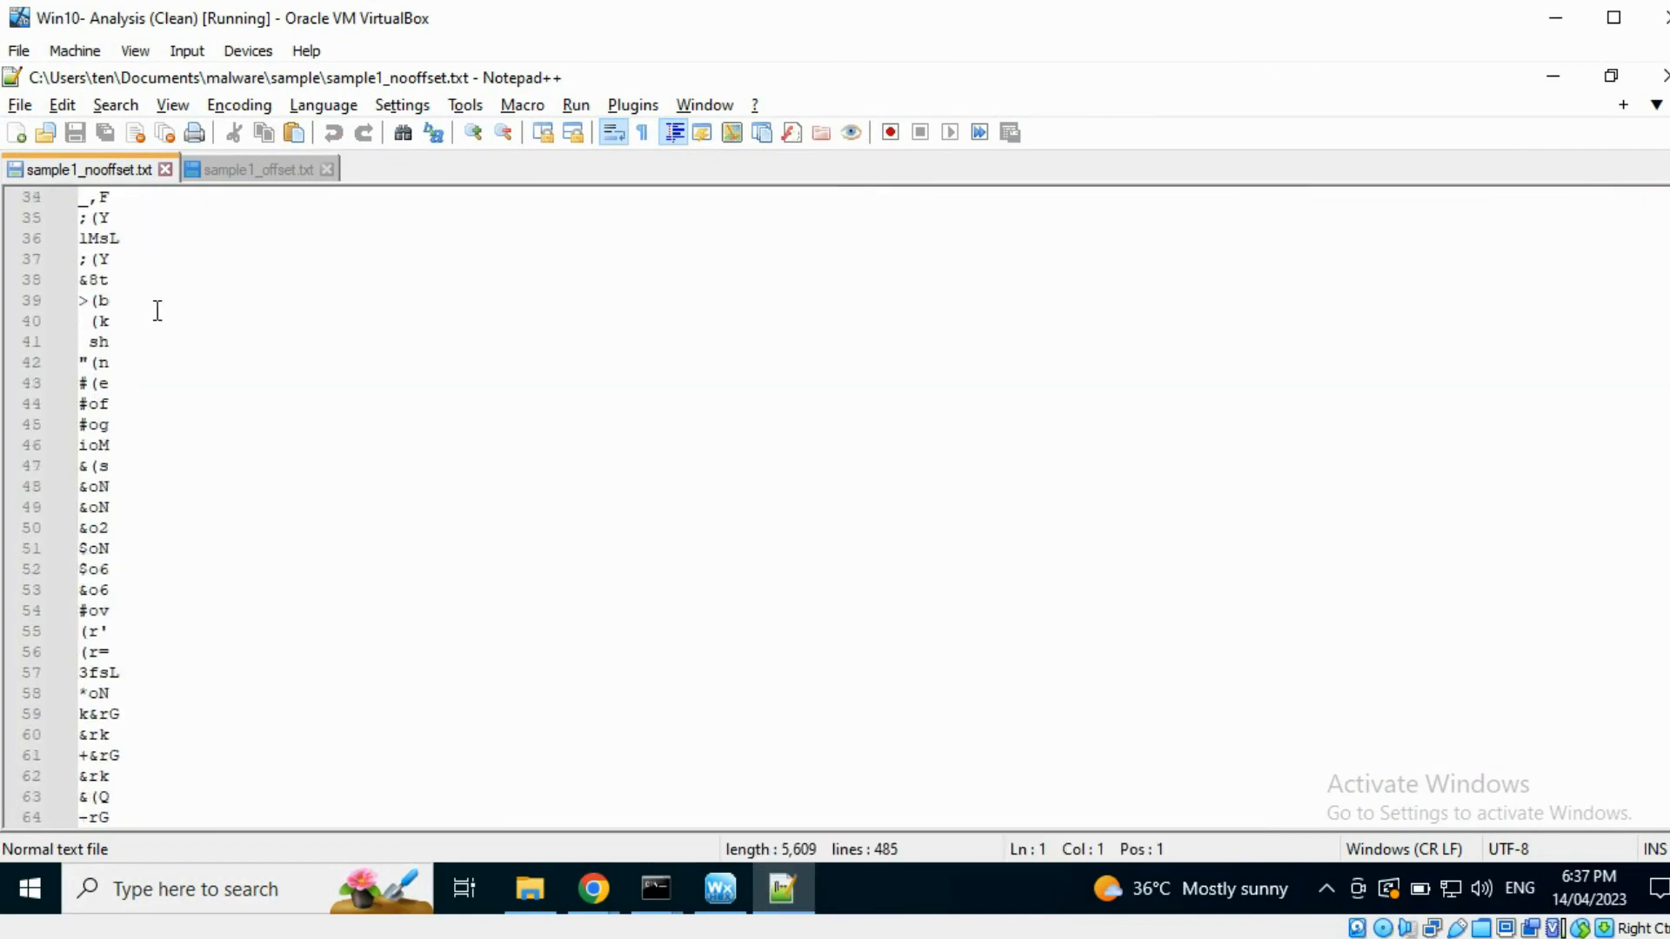
scroll("down", 3)
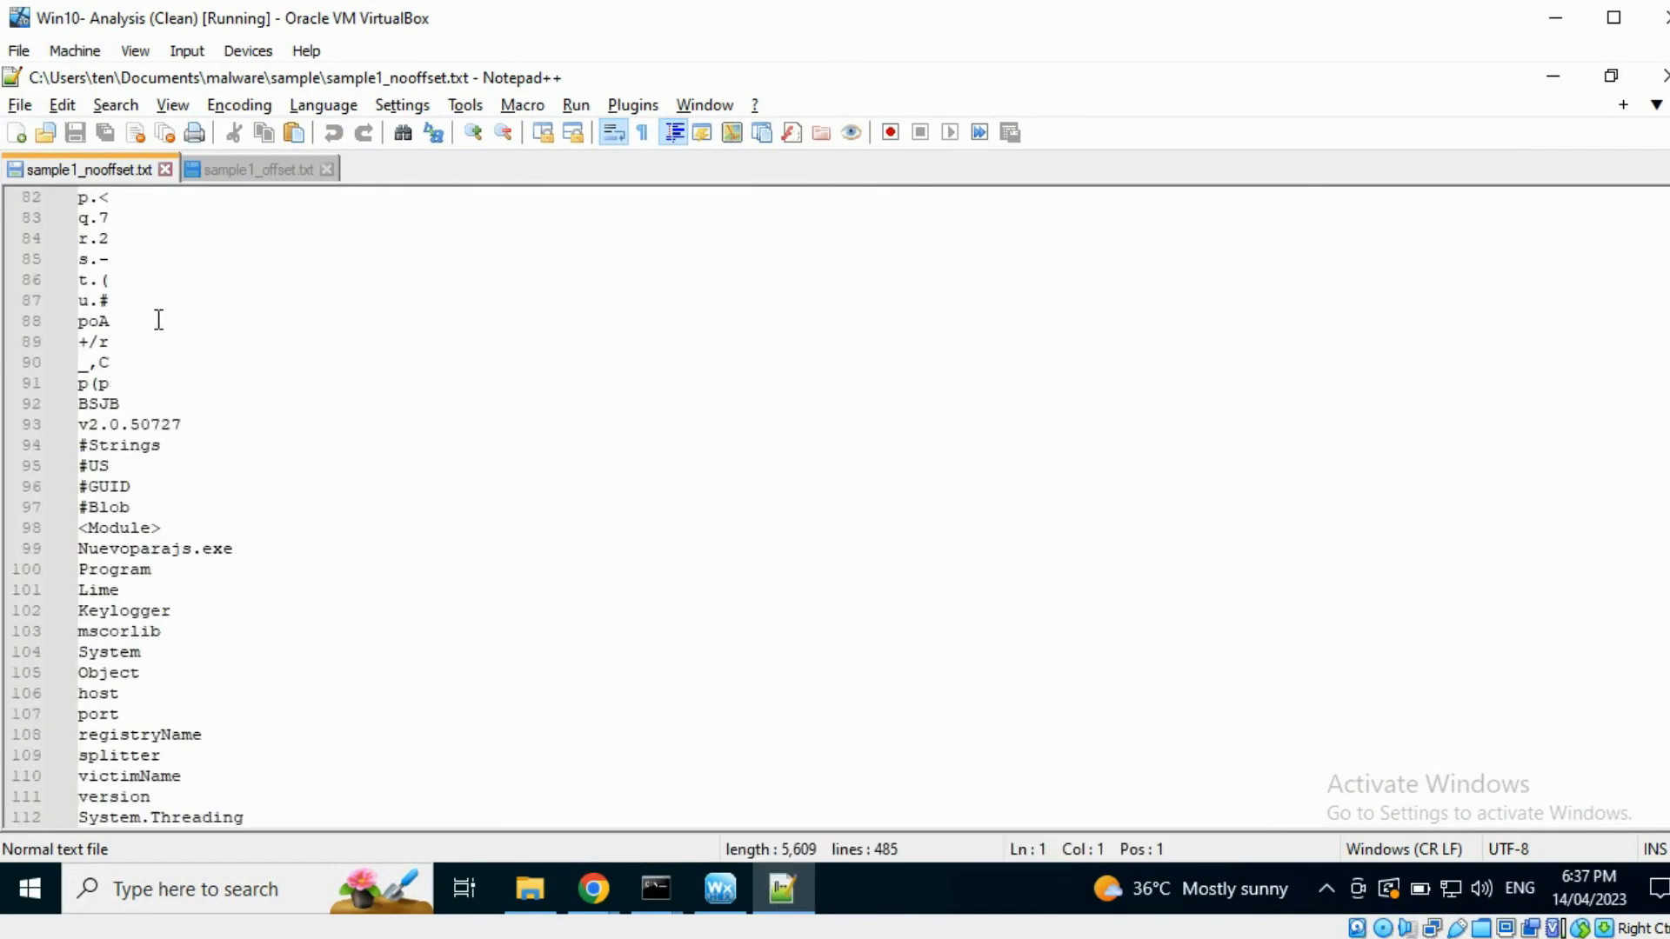
scroll("down", 3)
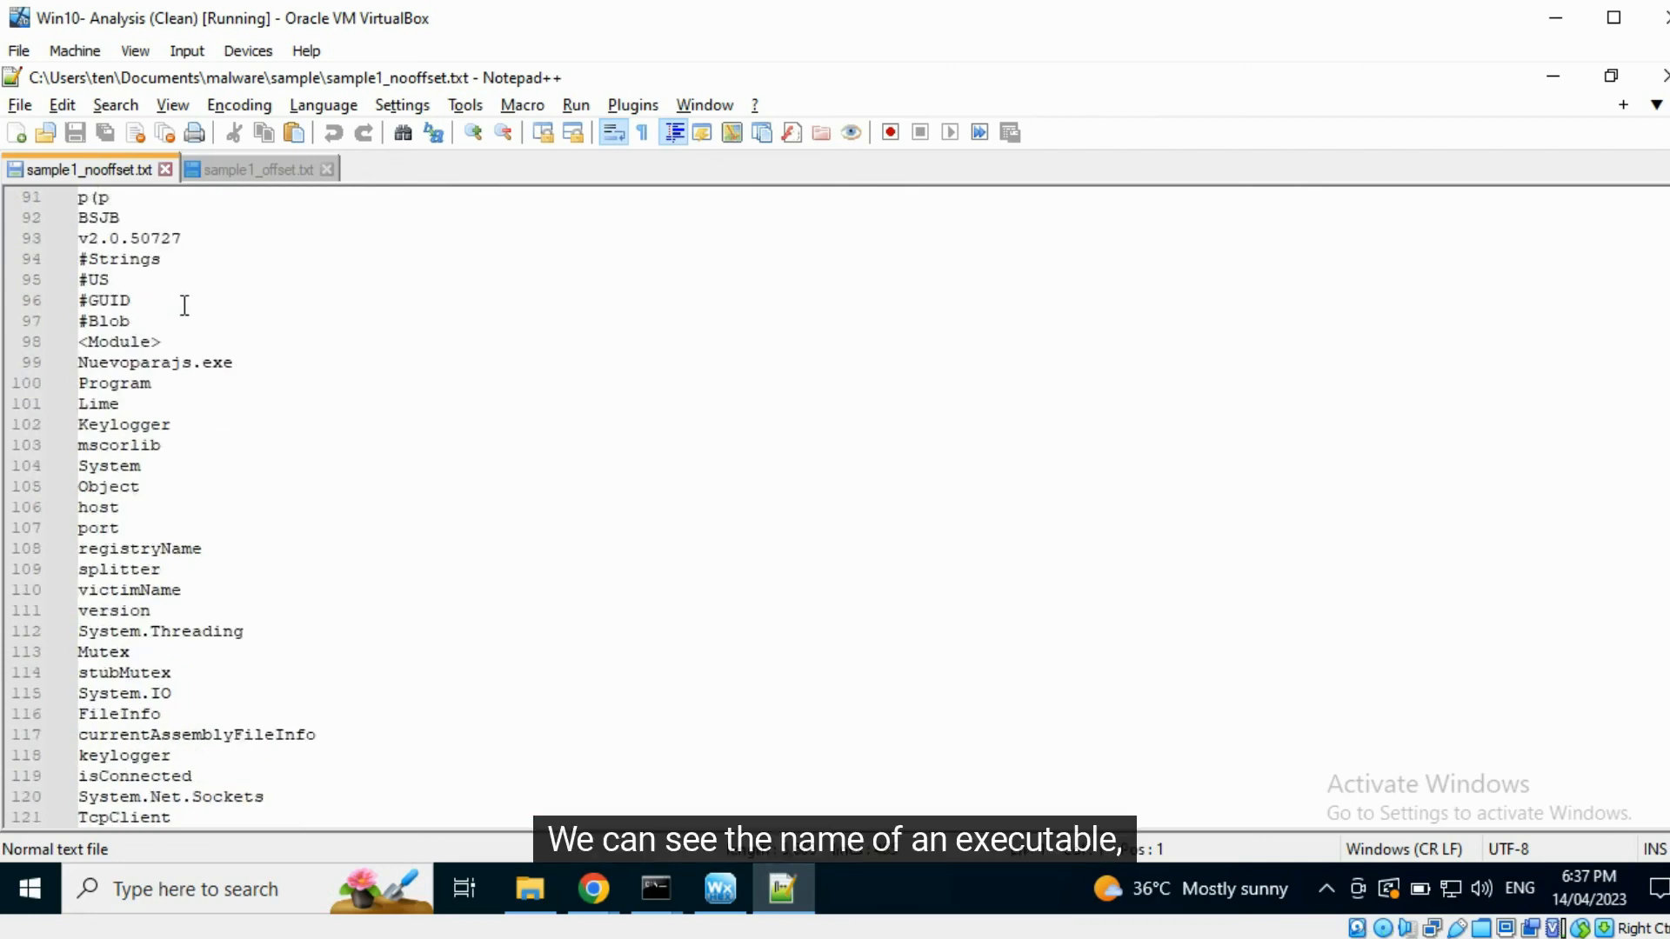
double_click(153, 362)
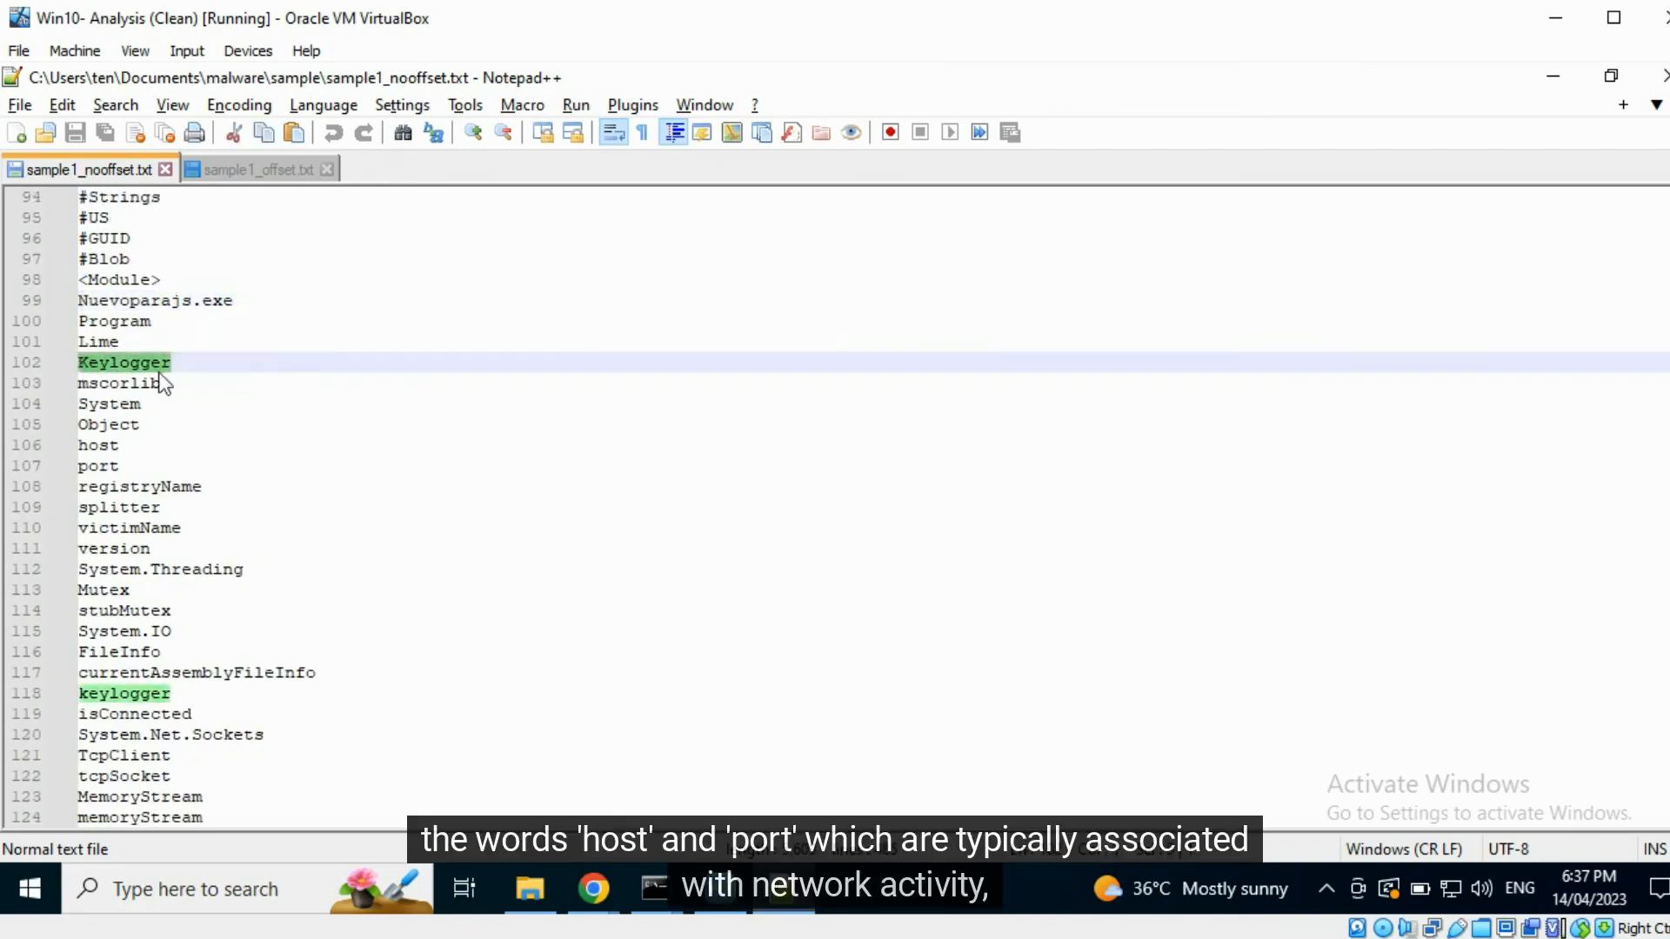
left_click(116, 466)
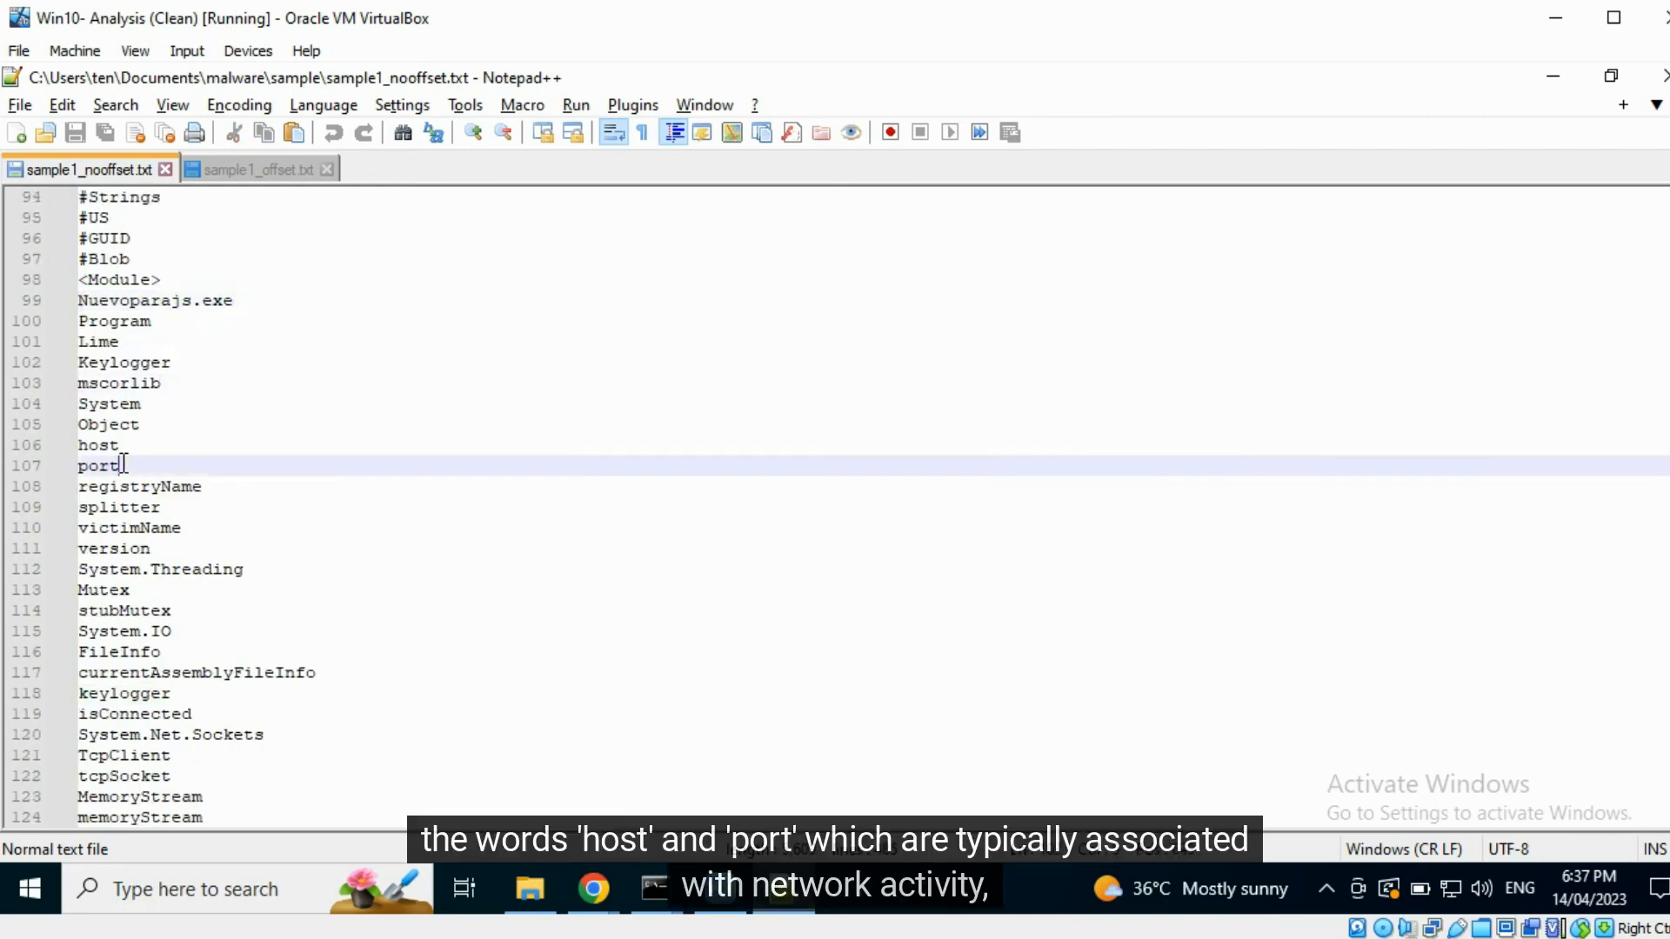
left_click(122, 445)
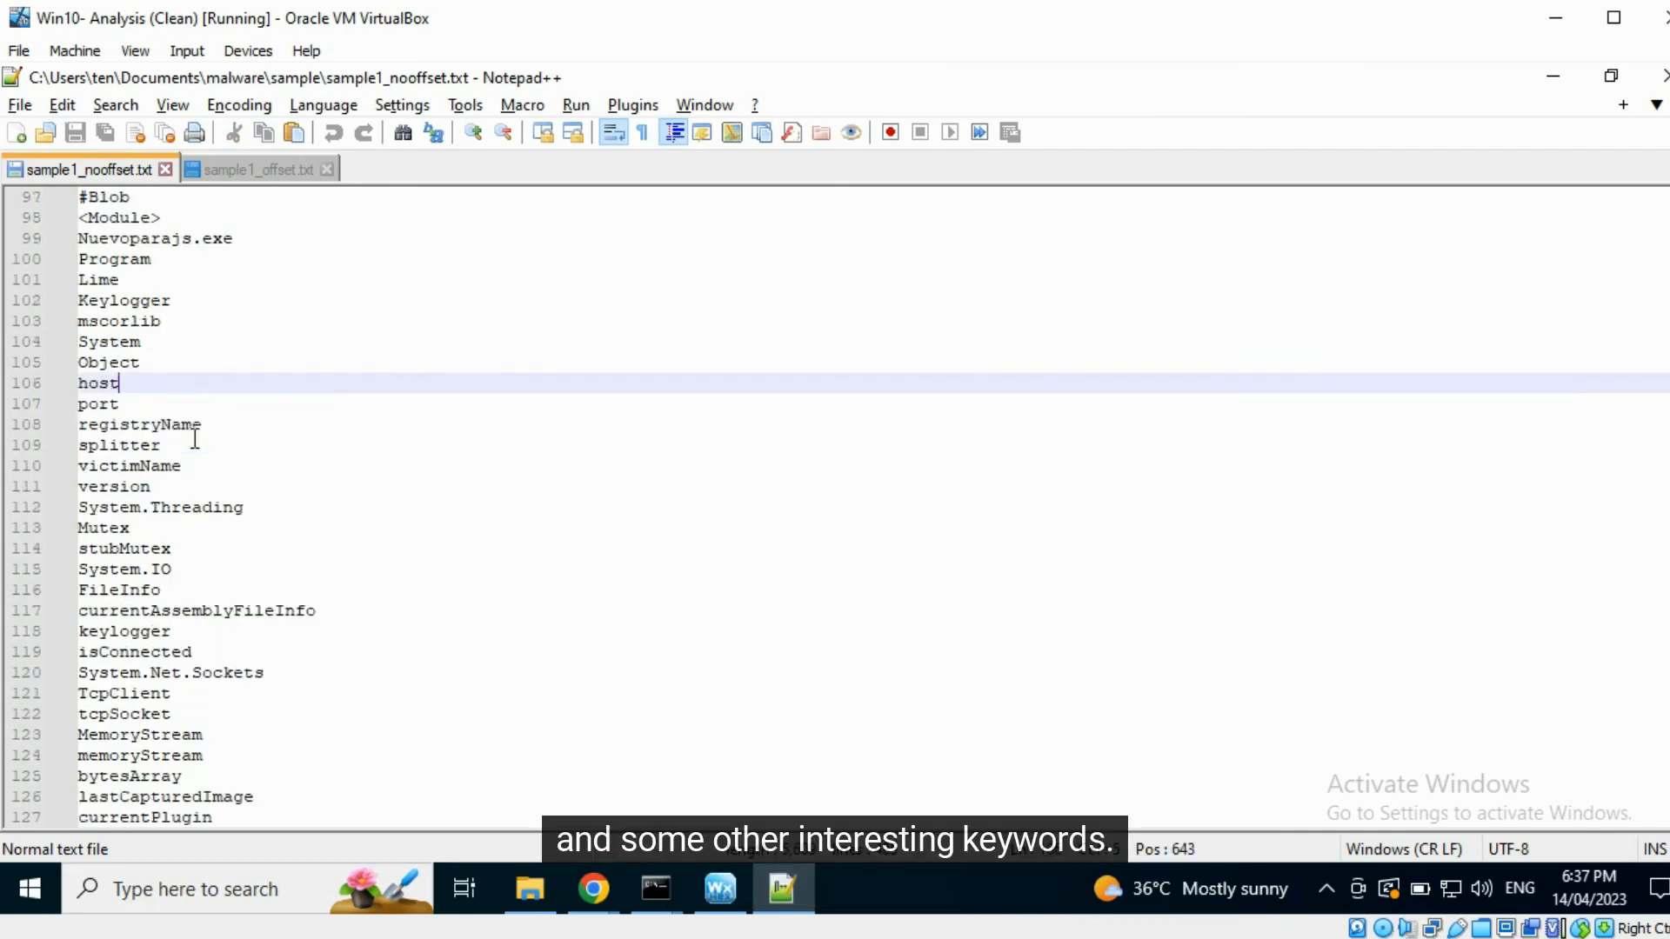
double_click(127, 466)
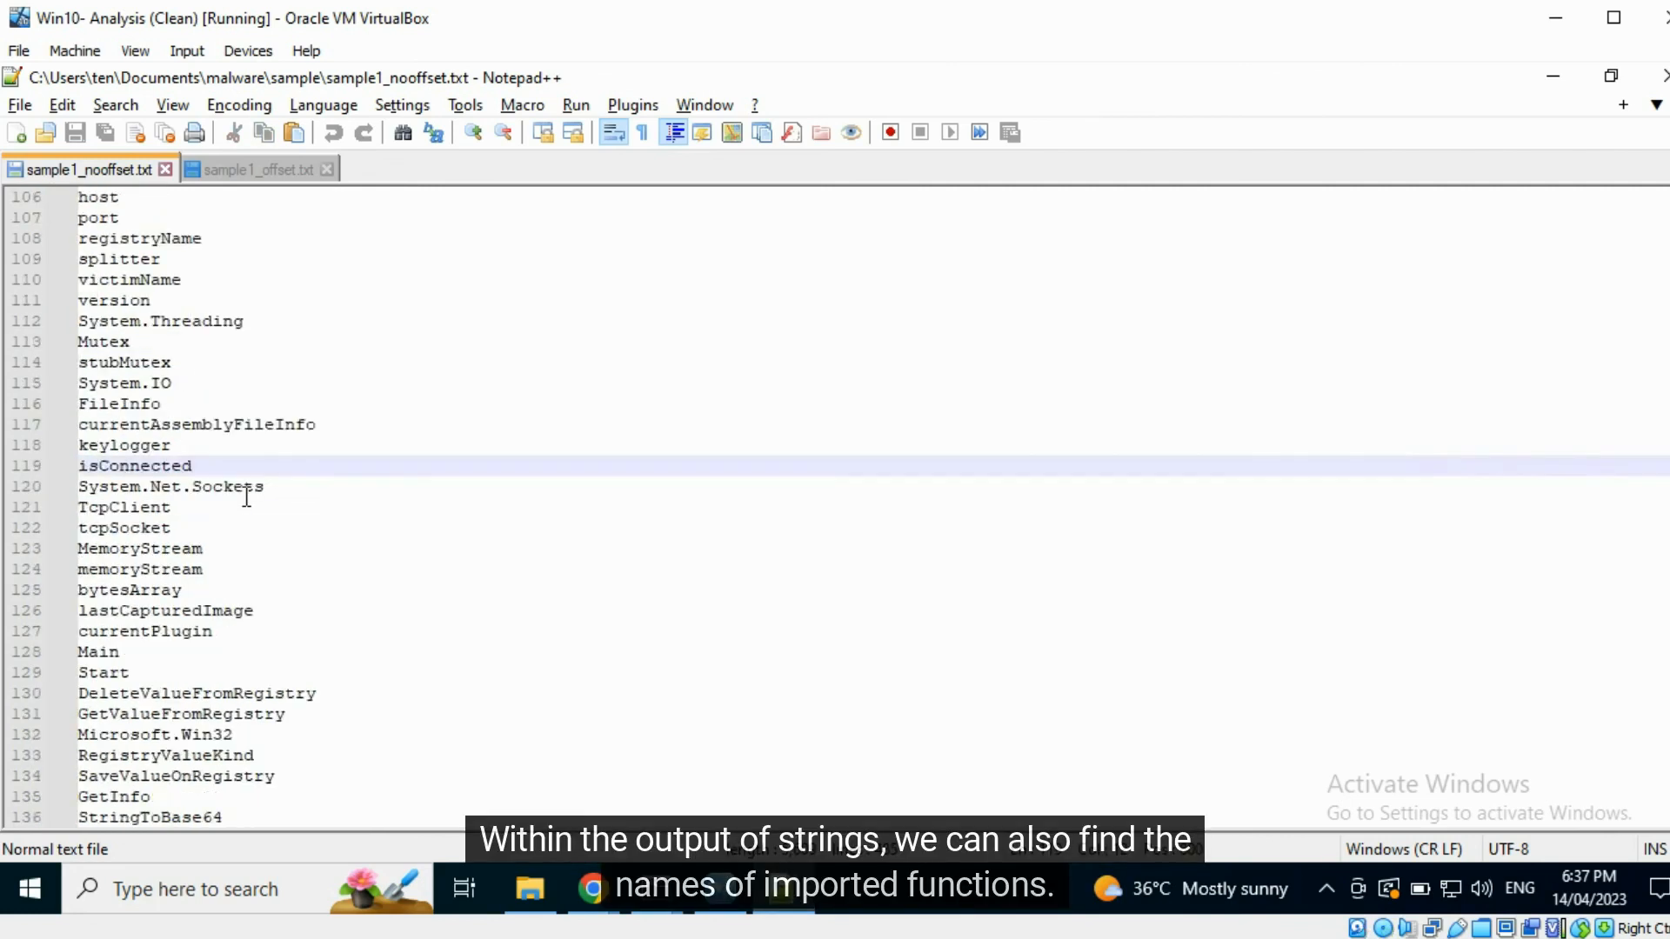
scroll("down", 3)
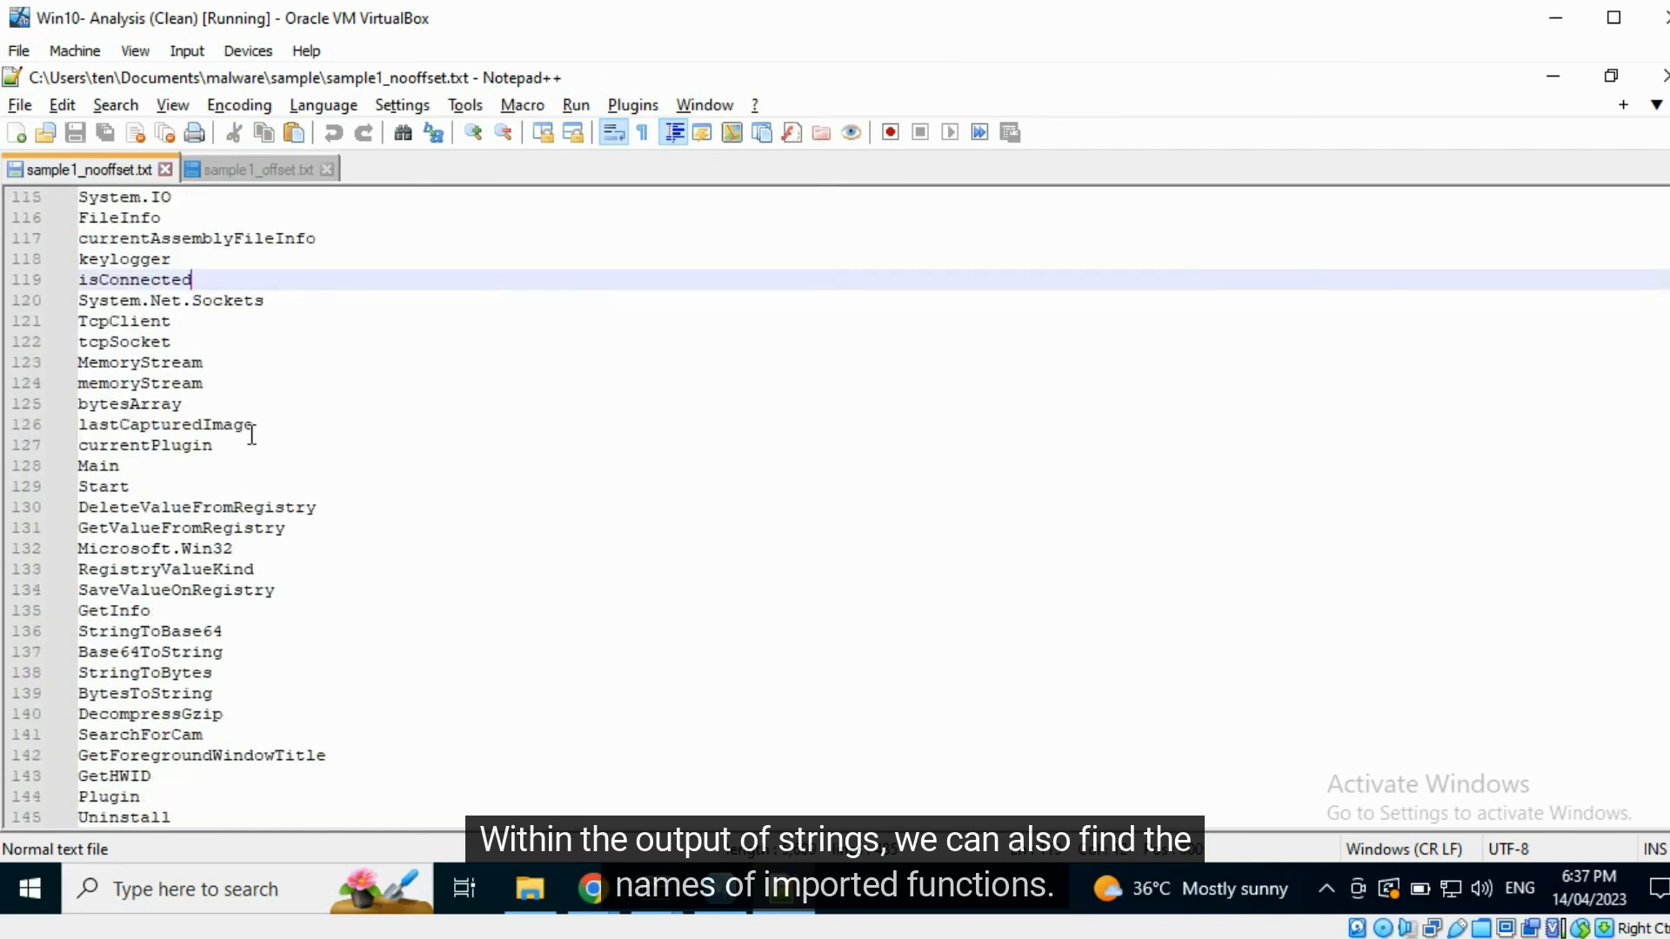
scroll("down", 3)
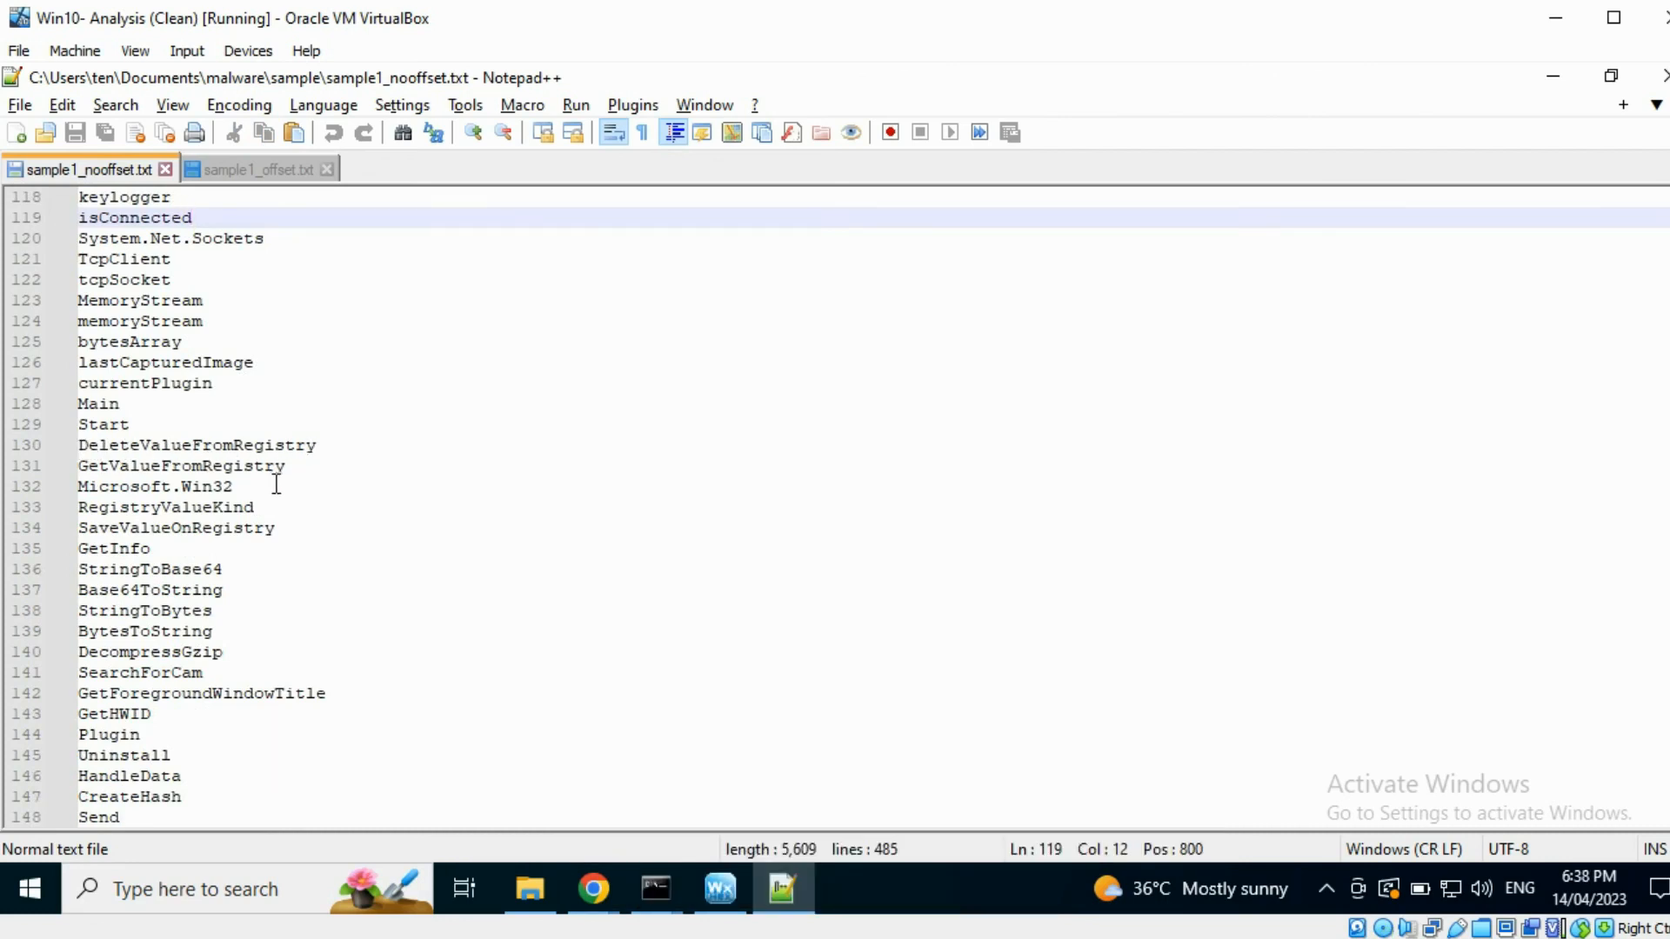
scroll("down", 3)
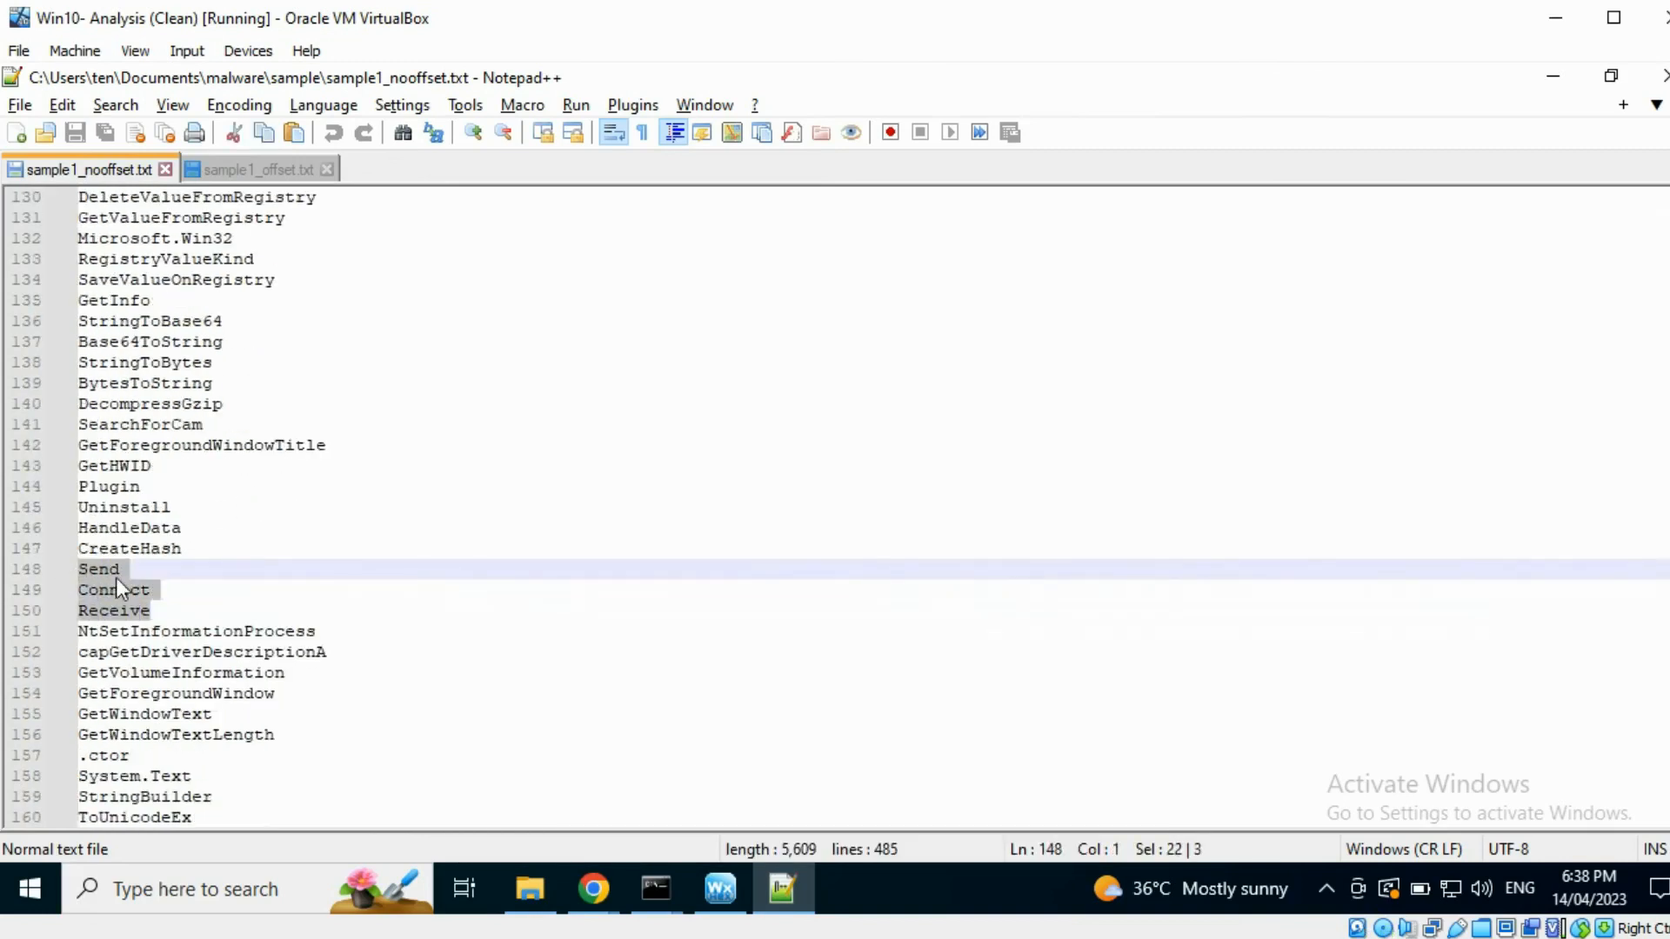
left_click(121, 568)
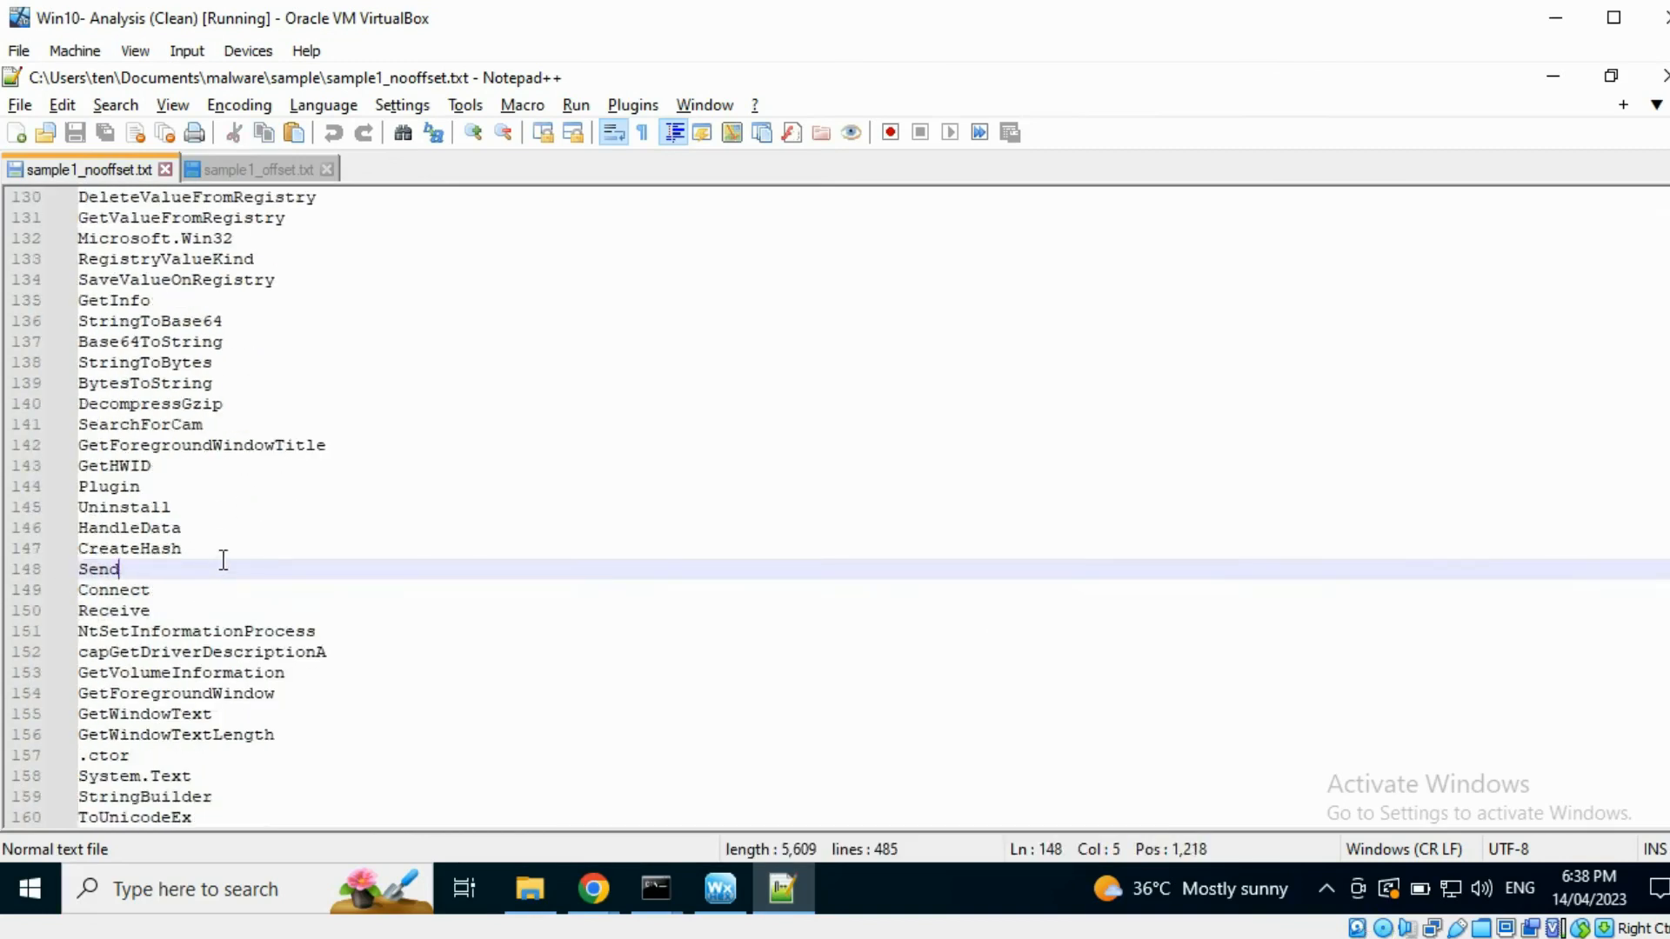
scroll("down", 3)
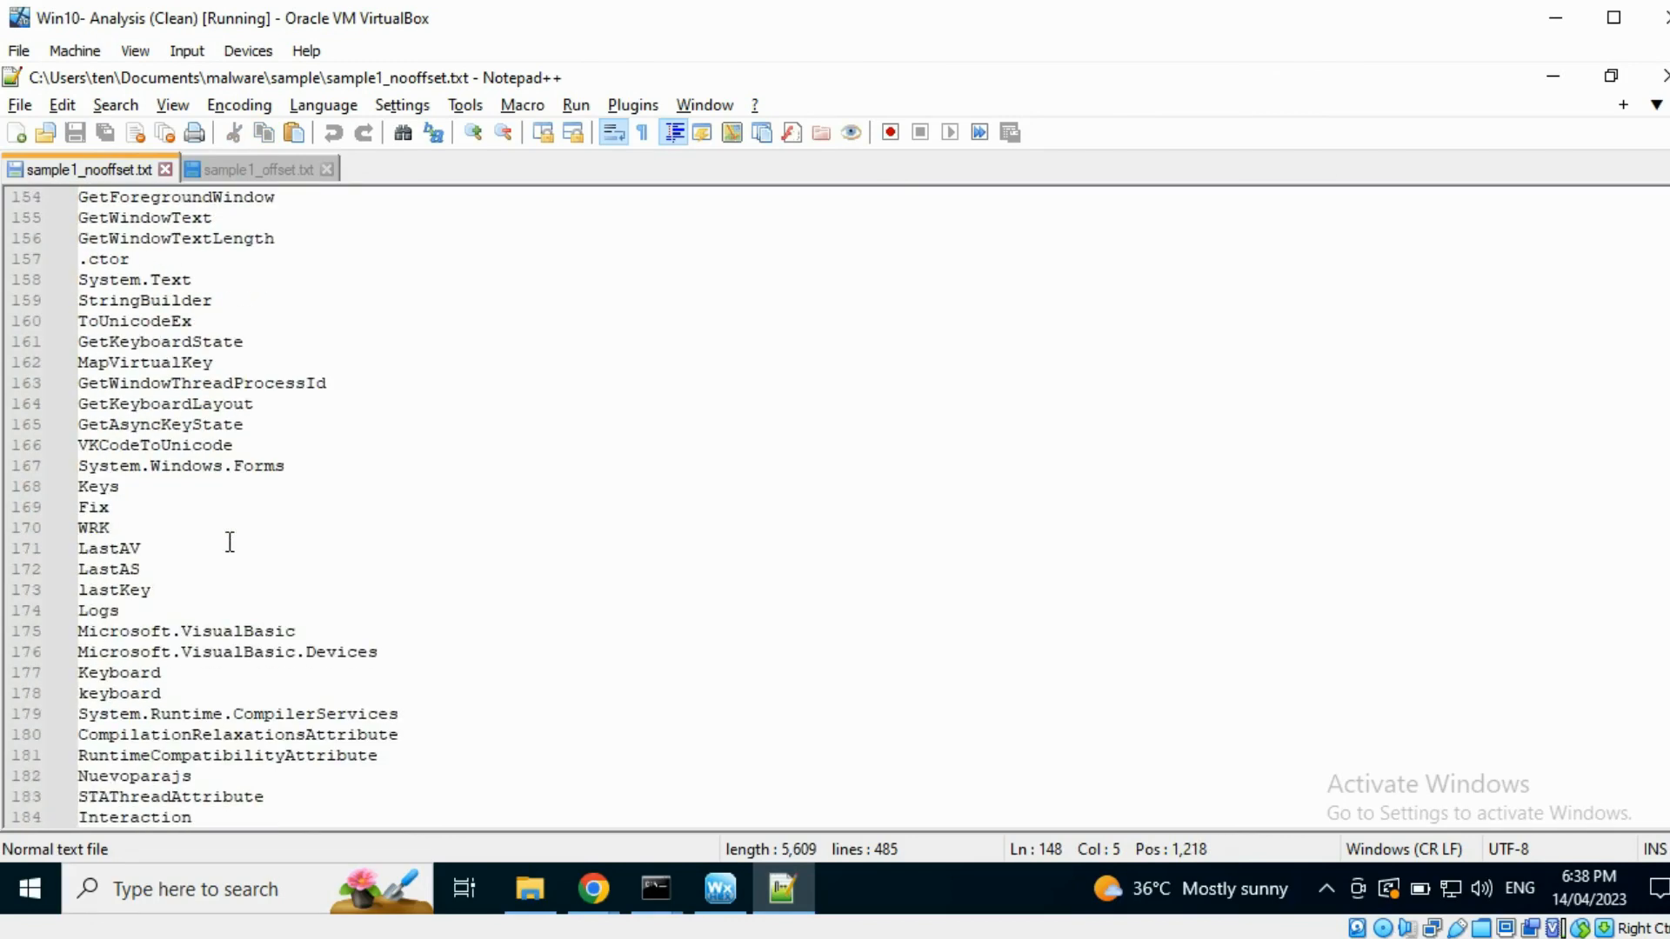
scroll("down", 3)
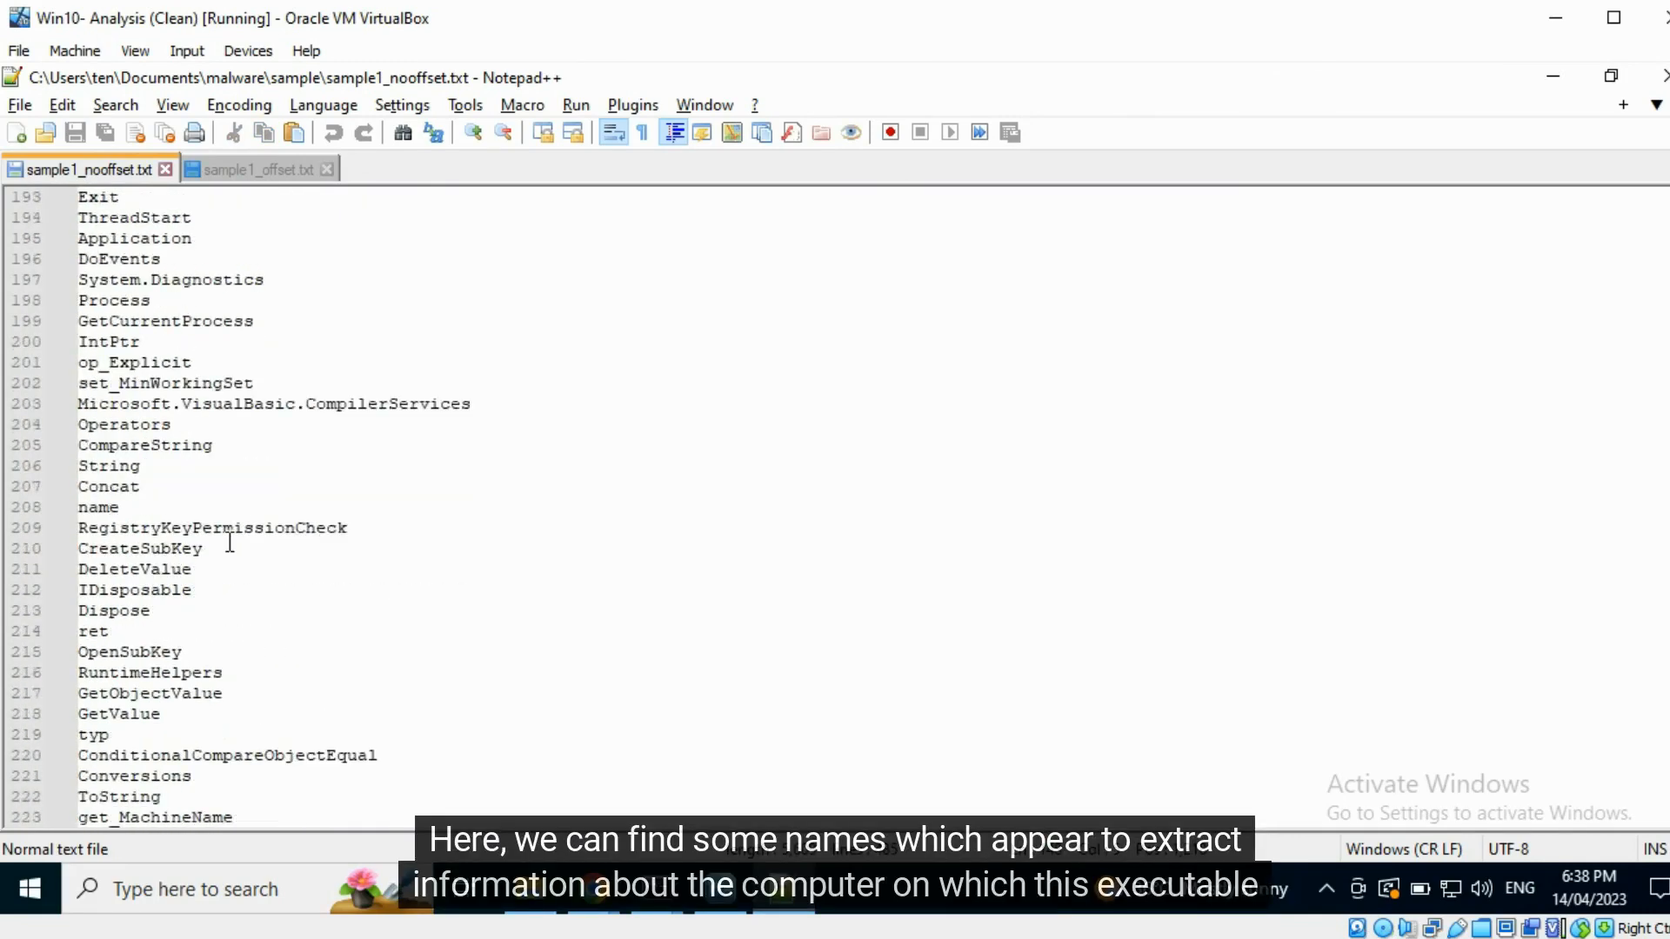
scroll("down", 3)
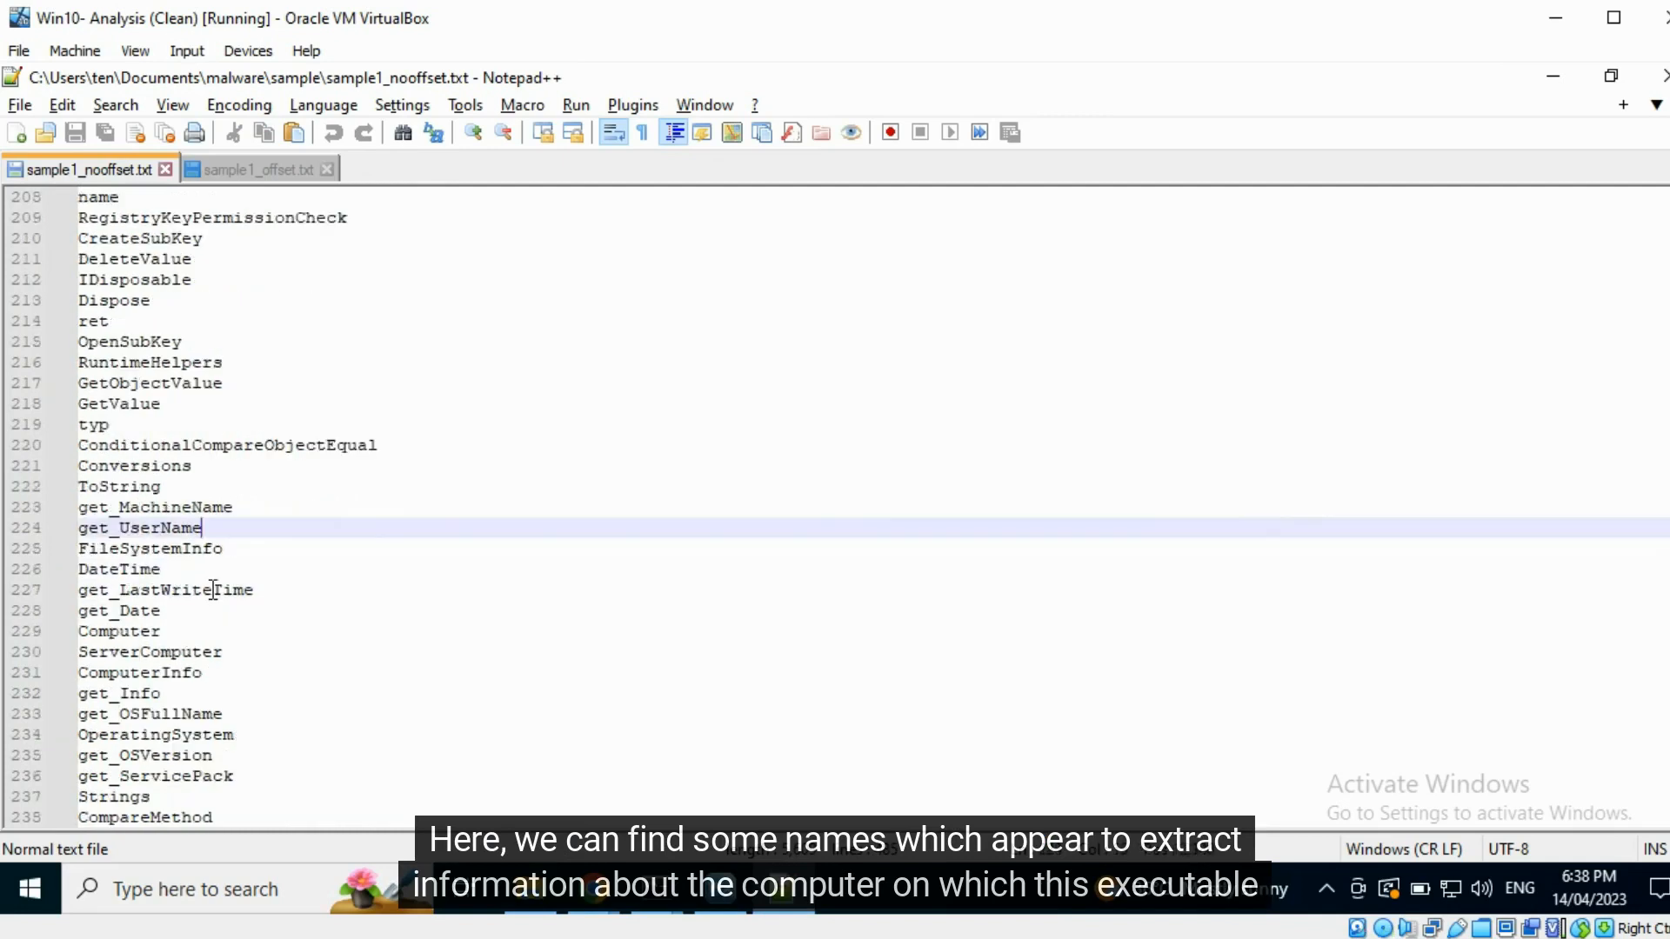
scroll("down", 3)
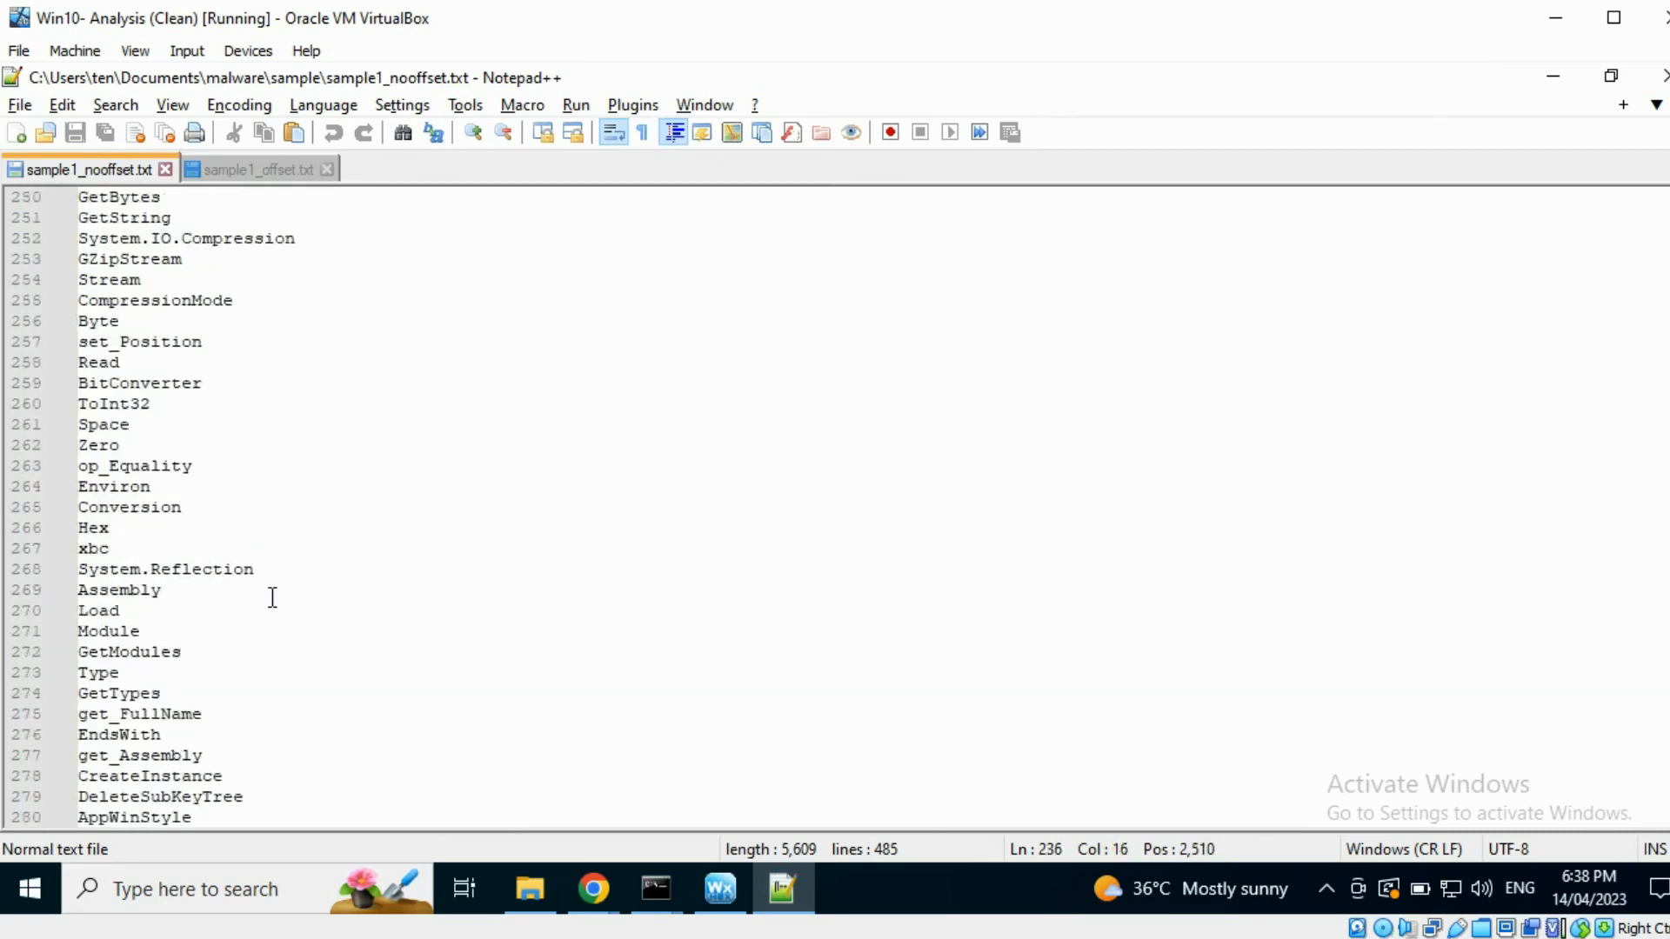
scroll("down", 3)
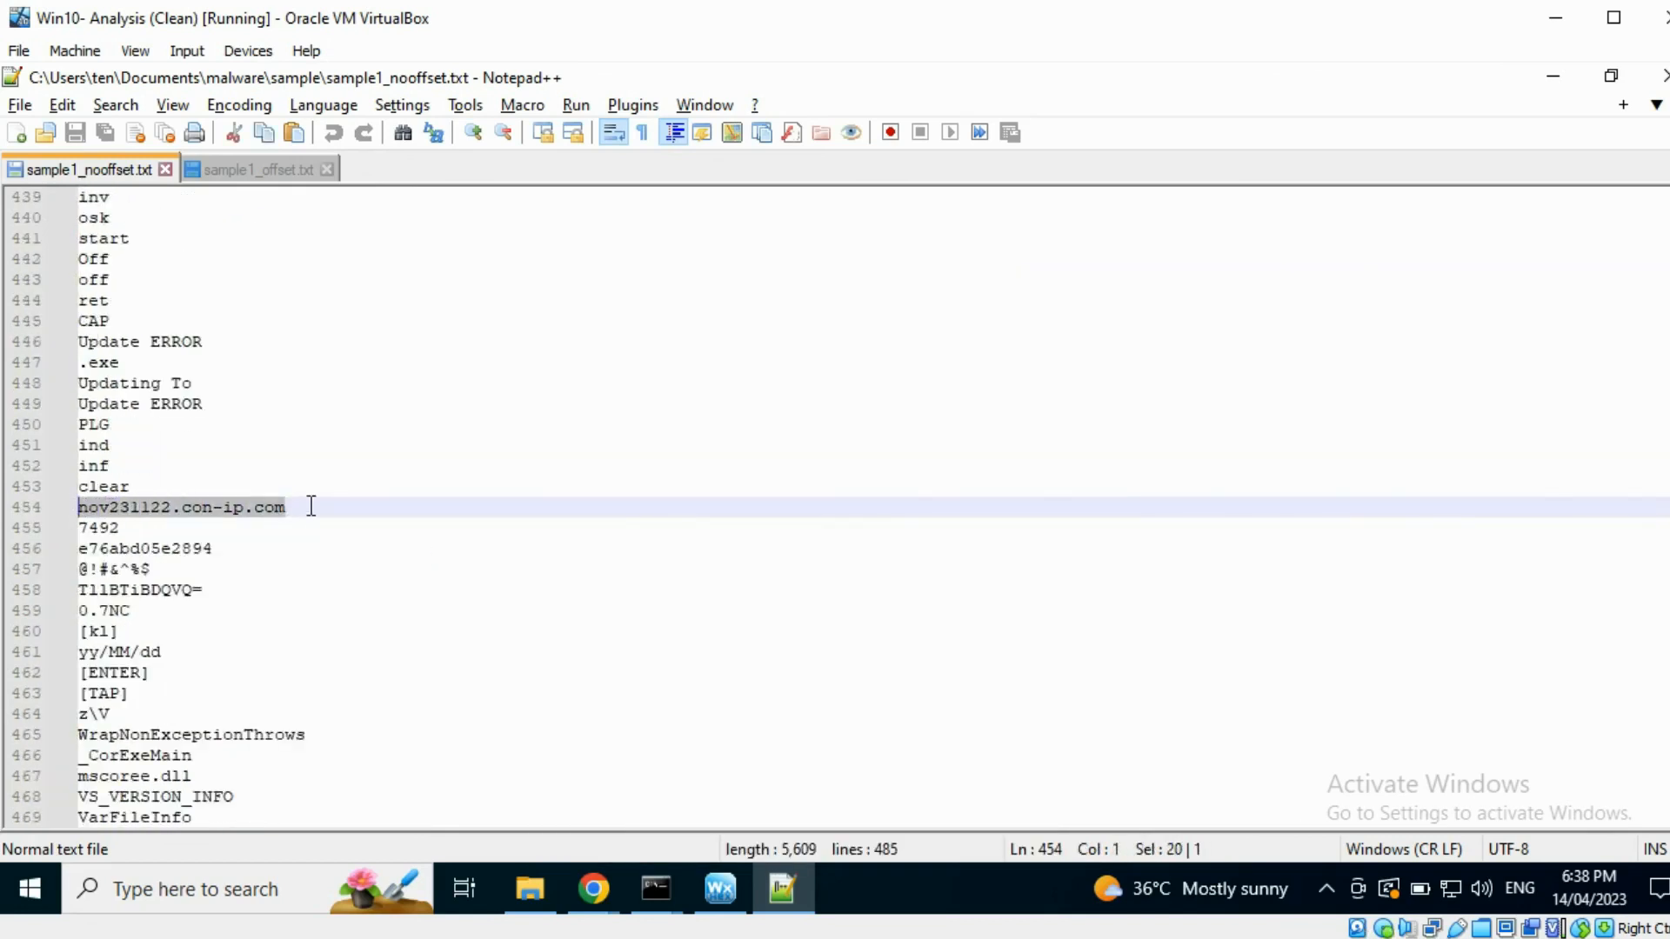
left_click(285, 507)
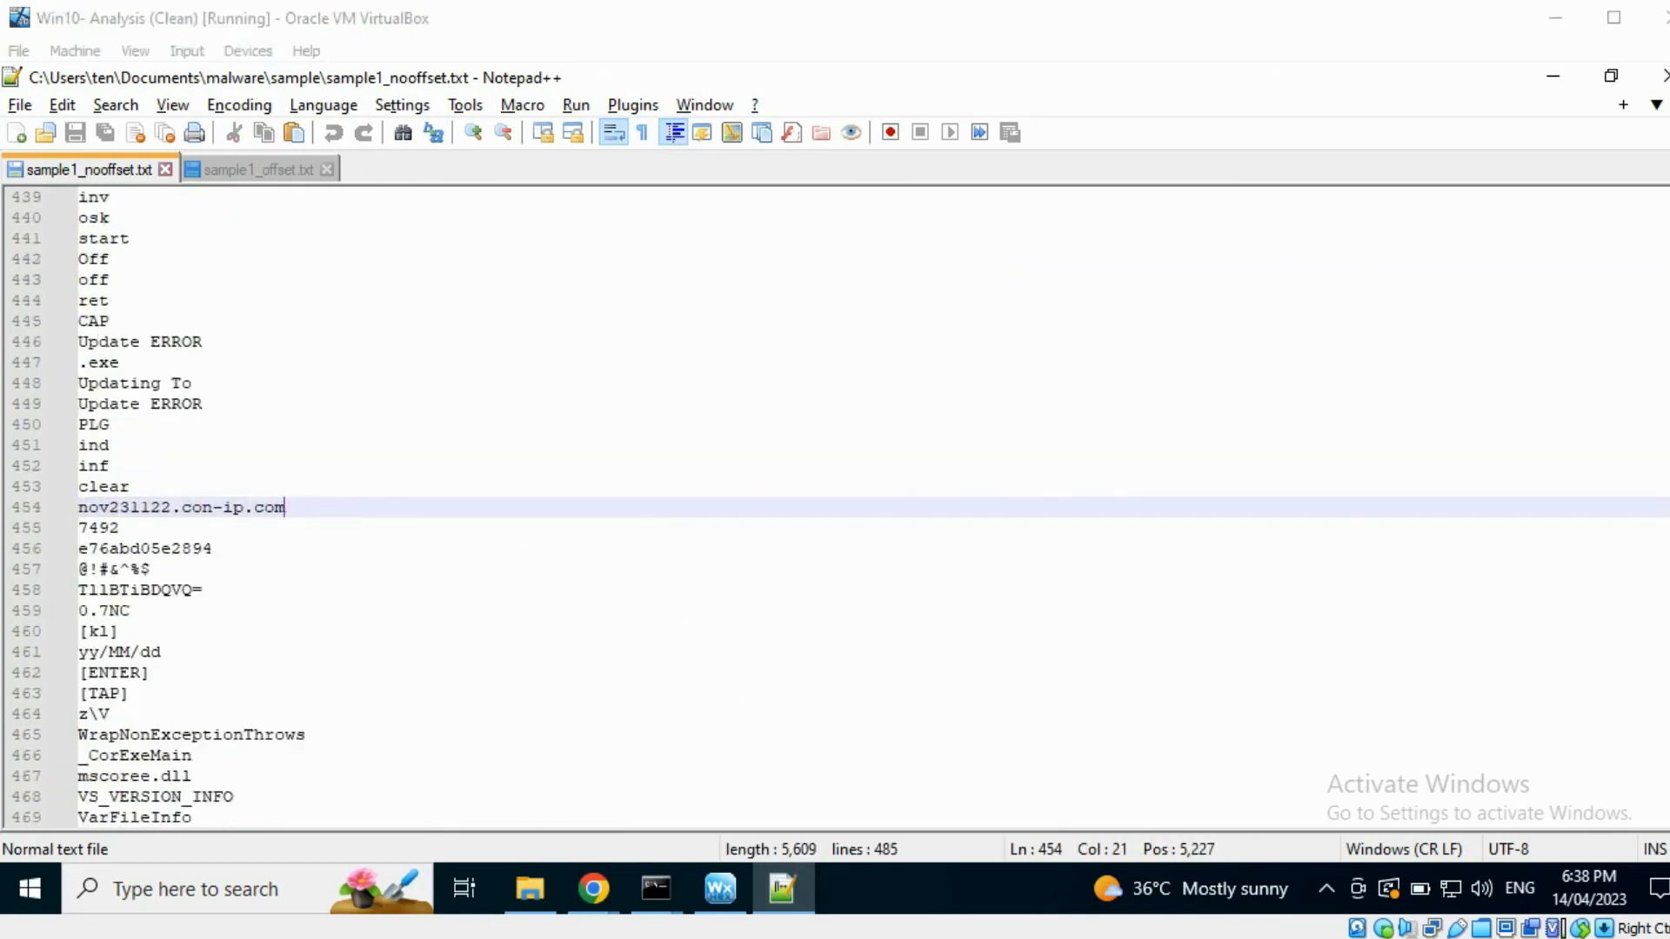
left_click(591, 889)
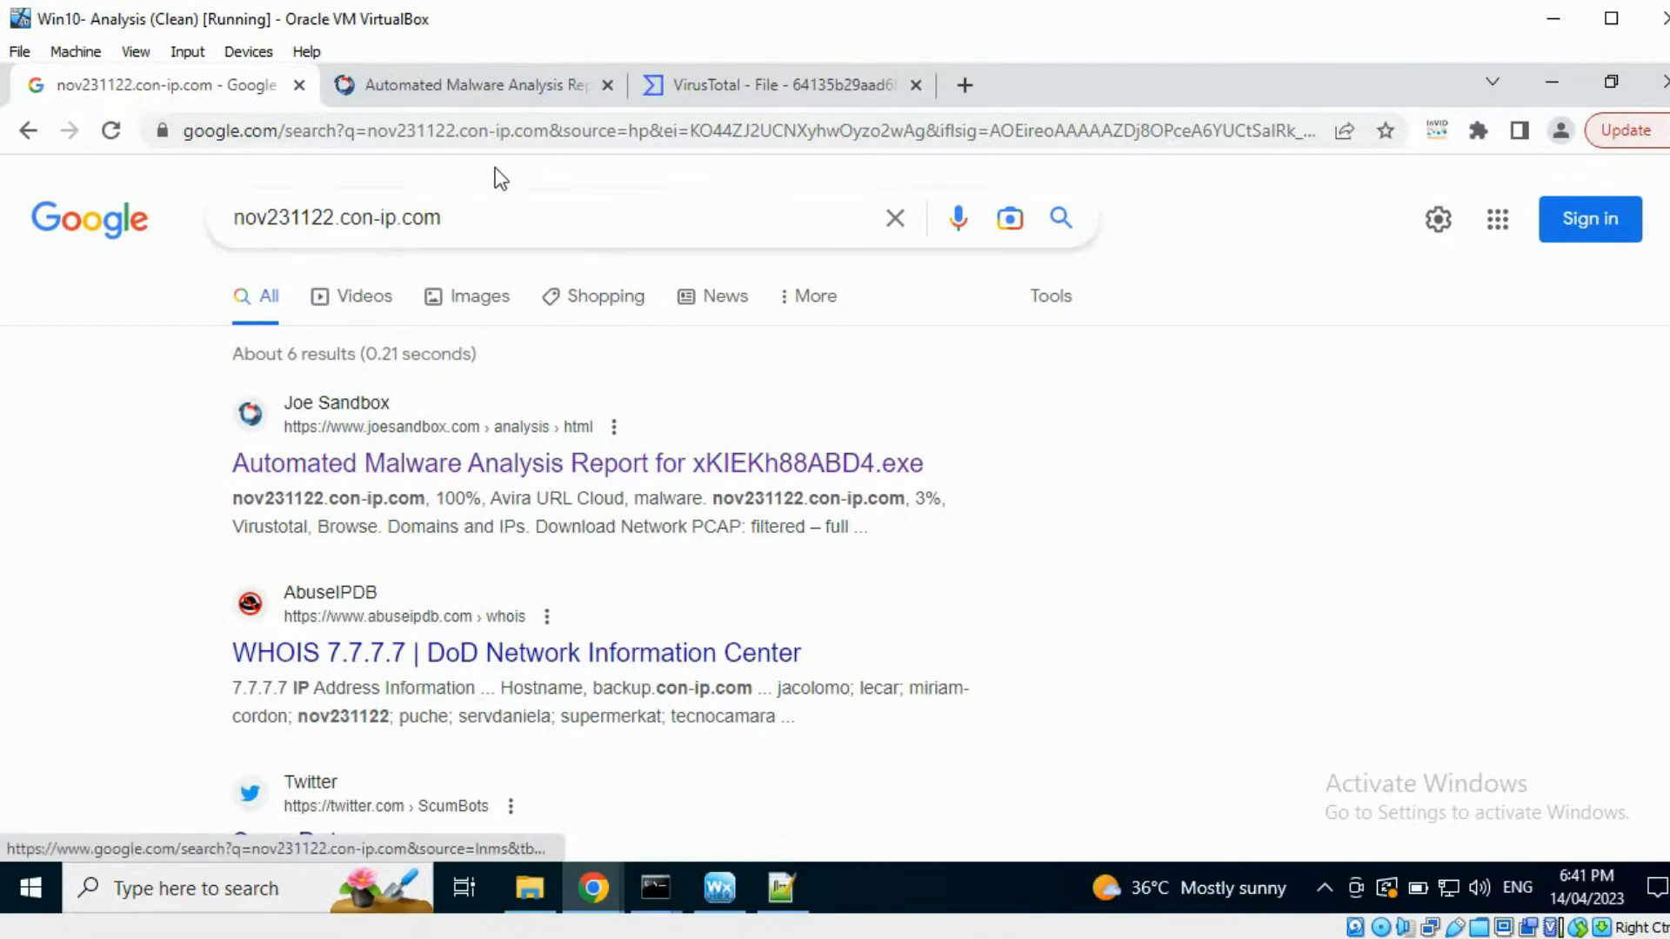
Step: Review the Joe Sandbox njRAT report, then VirusTotal's 58/67 vendor detections for sample1
left_click(577, 463)
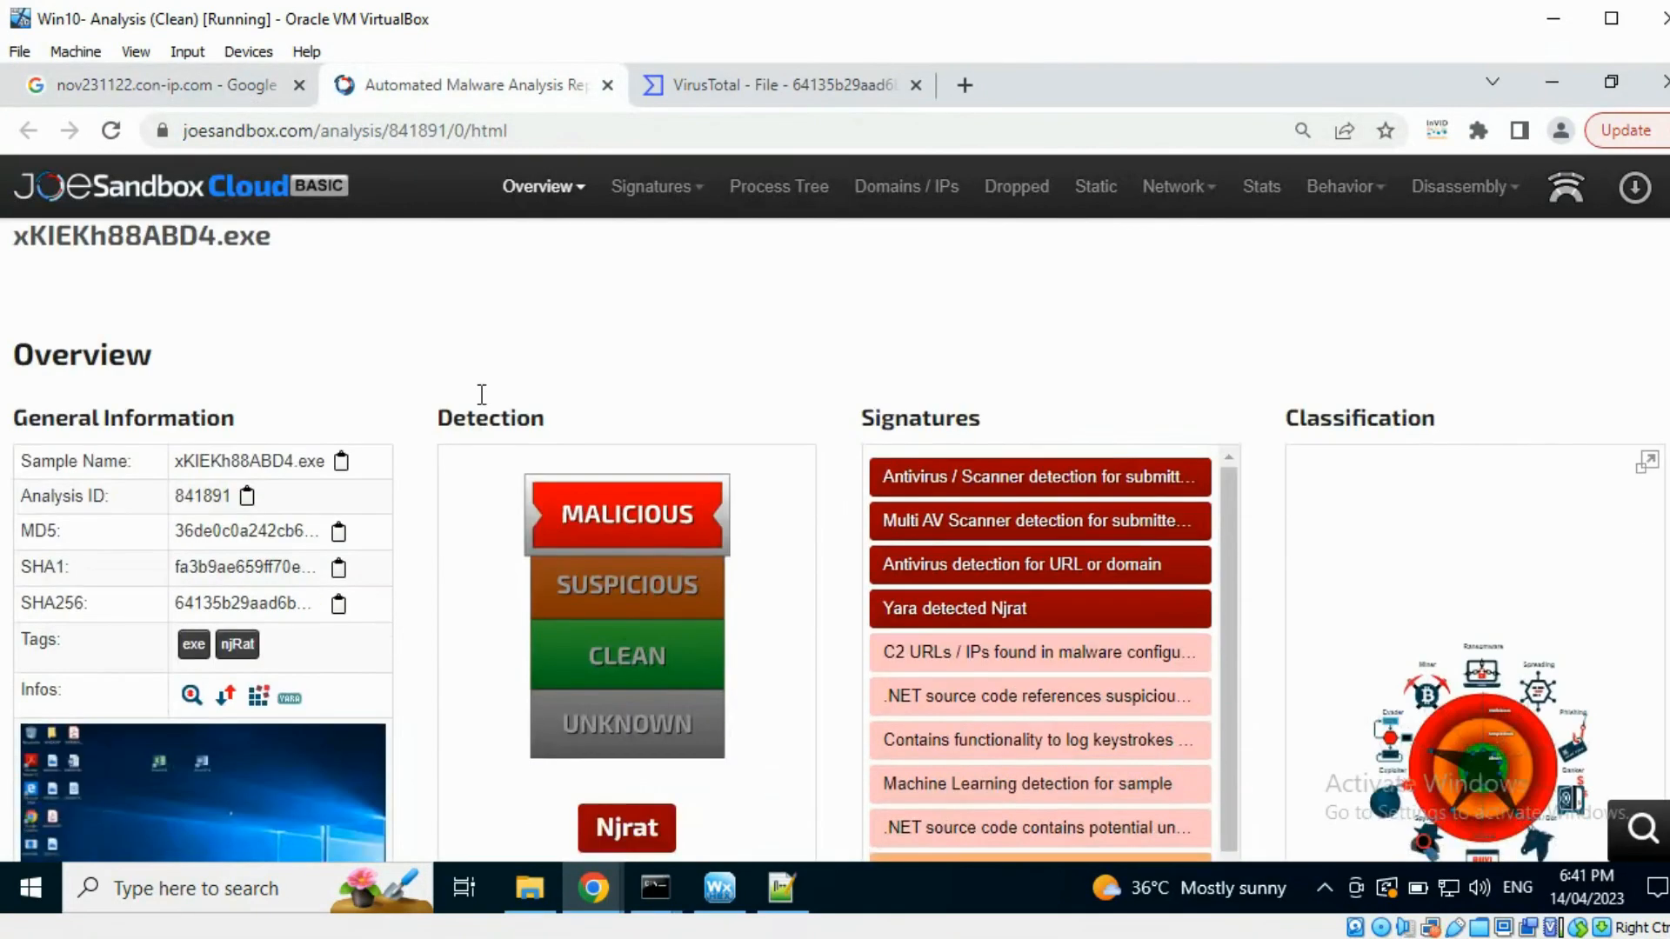
scroll("down", 3)
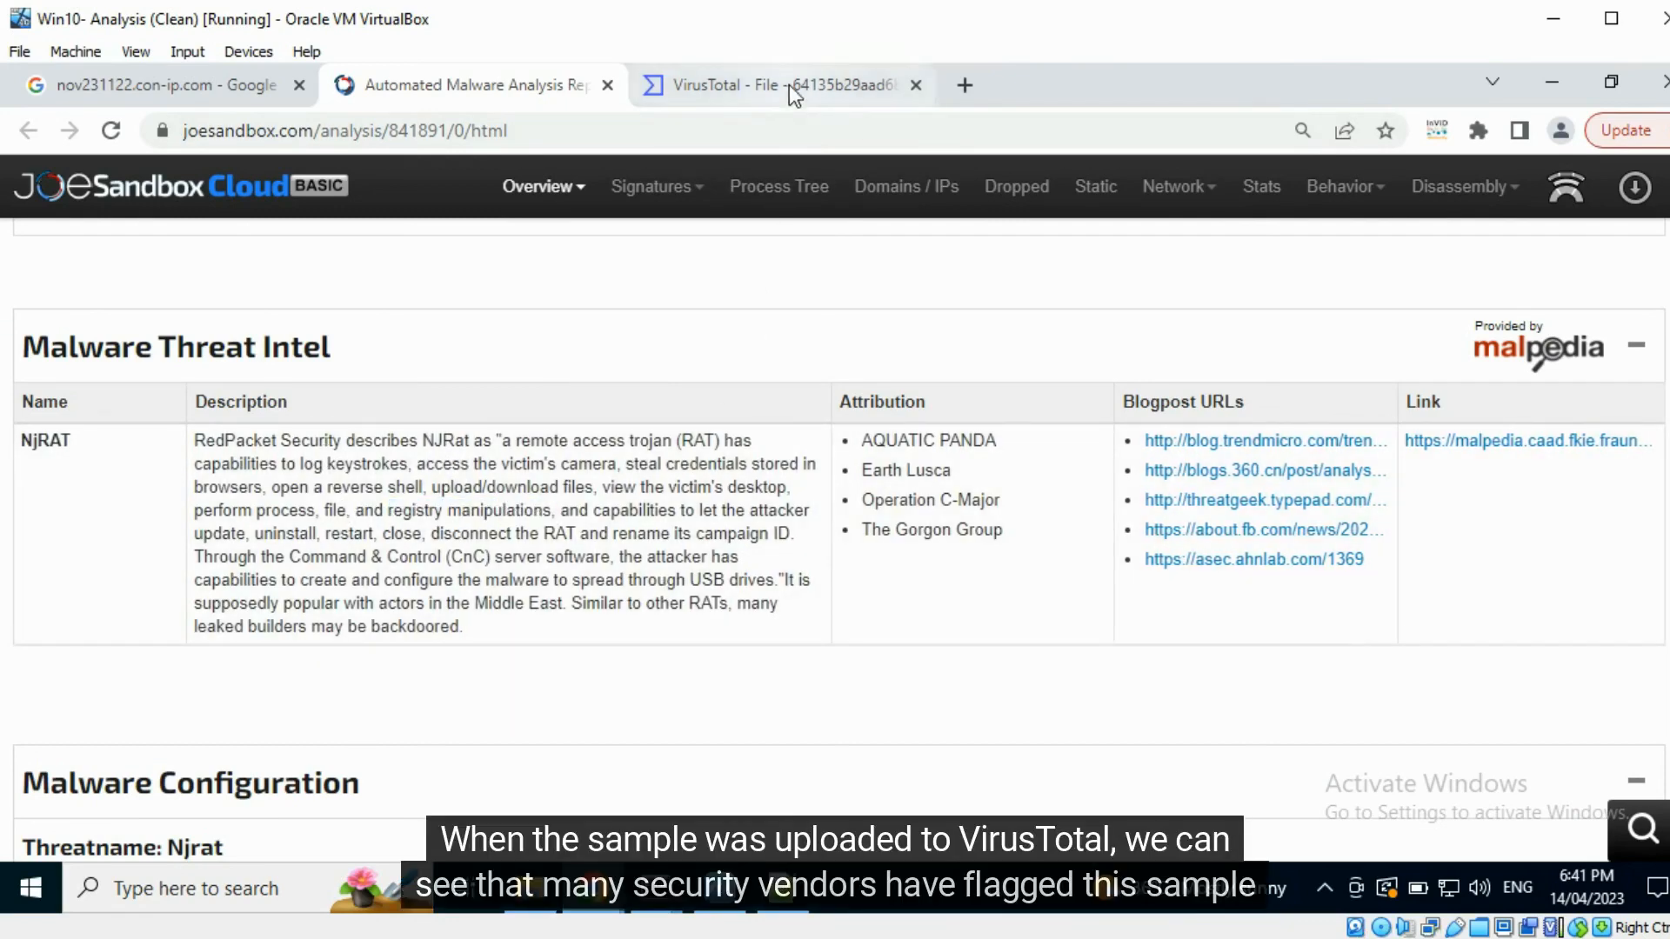
left_click(778, 86)
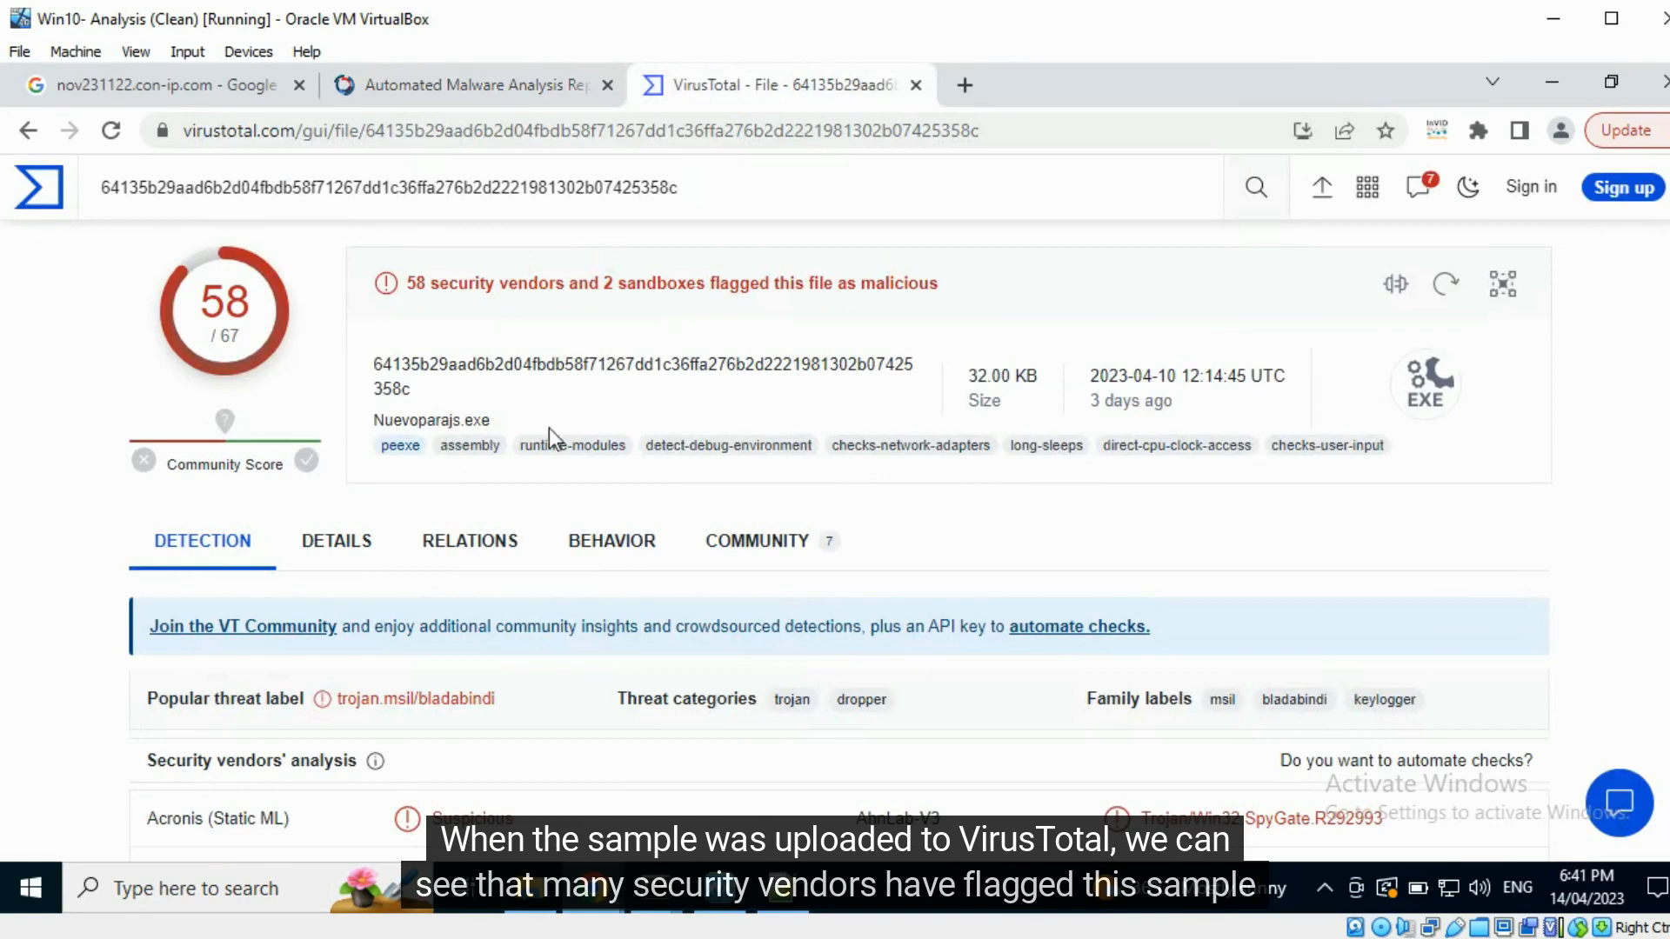
scroll("down", 3)
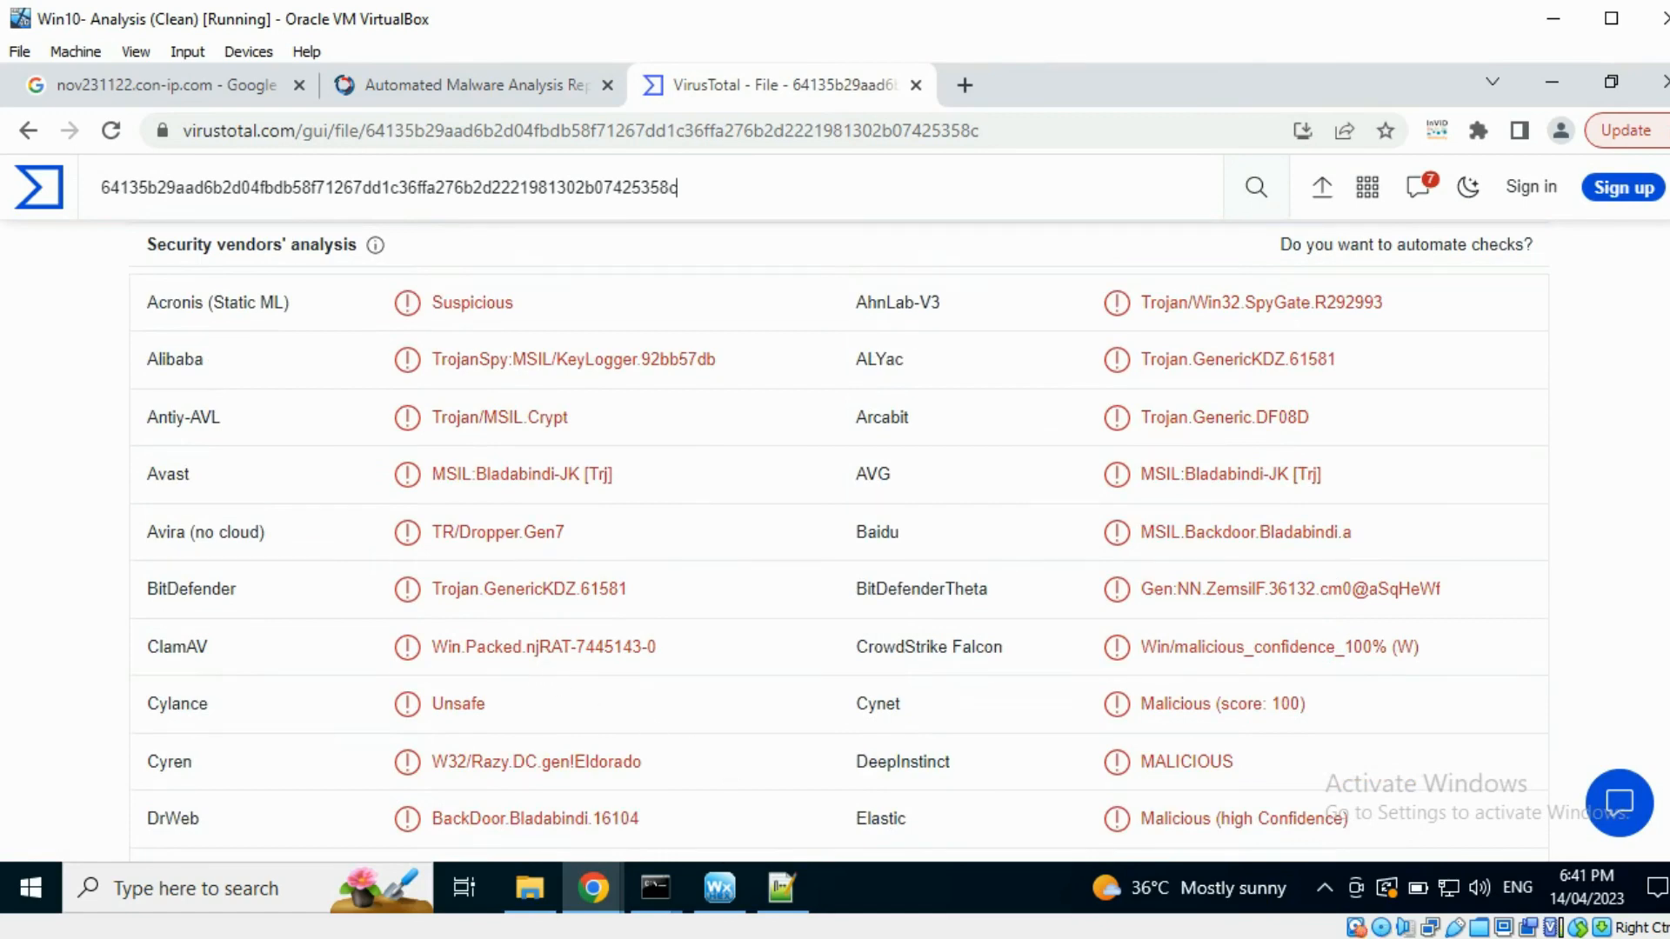
left_click(782, 888)
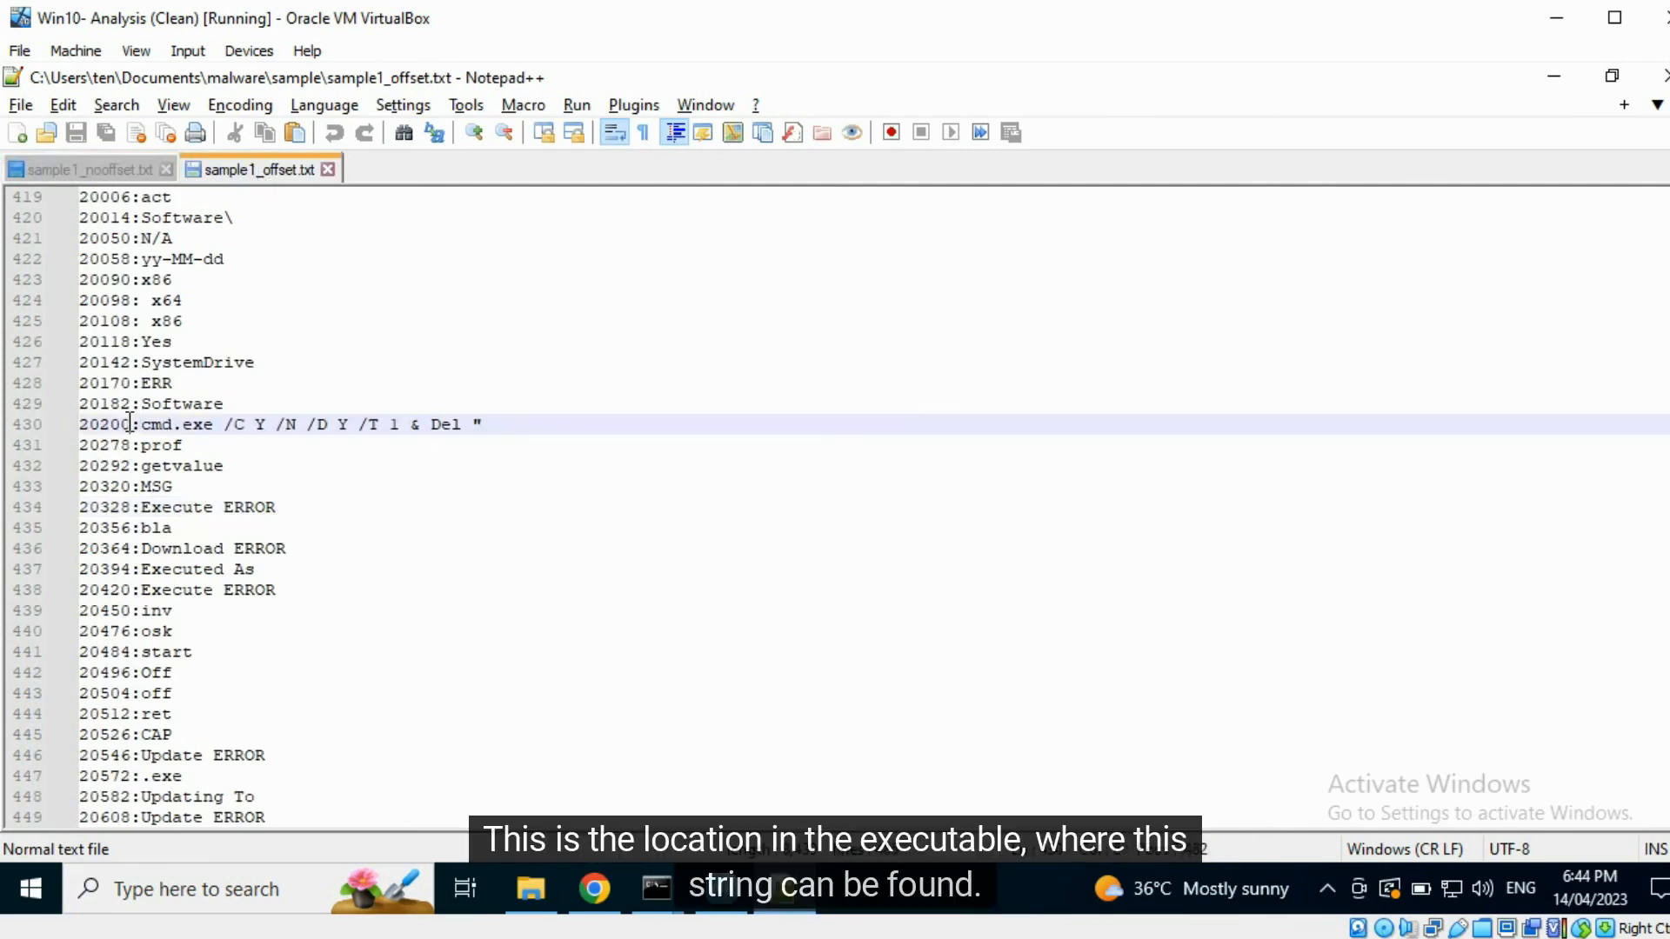
double_click(105, 425)
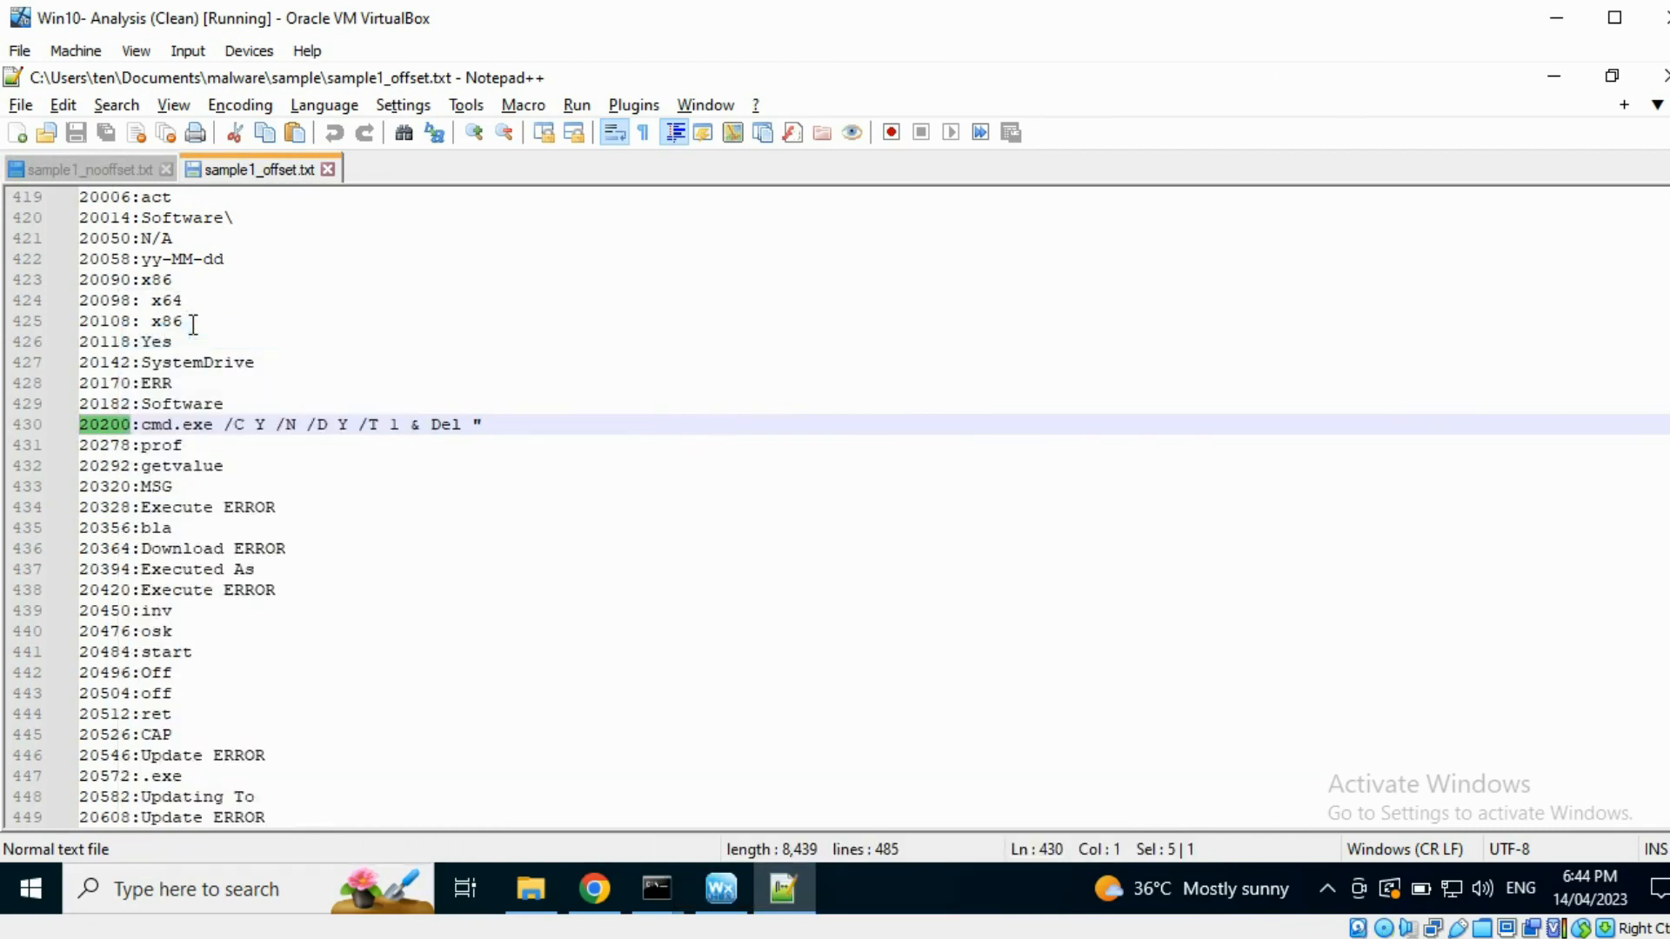
left_click(718, 888)
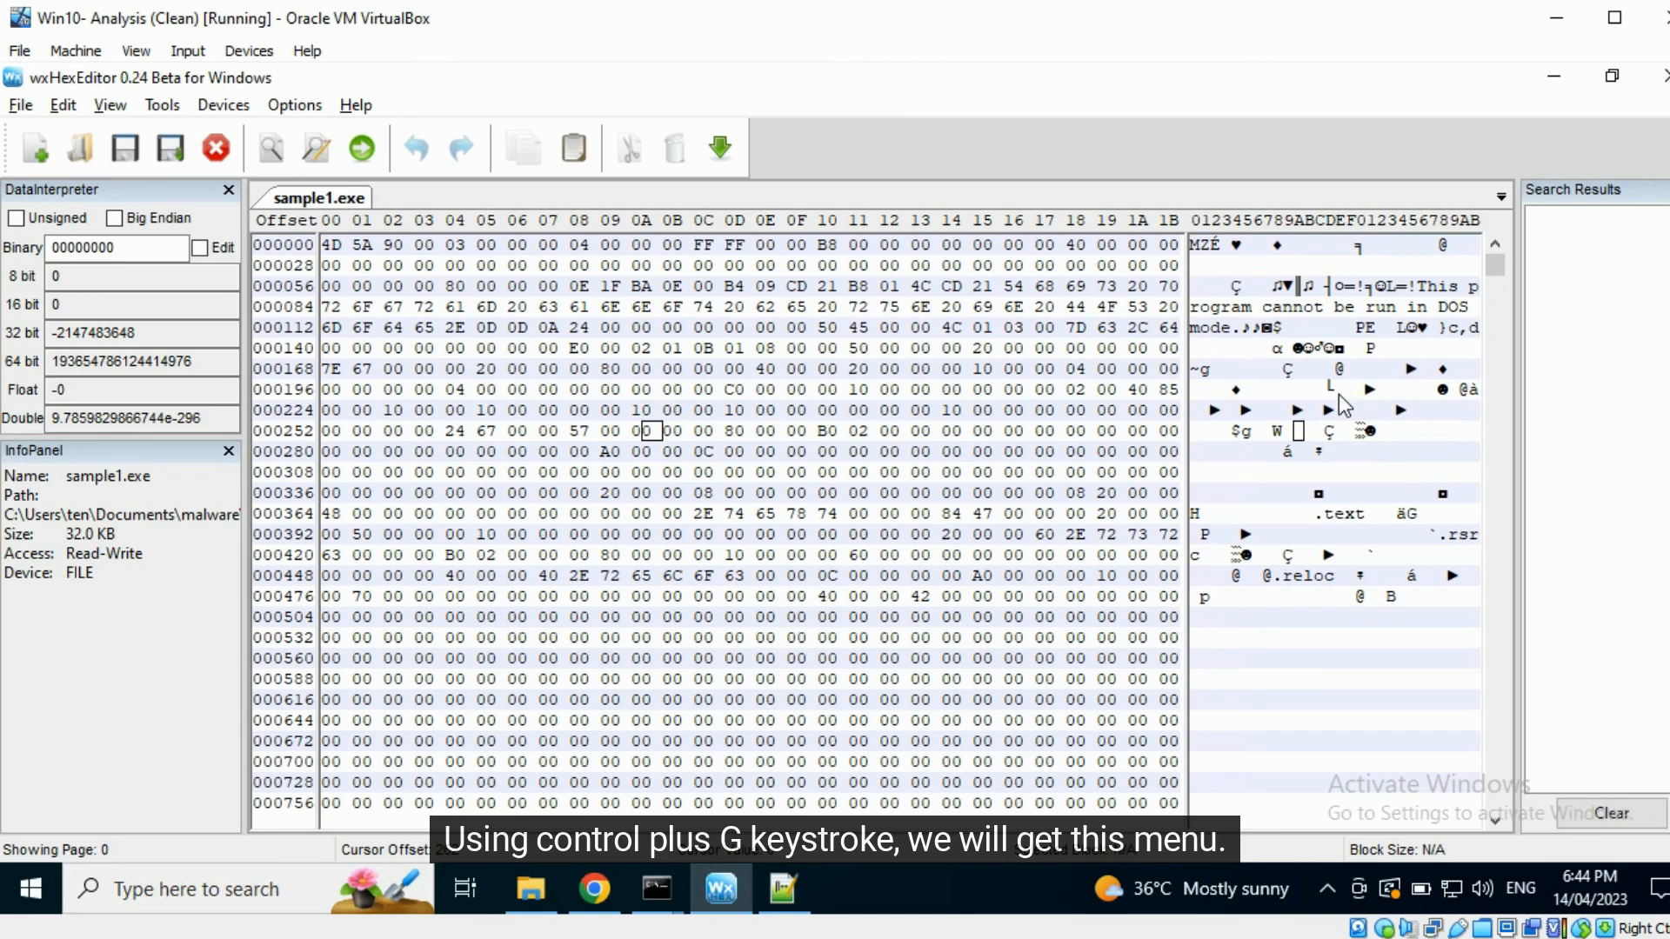
Step: Jump to decimal offset 20200 in sample1.exe via Ctrl+G to find the cmd.exe self-delete string
key("ctrl+g")
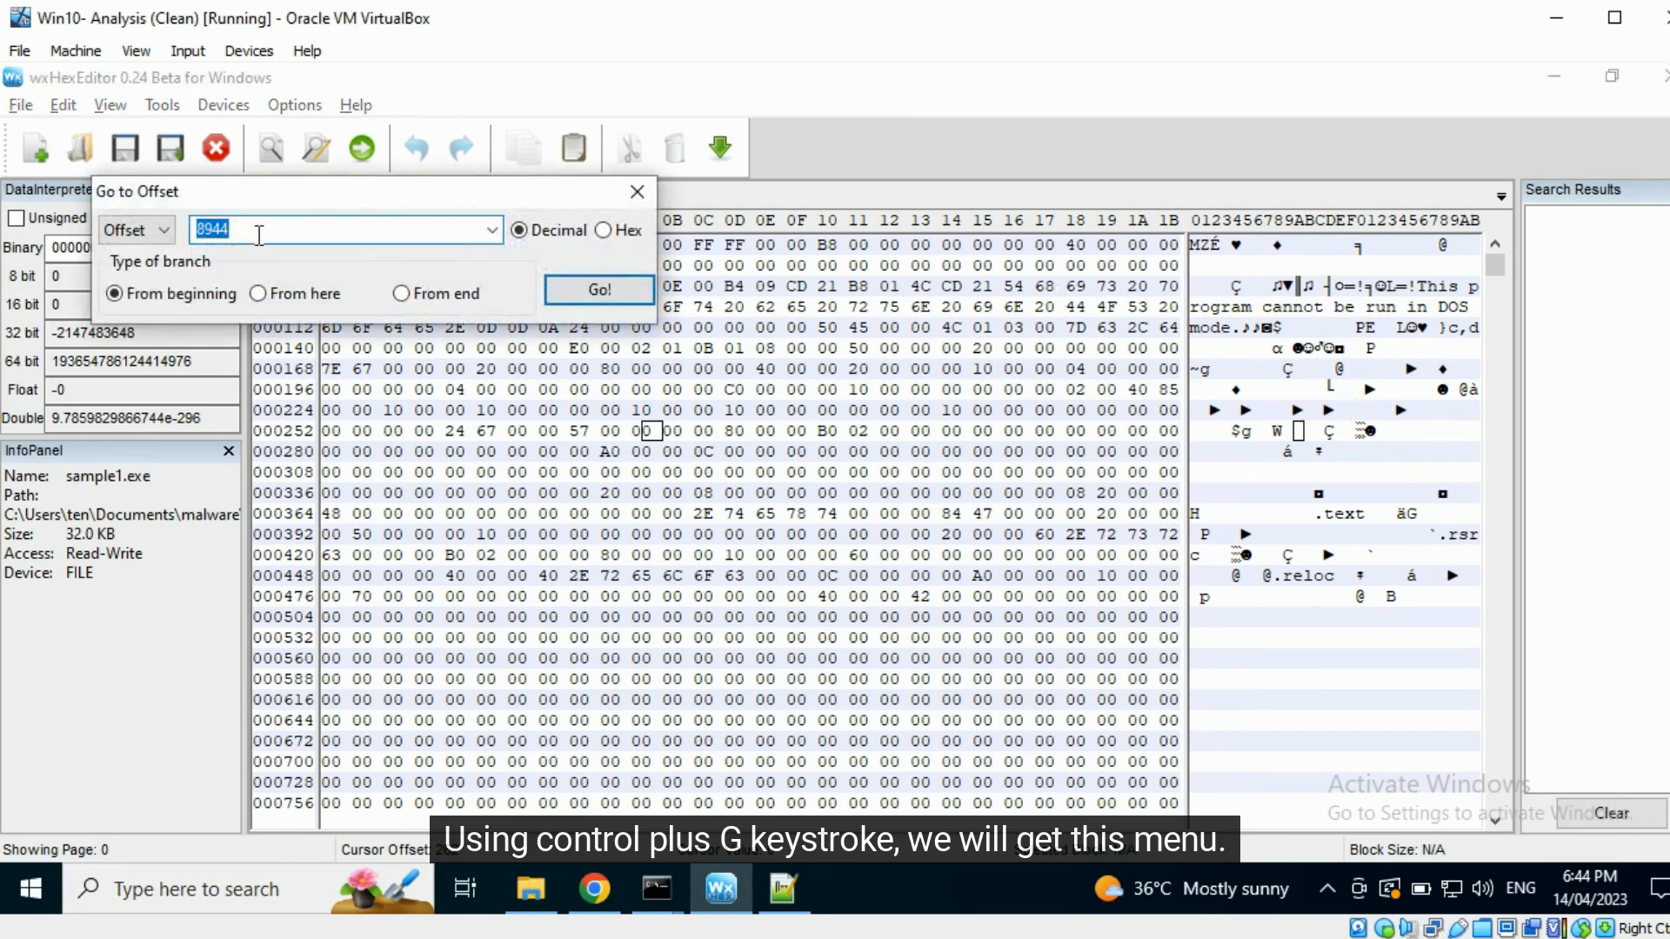
right_click(341, 230)
type("20200")
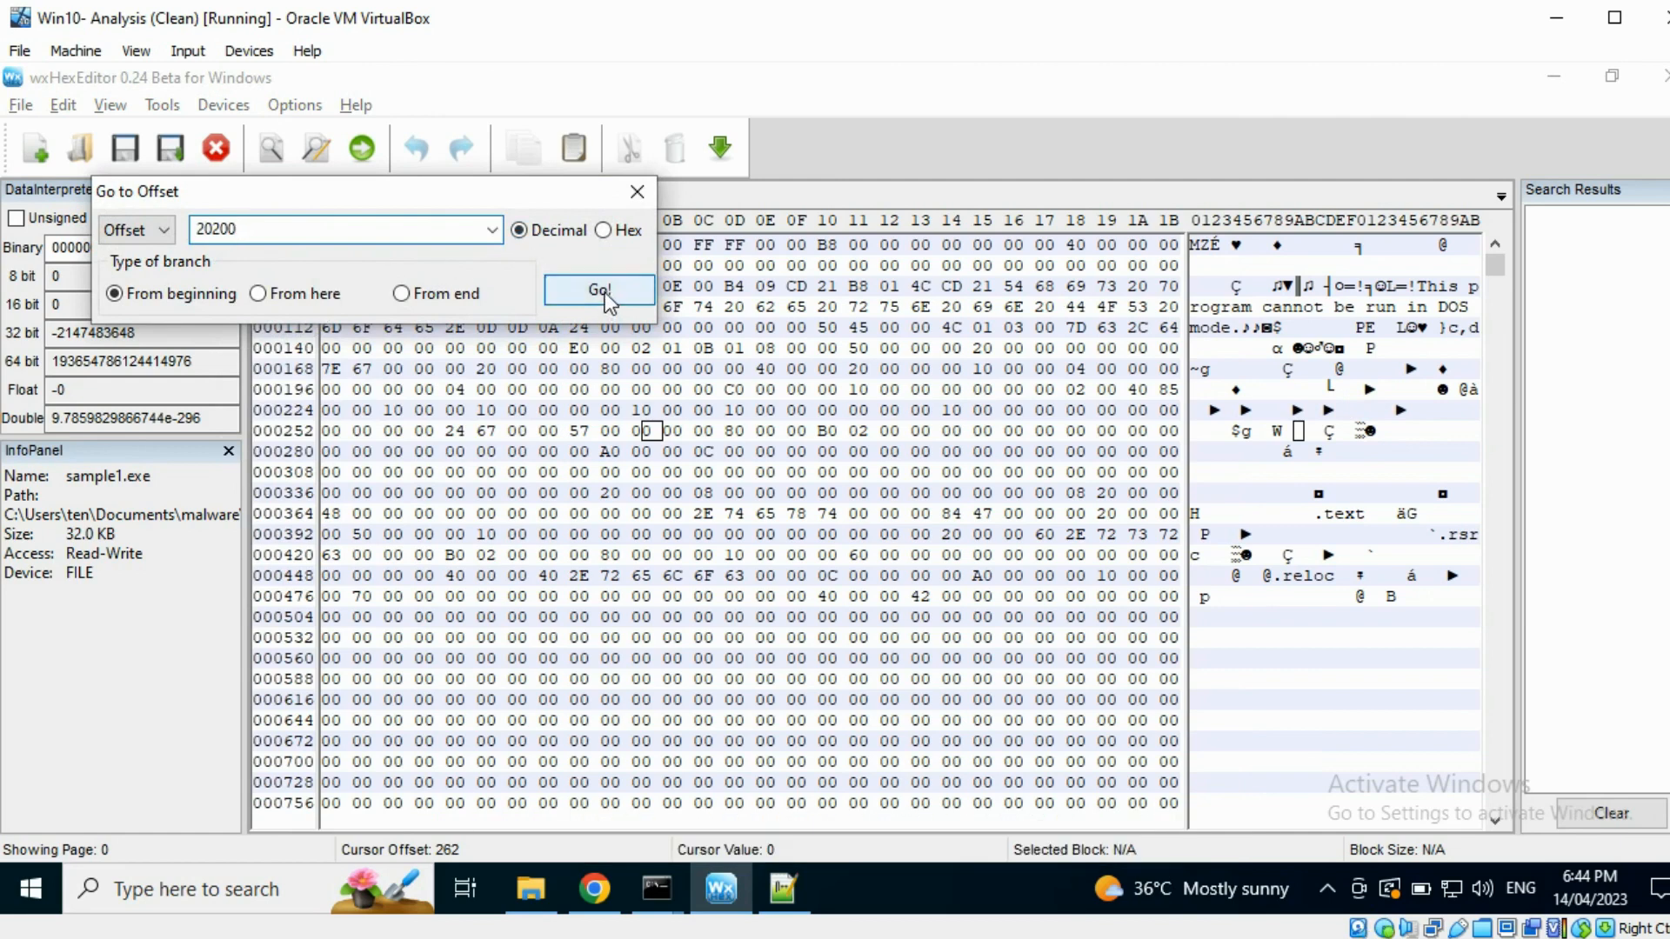
left_click(600, 291)
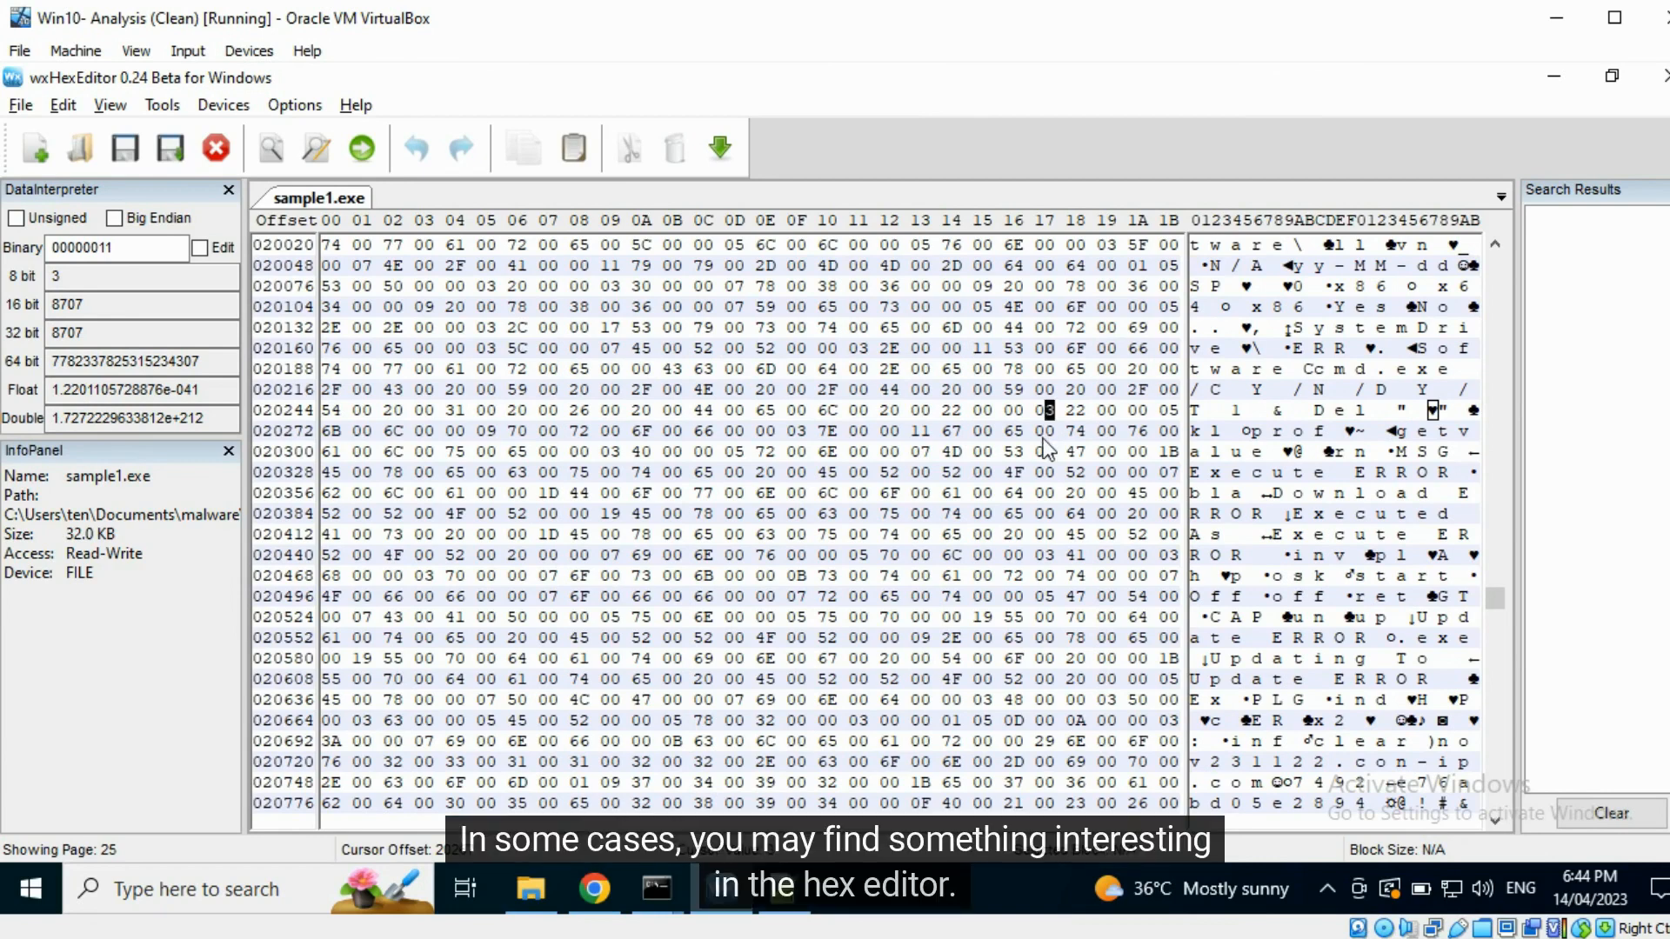
mouse_move(1042, 452)
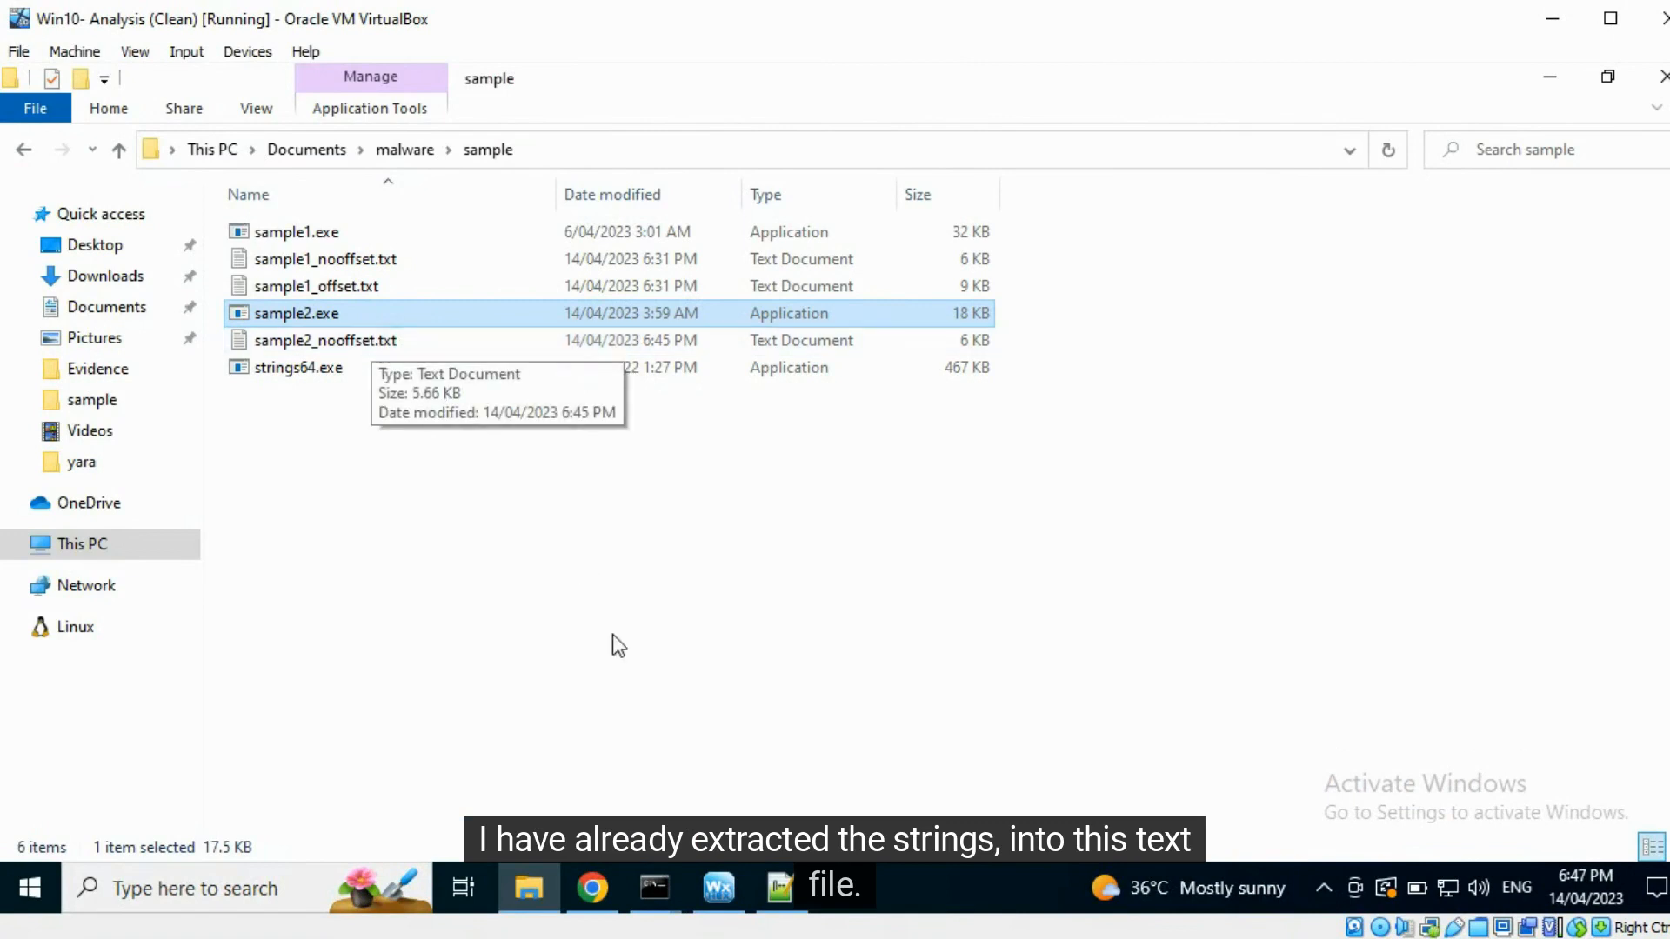
Step: Open sample2_nooffset.txt from the malware sample folder
double_click(325, 339)
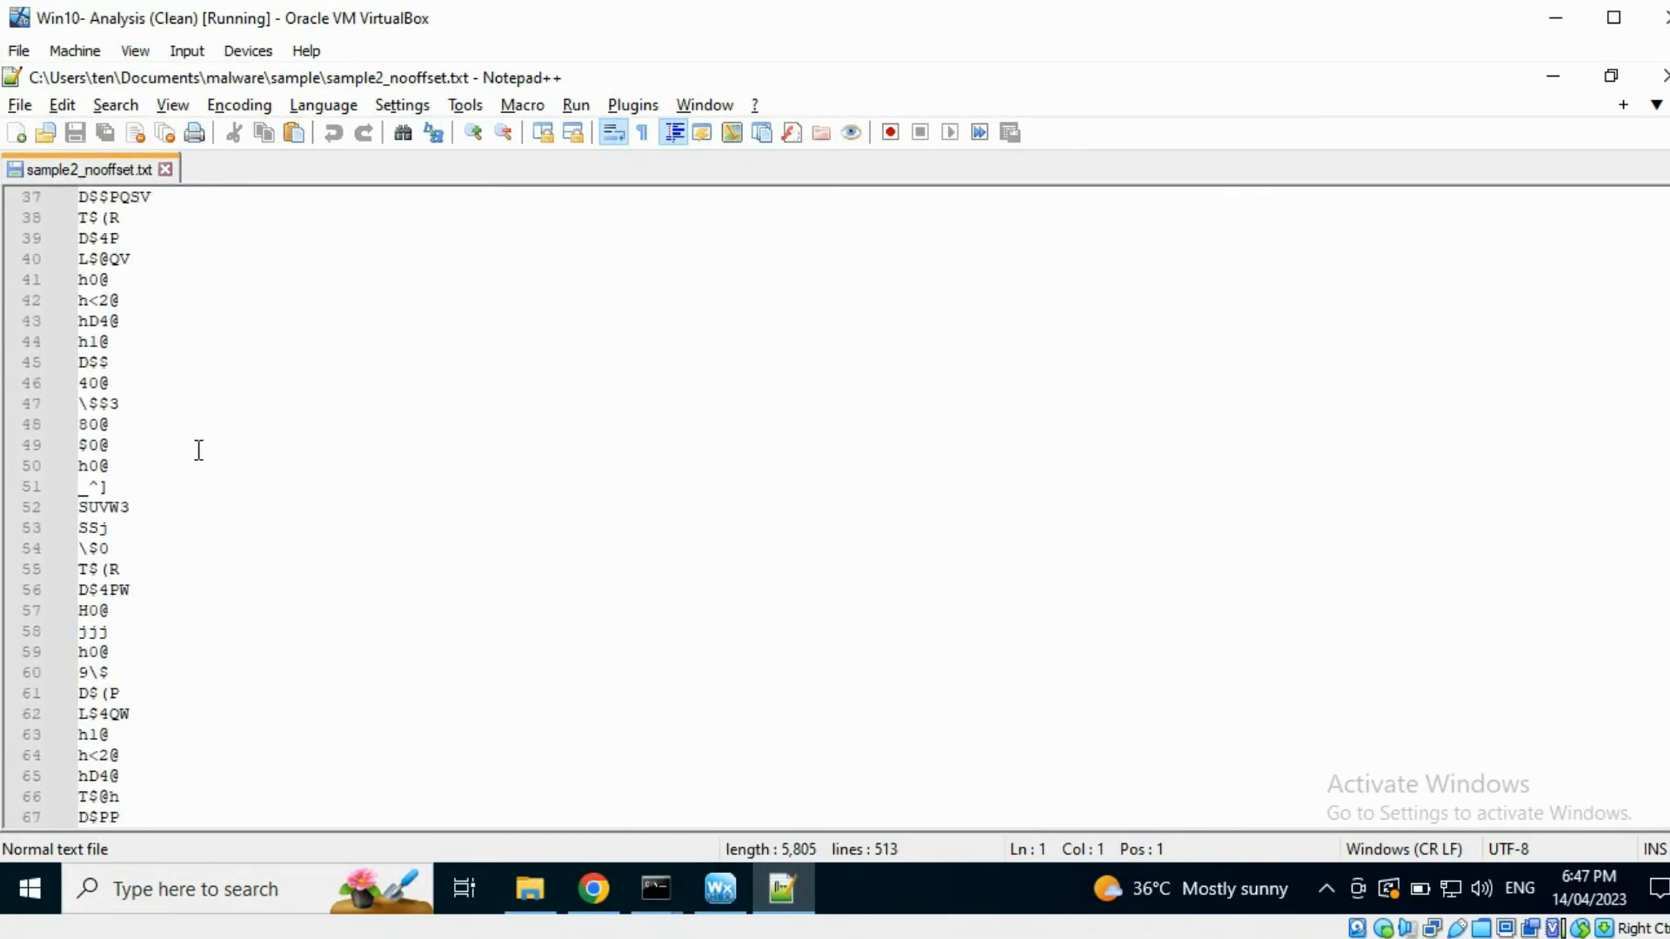
scroll("down", 3)
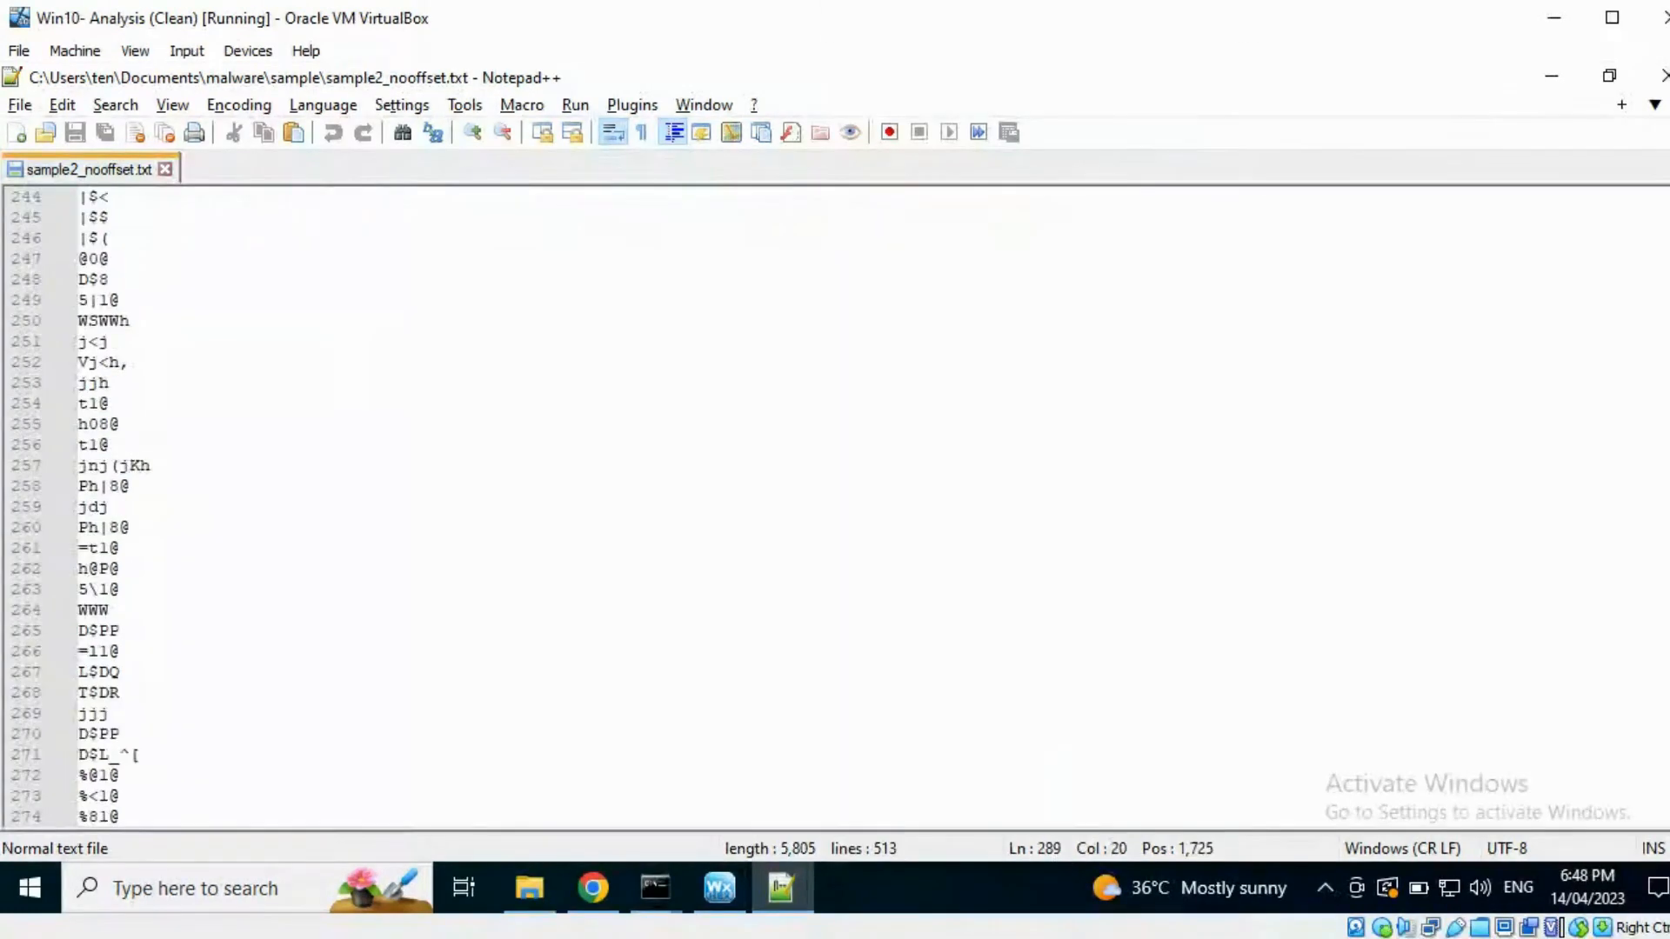
scroll("down", 3)
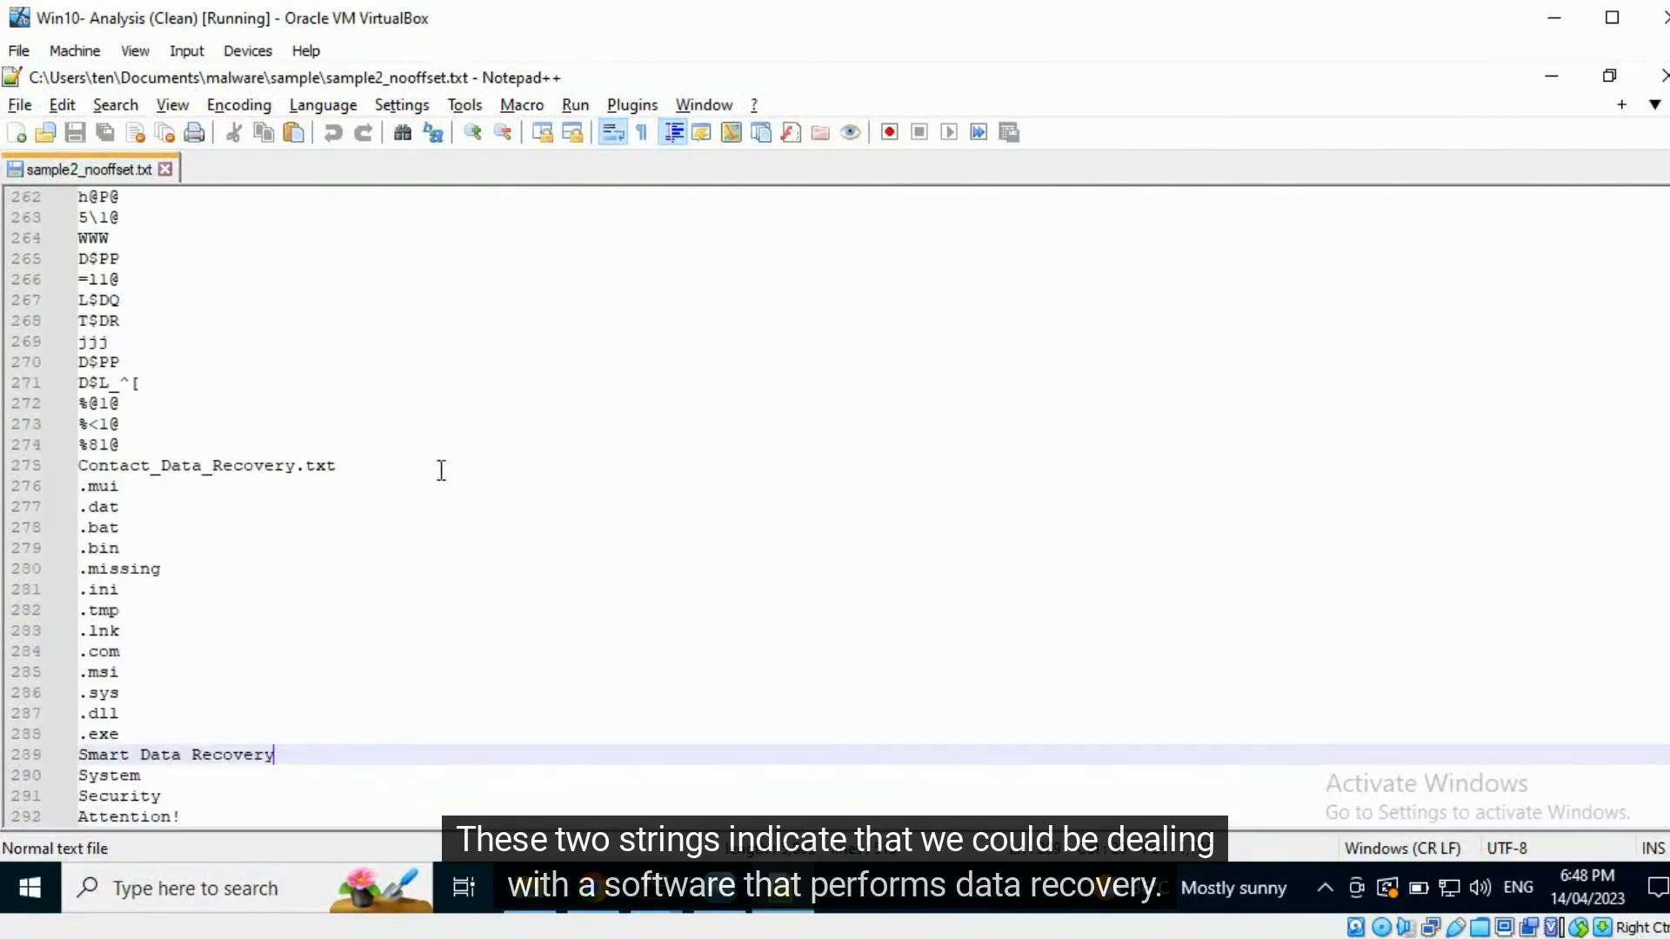
scroll("down", 3)
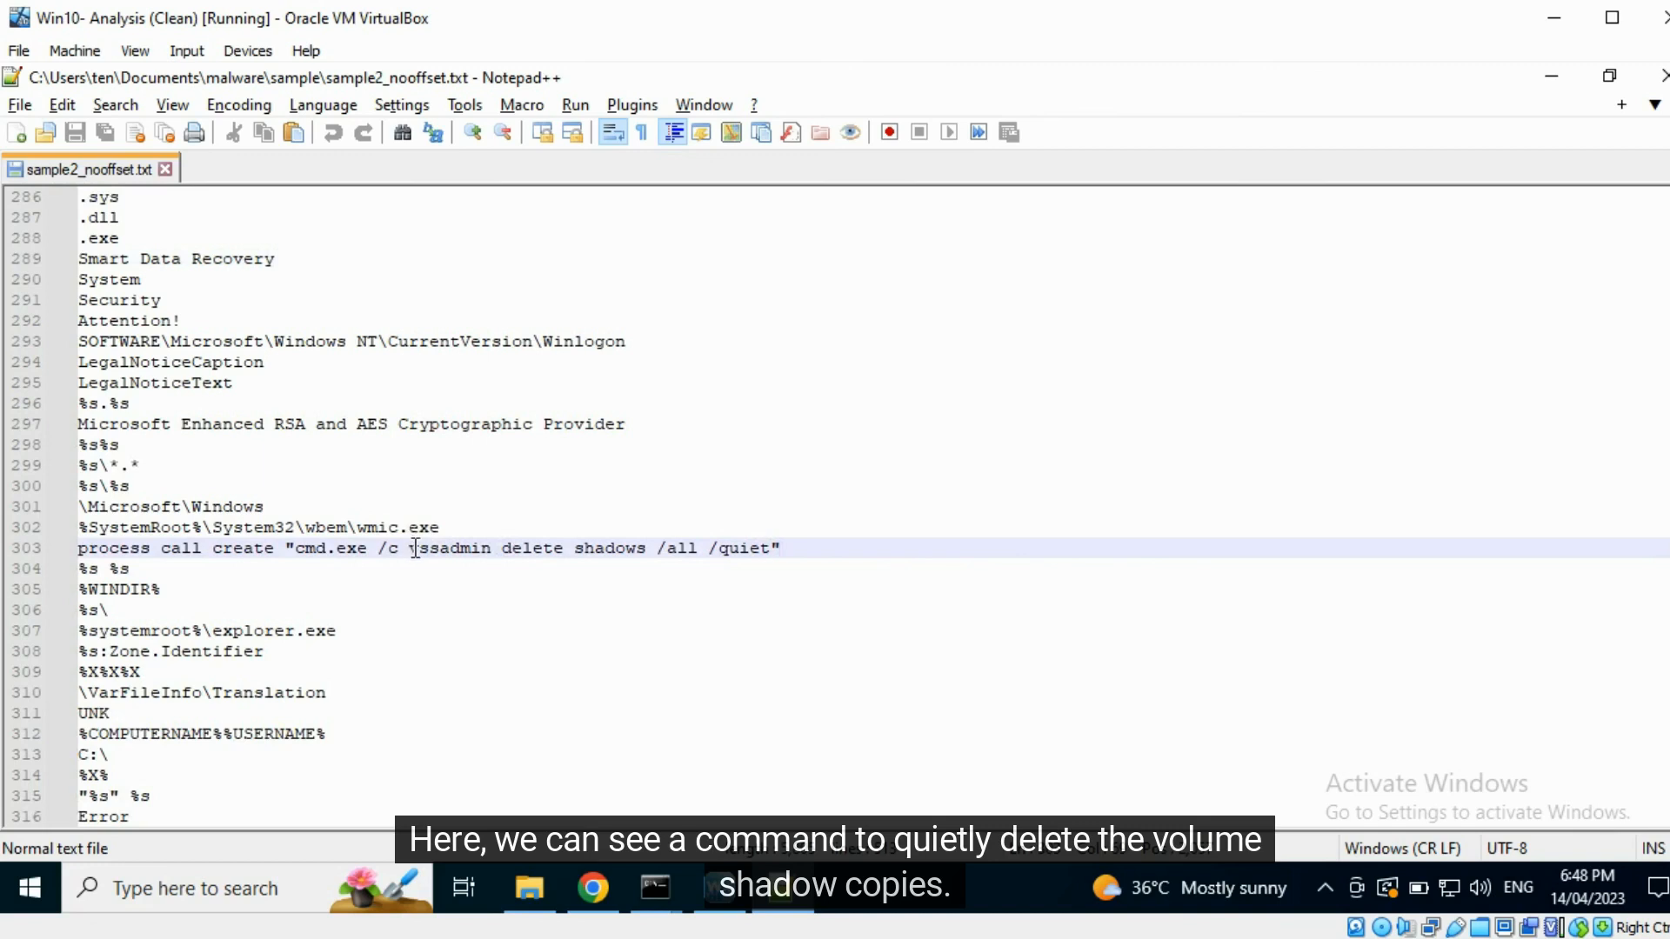
double_click(448, 548)
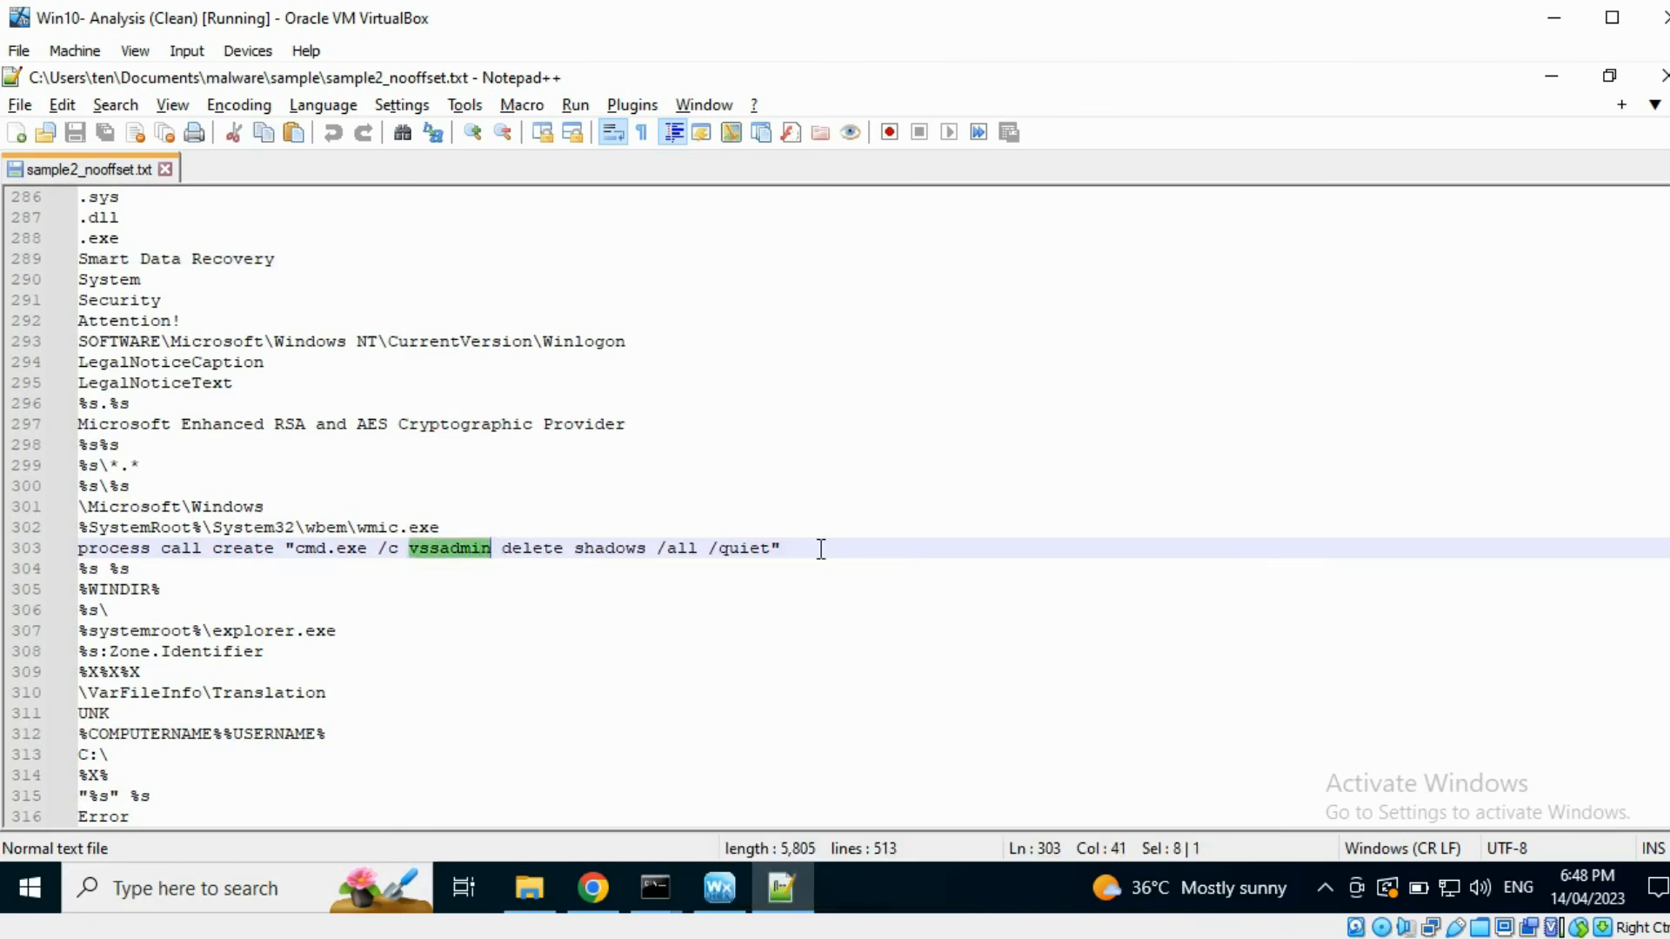
left_click(781, 548)
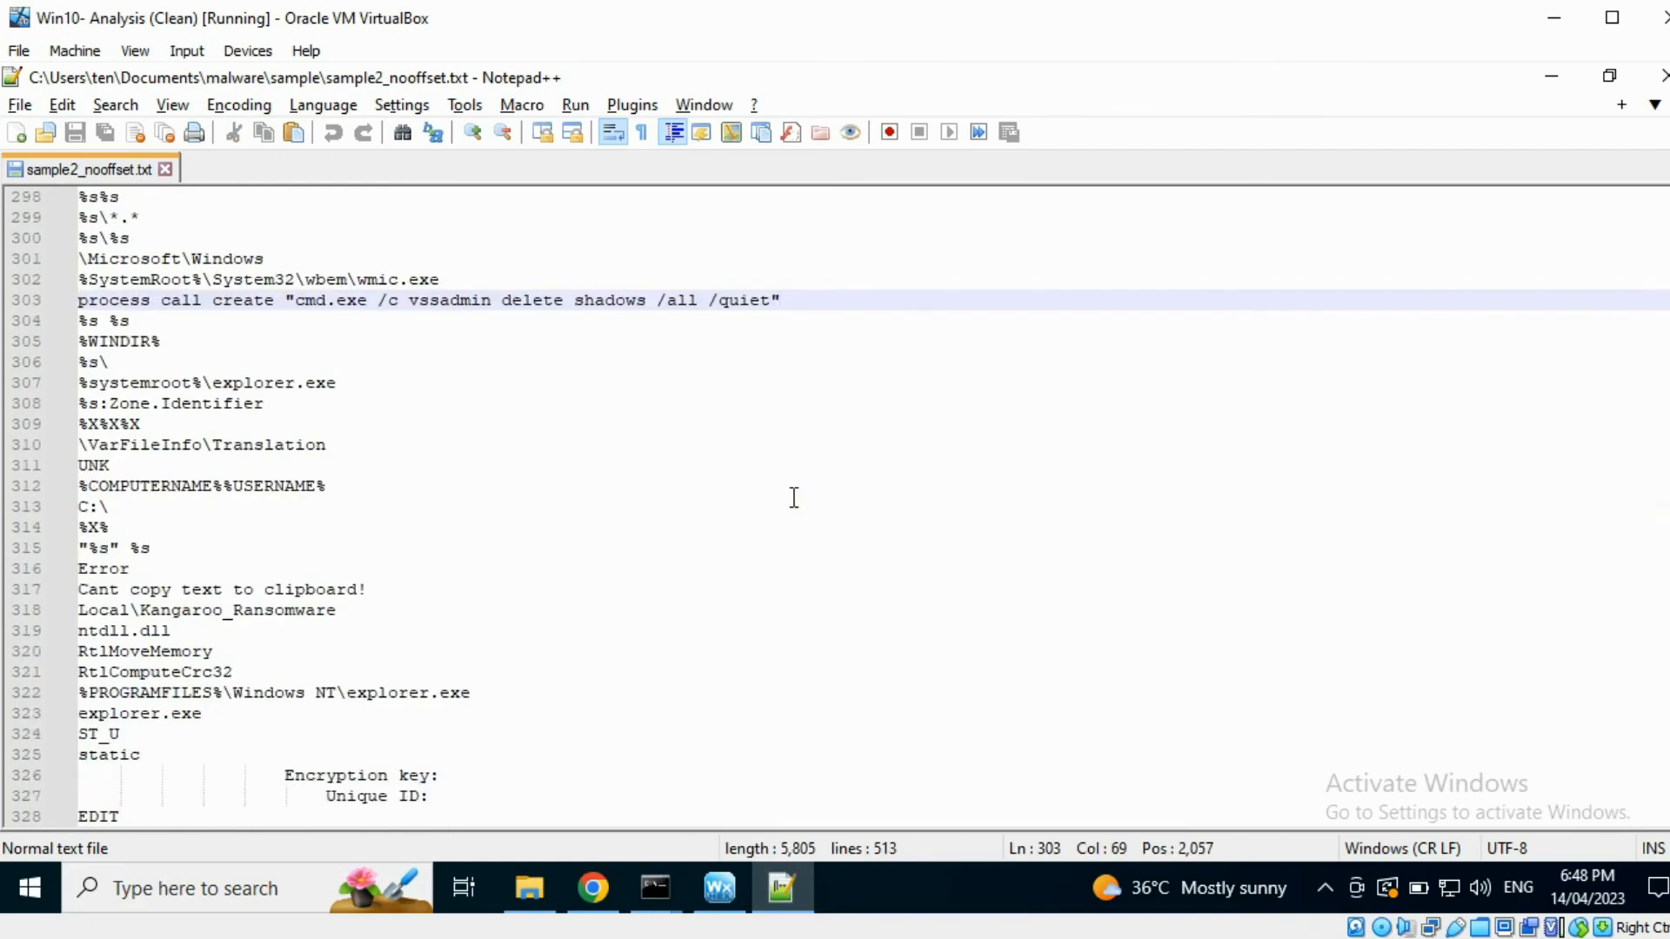
scroll("down", 3)
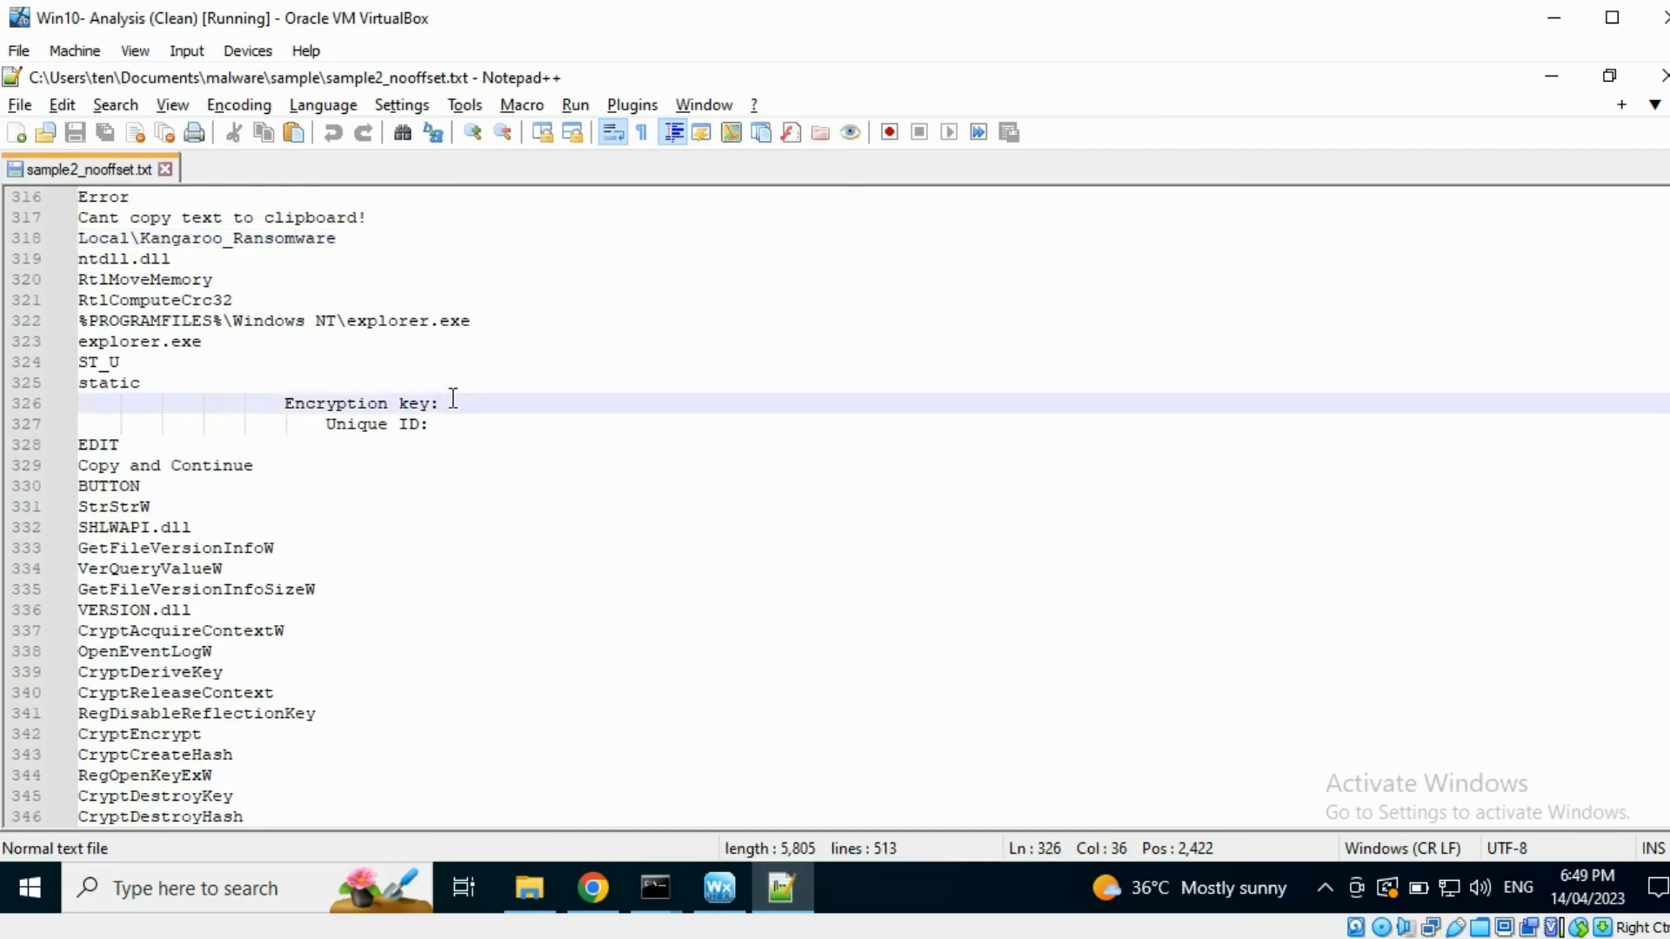
scroll("down", 3)
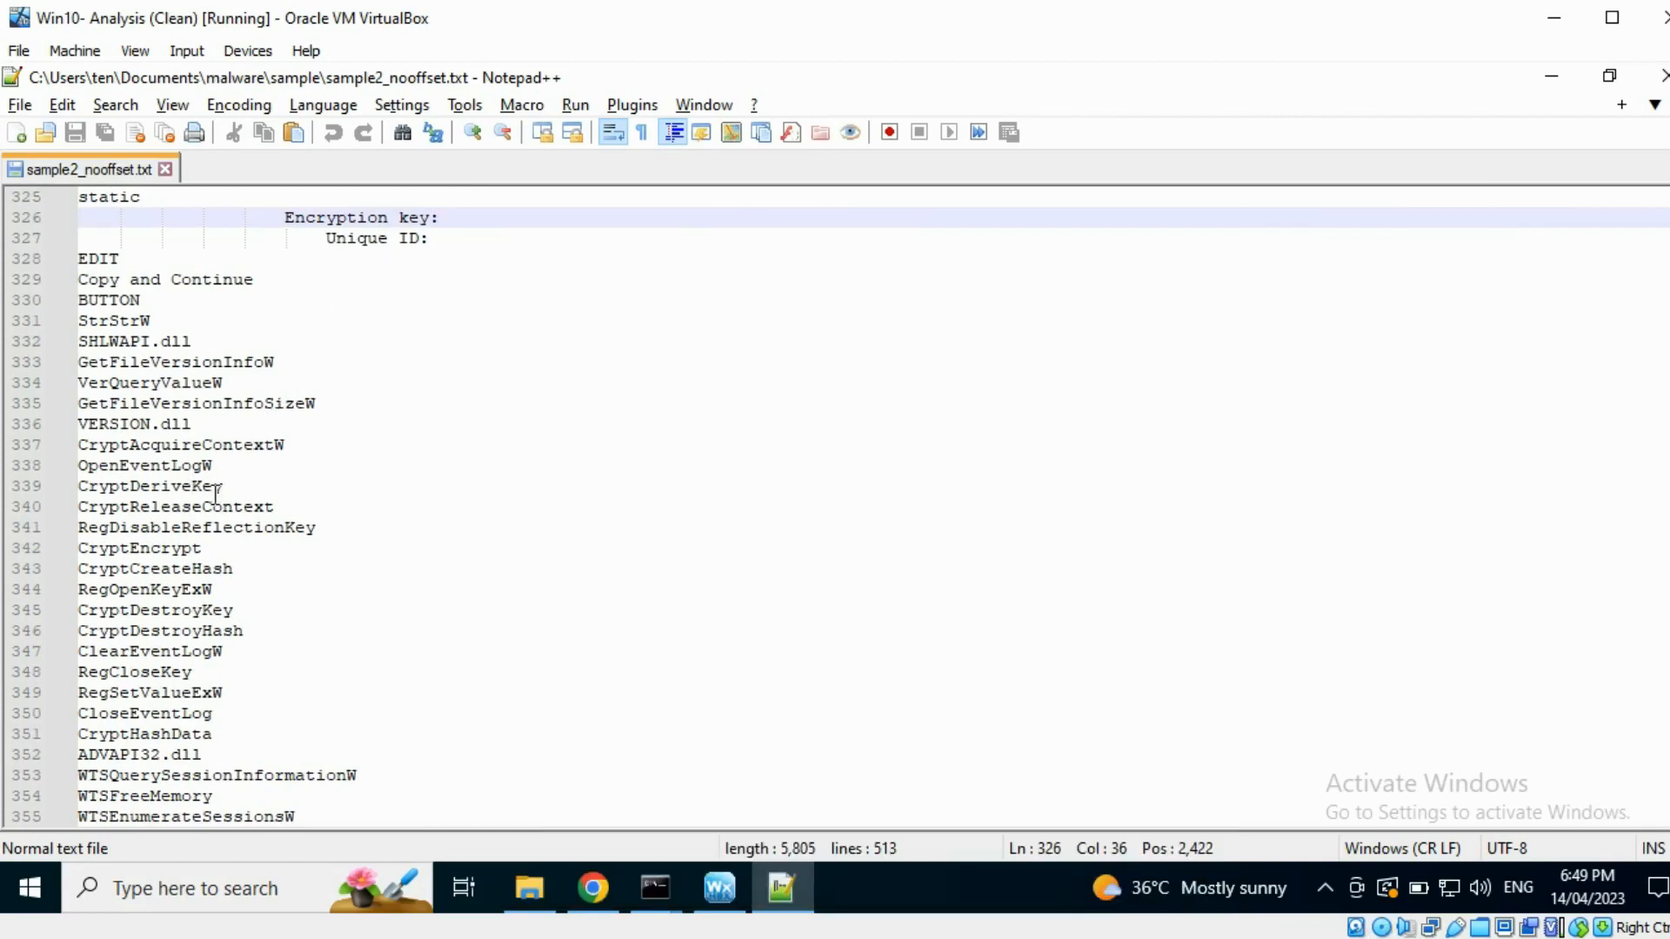
scroll("down", 3)
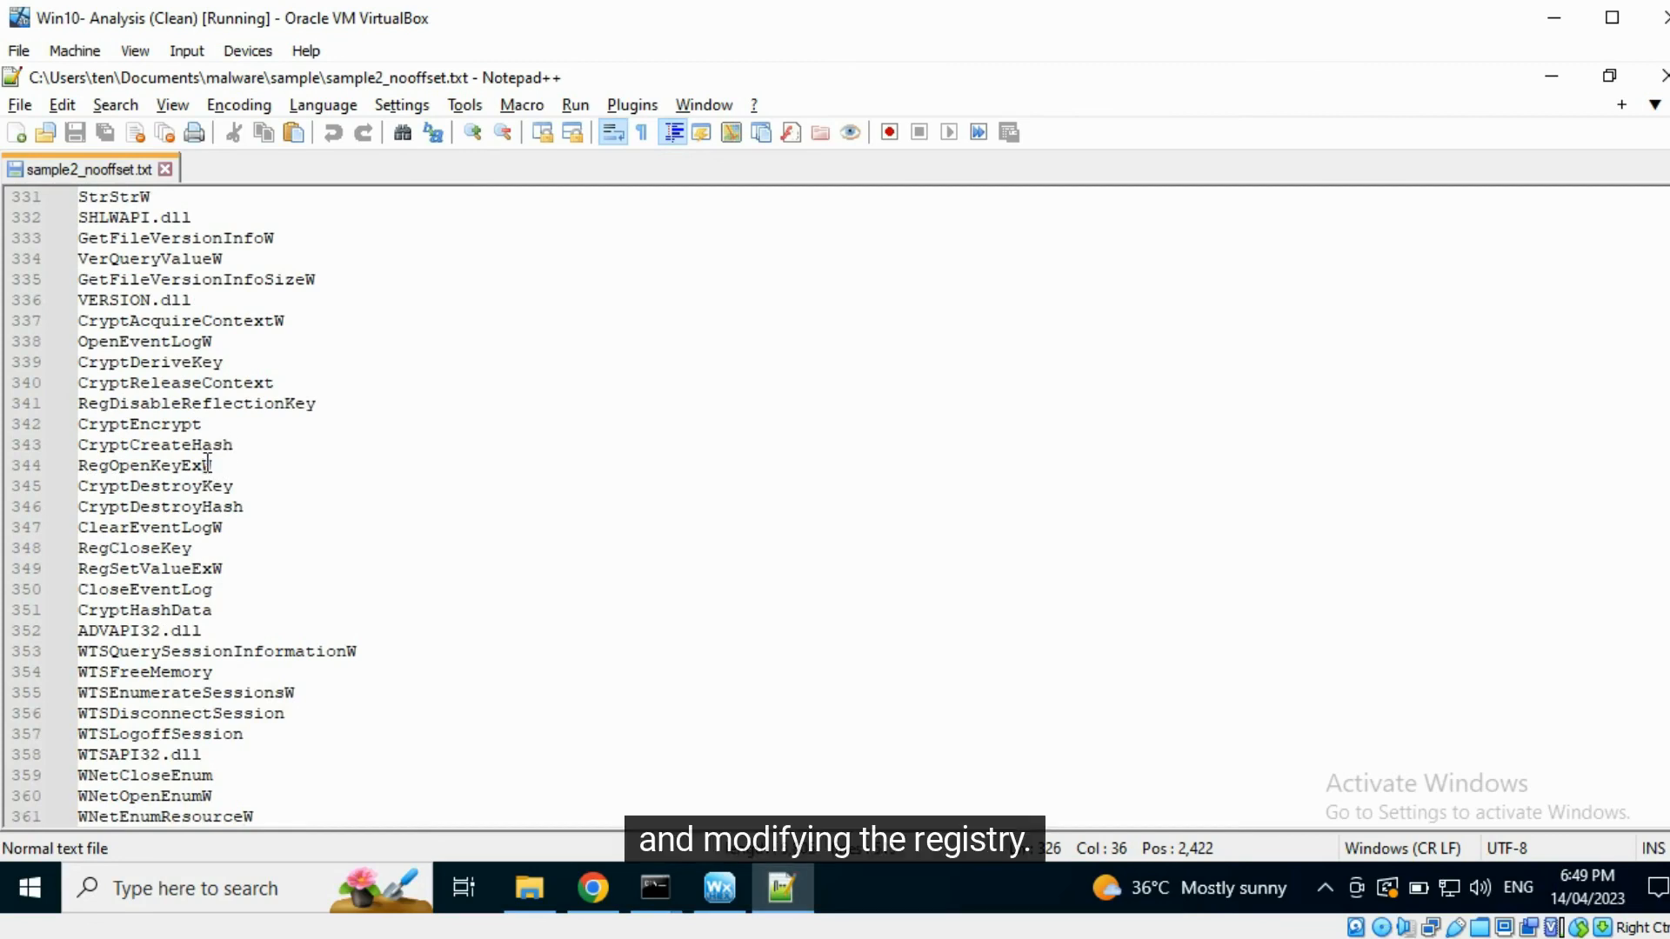
double_click(150, 527)
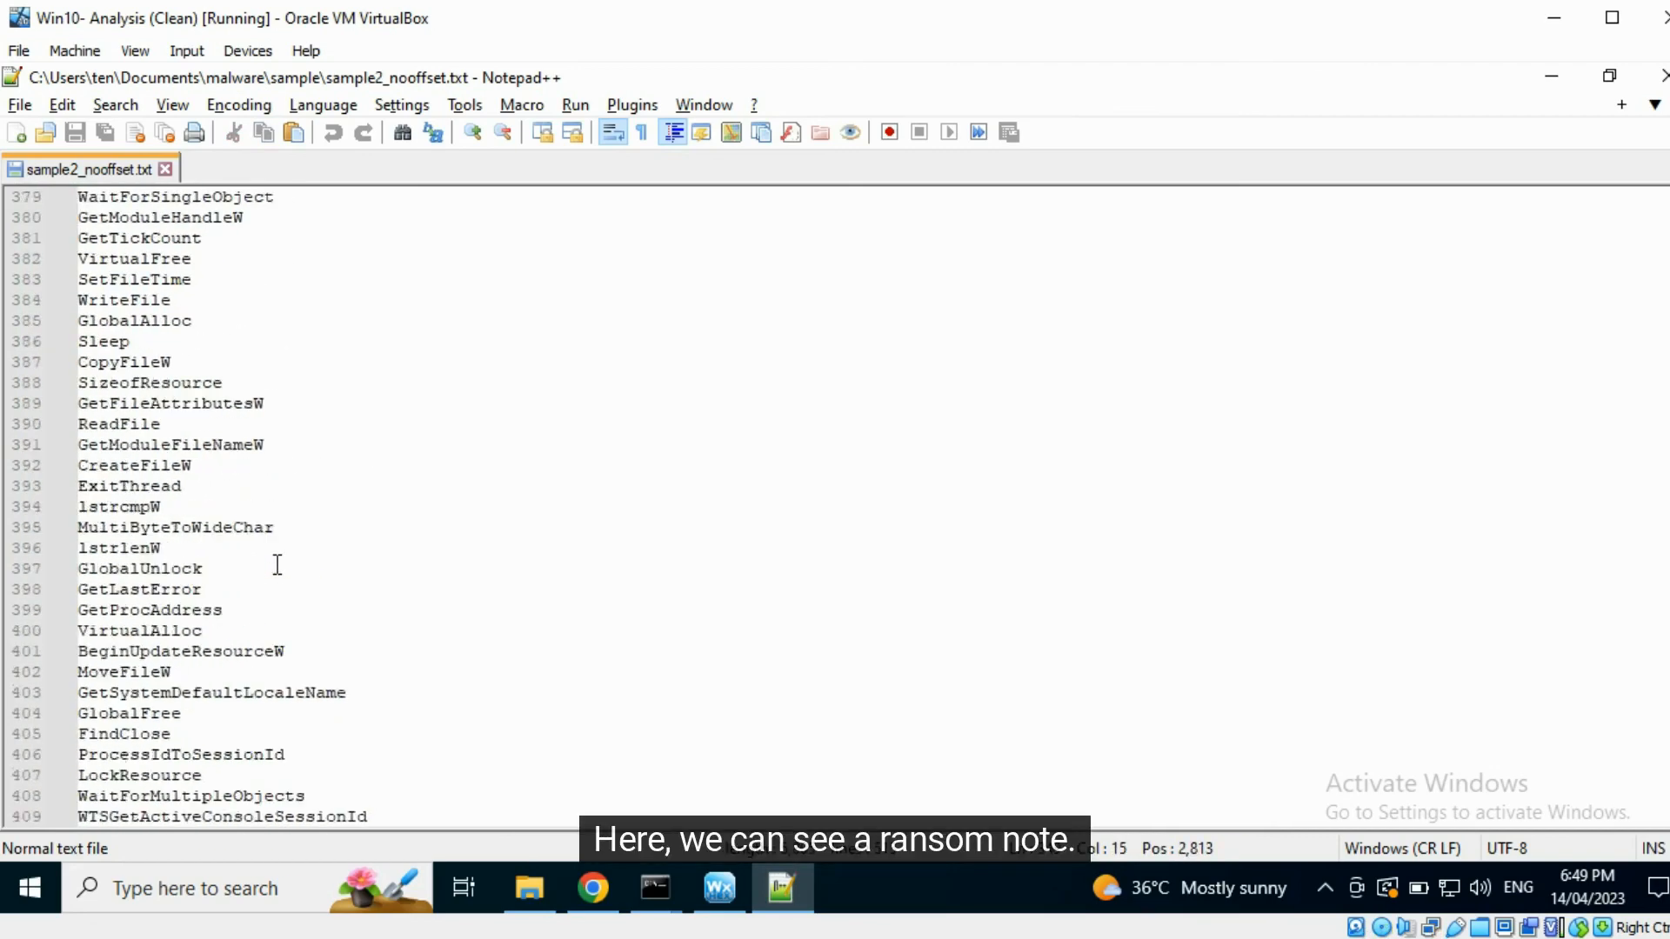
scroll("down", 3)
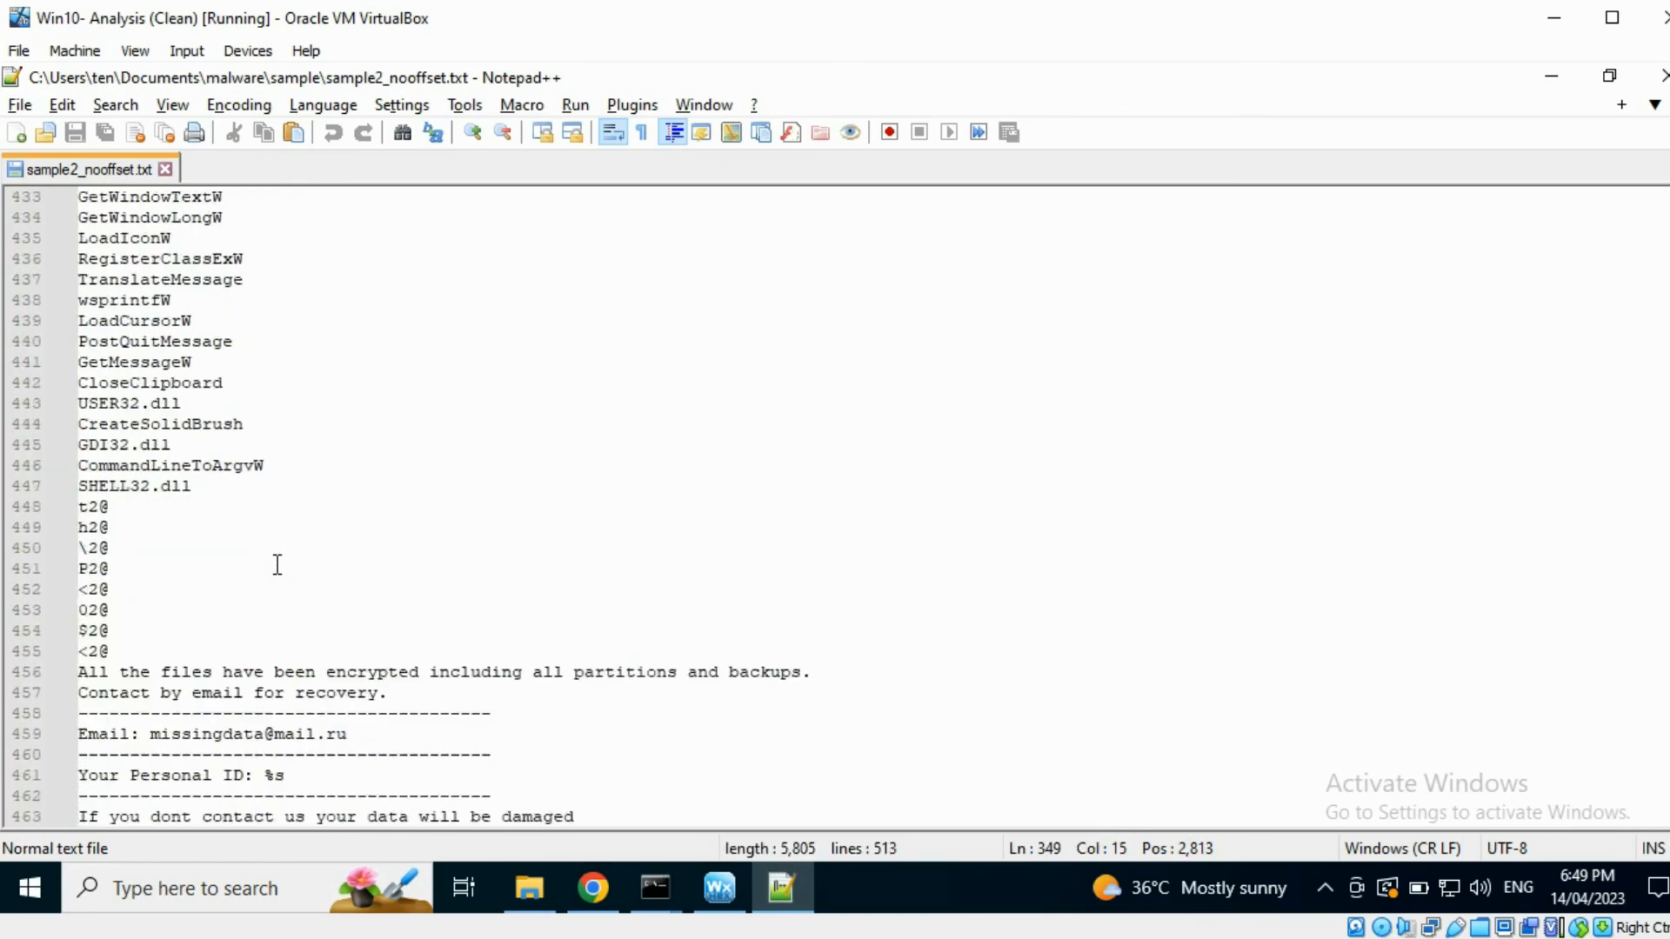
scroll("down", 3)
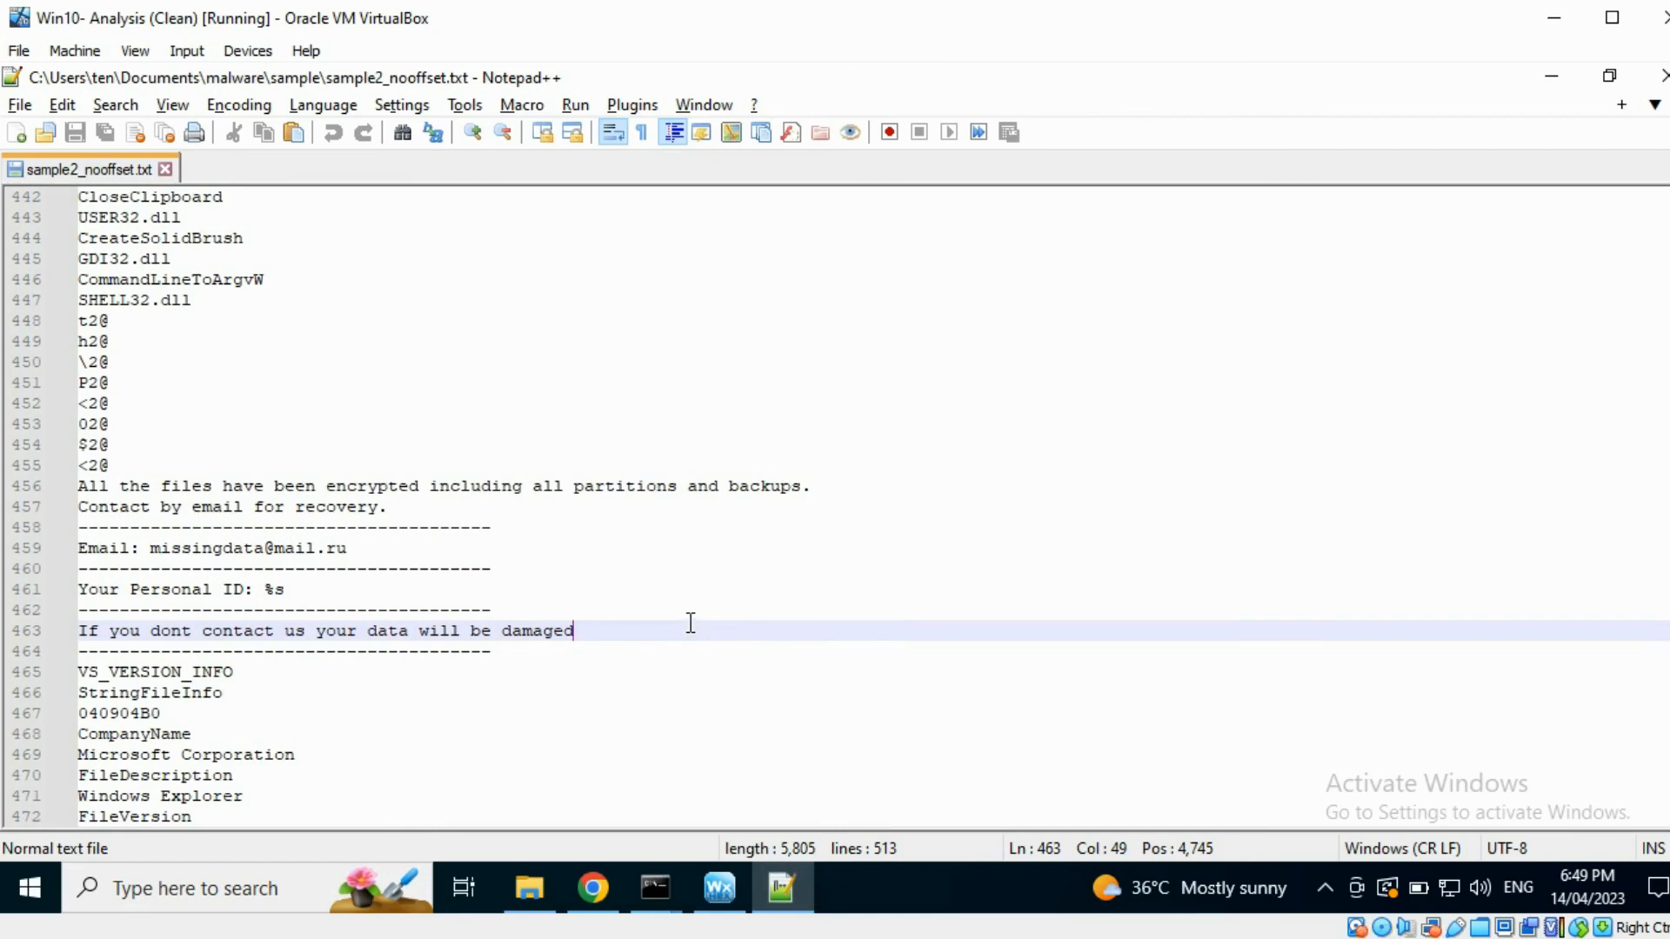
left_click(591, 887)
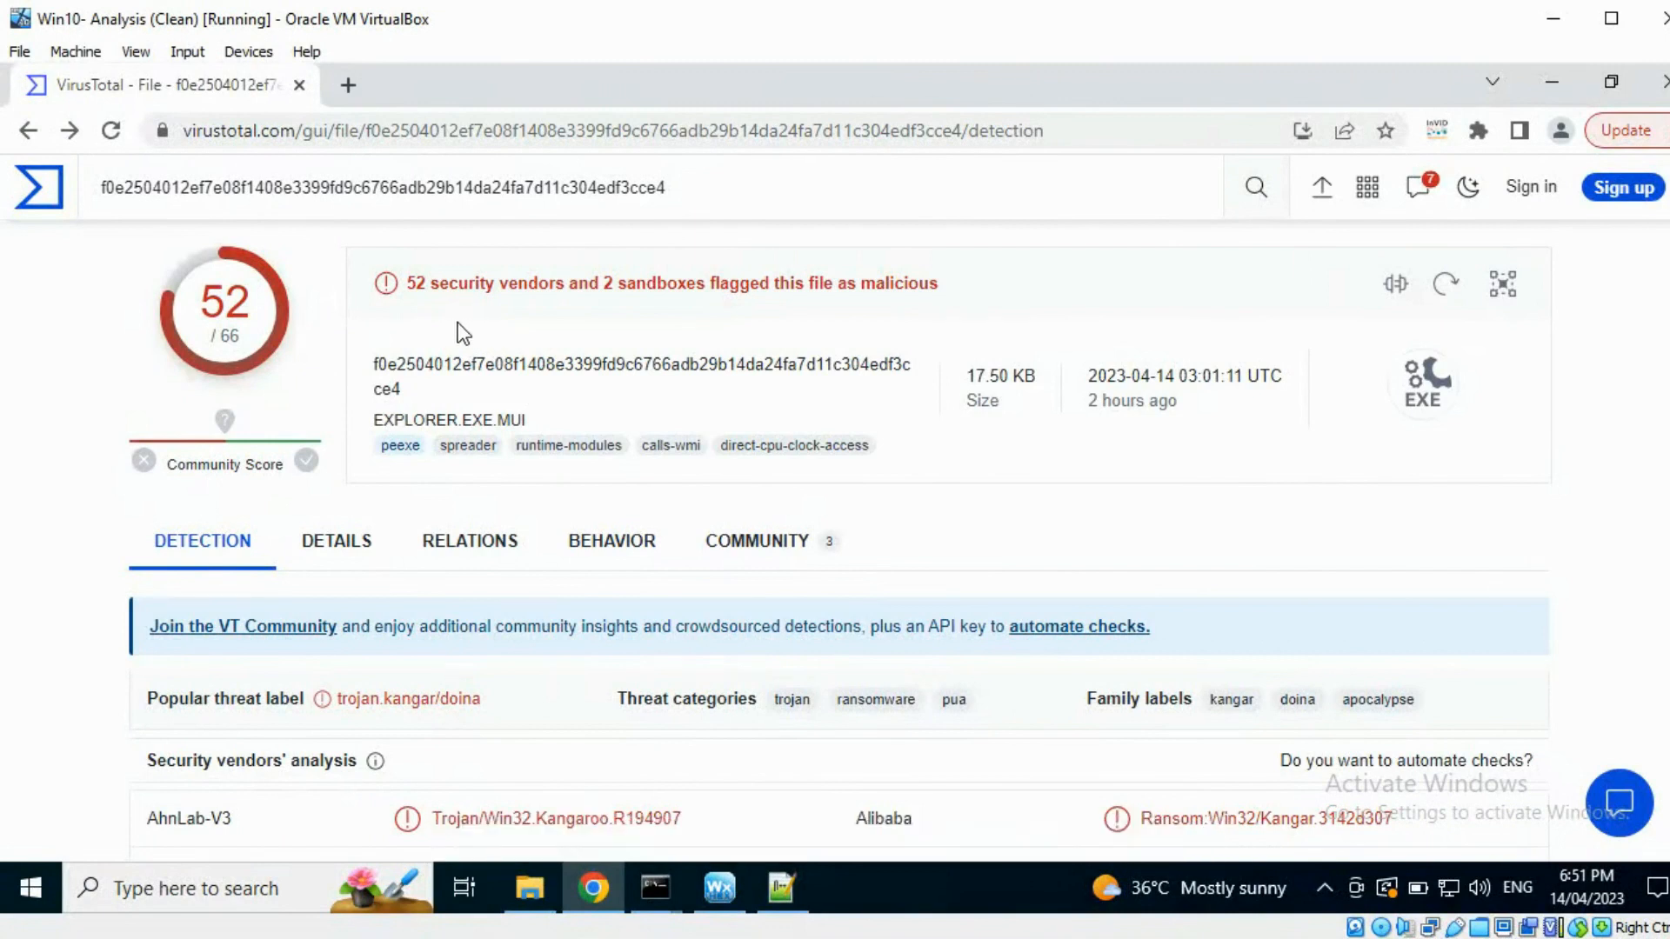
mouse_move(611, 540)
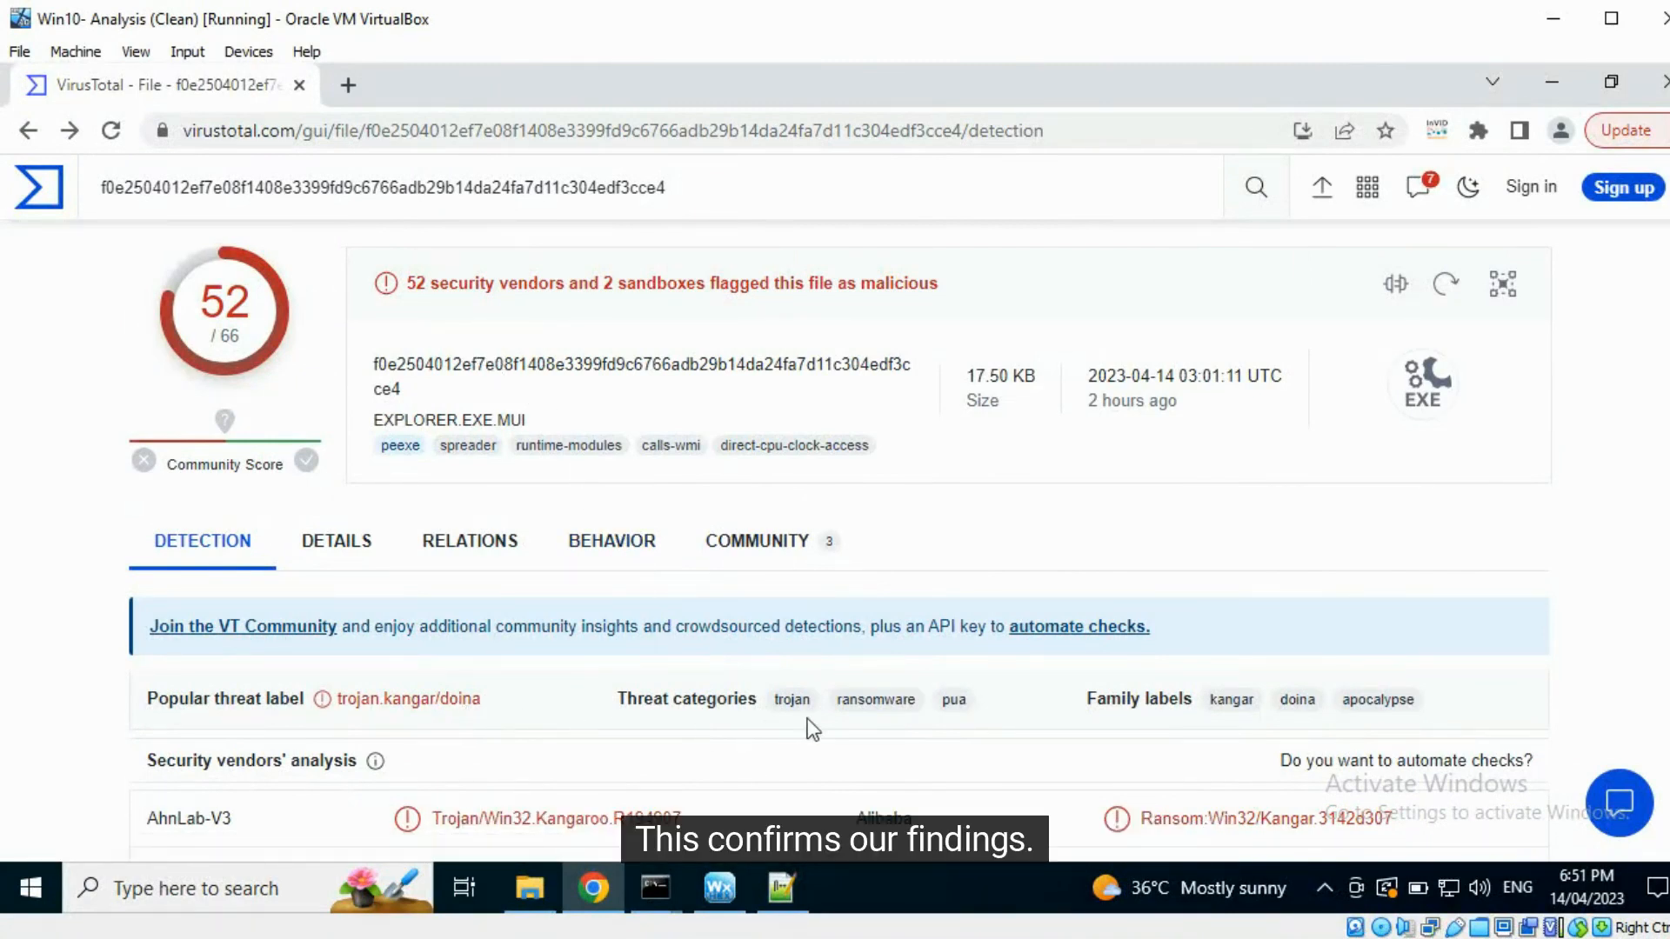
Step: Move from sample2's 52/66 detection results to its Behavior report
scroll("down", 3)
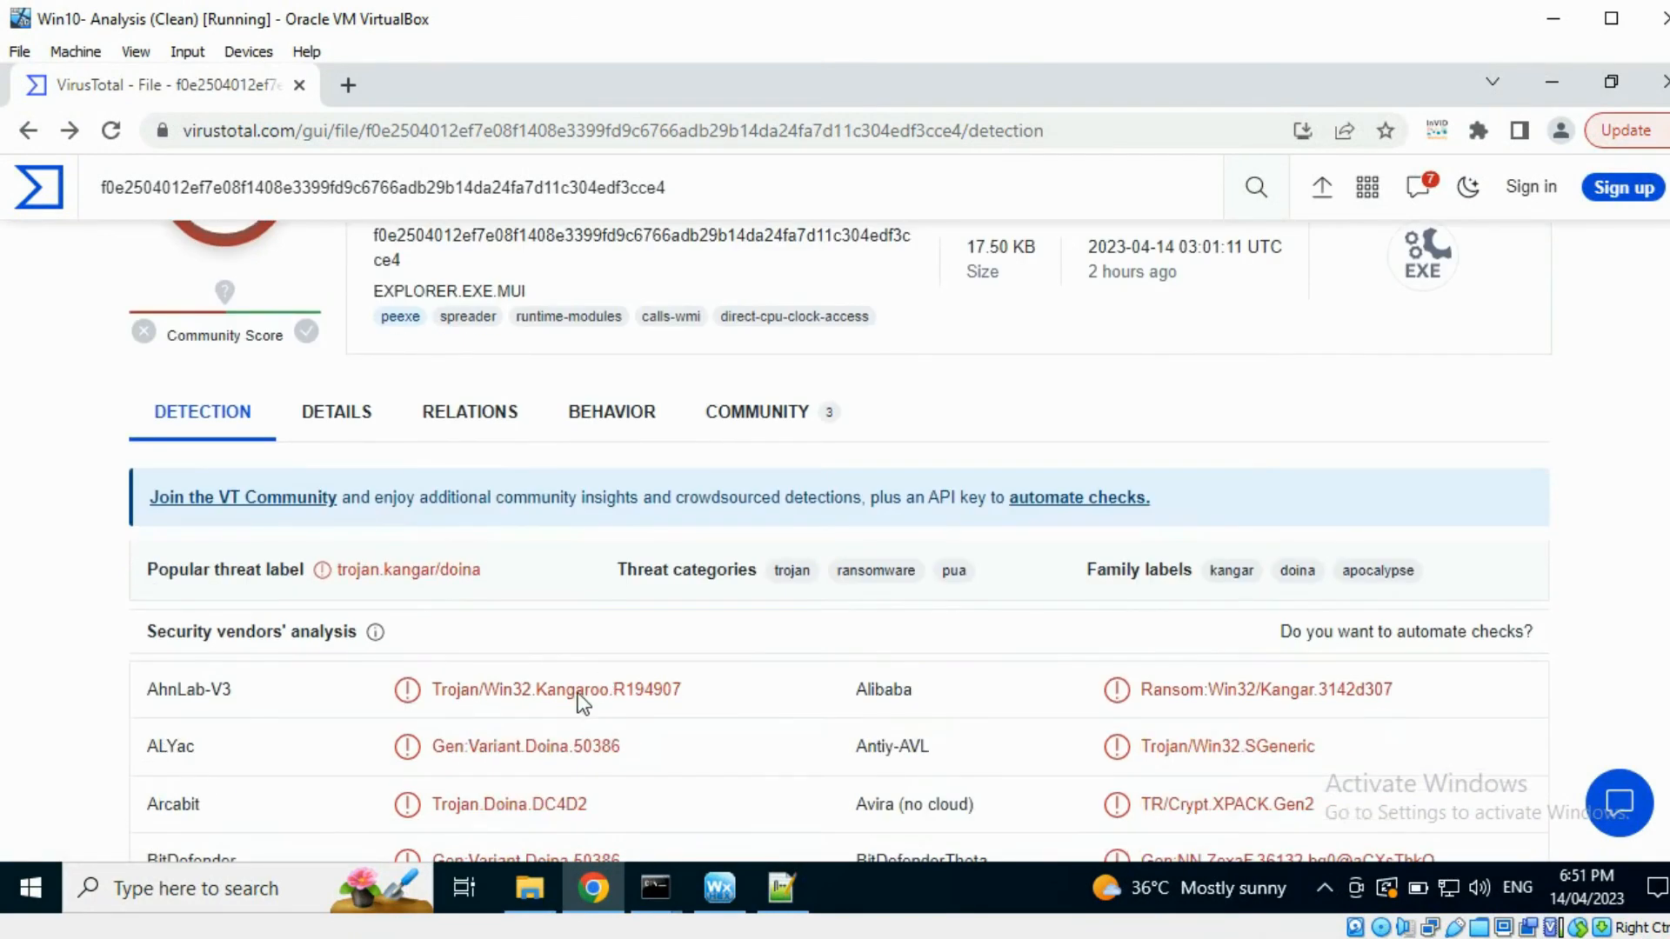
left_click(610, 412)
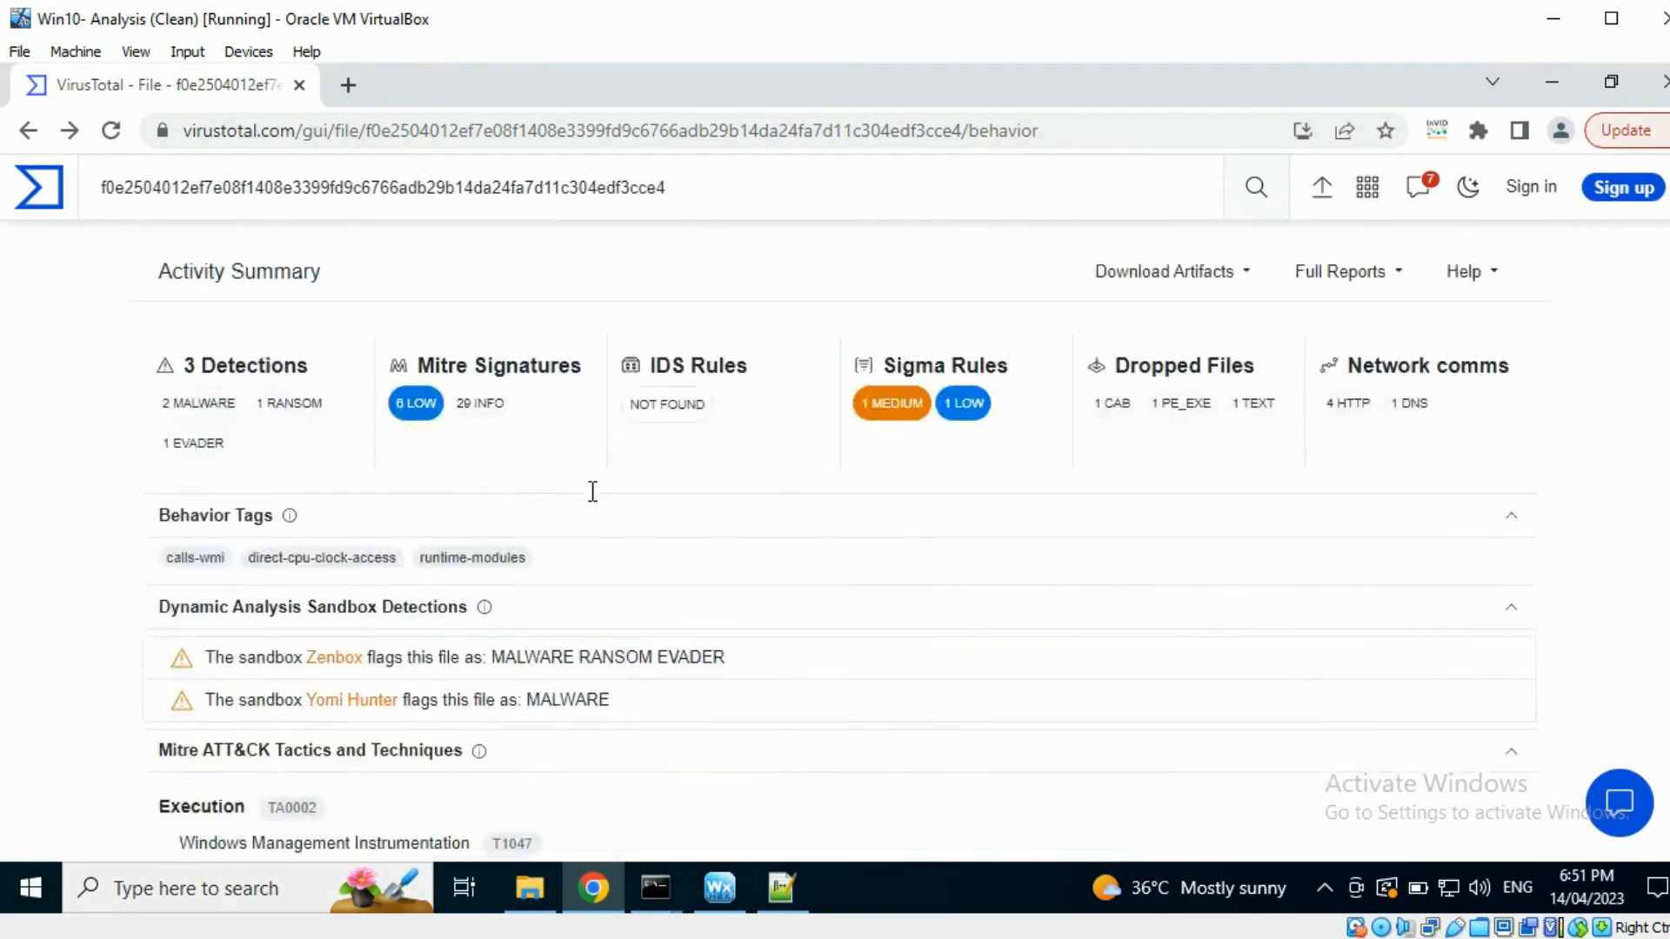
scroll("down", 3)
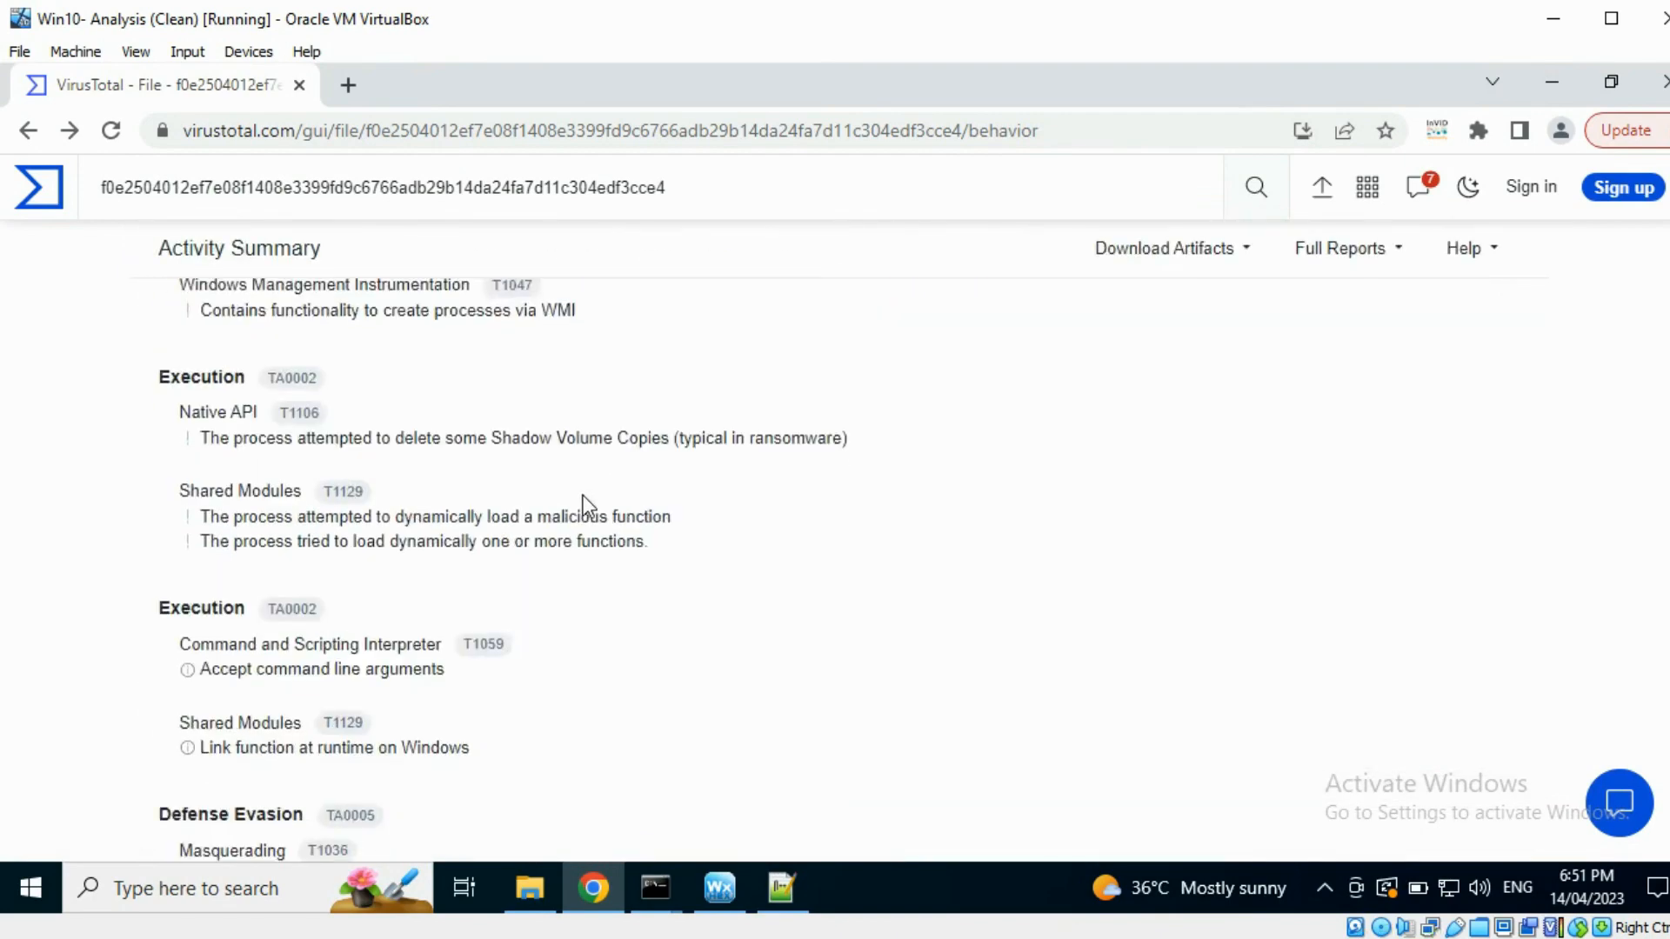
scroll("down", 3)
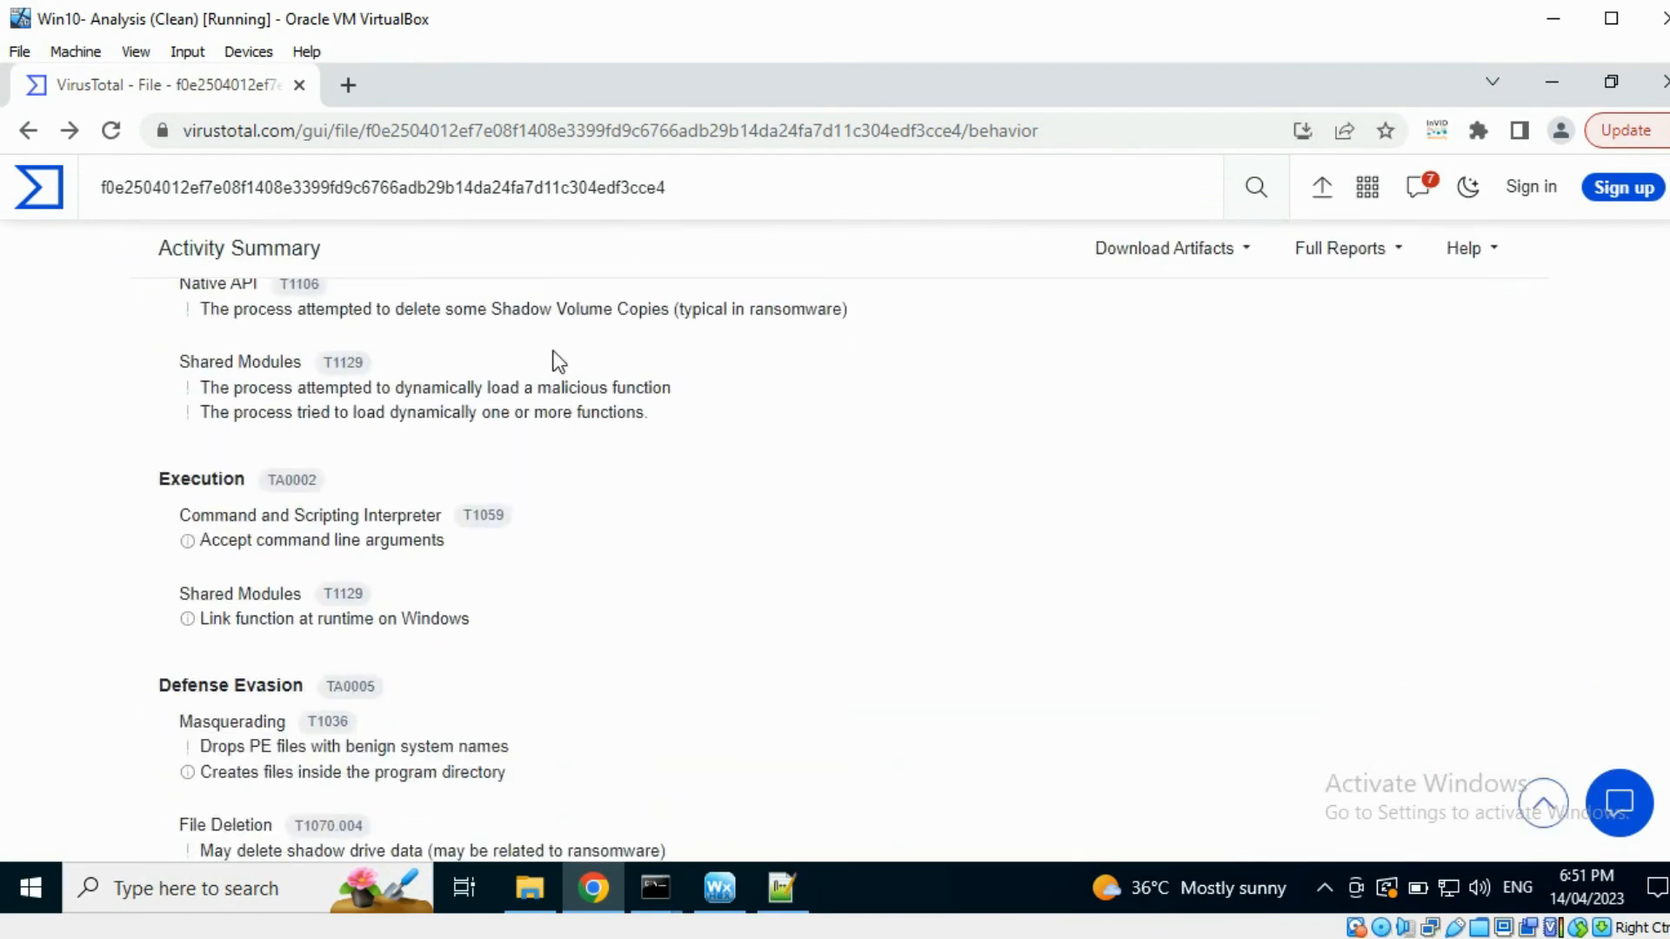
scroll("down", 3)
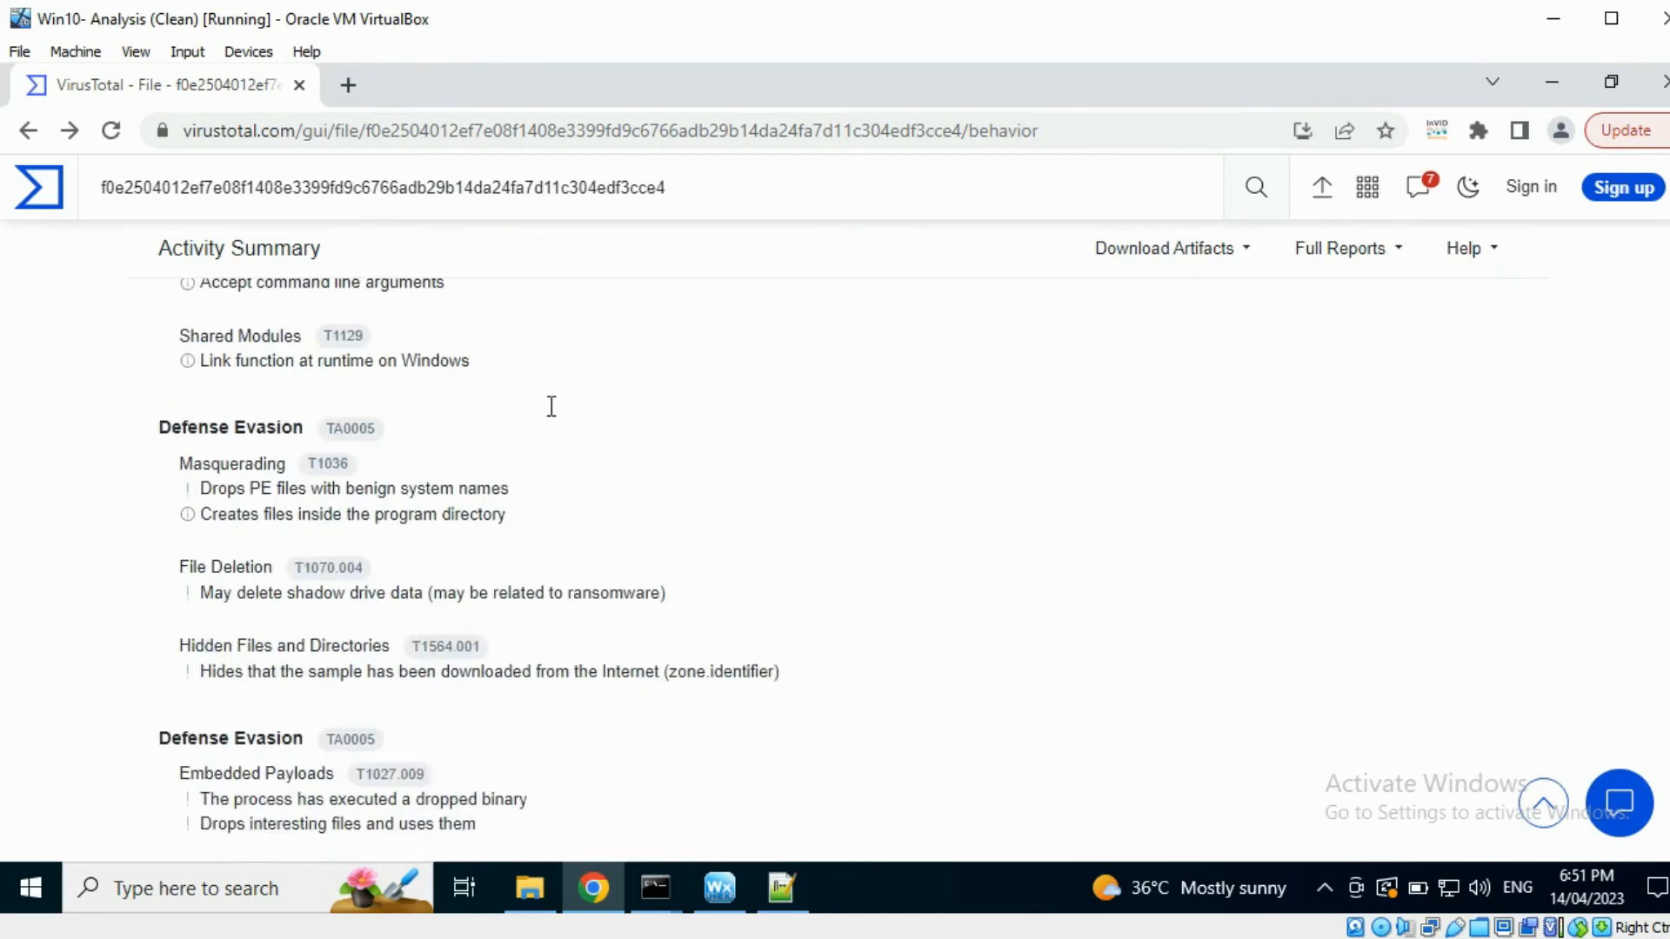
scroll("down", 3)
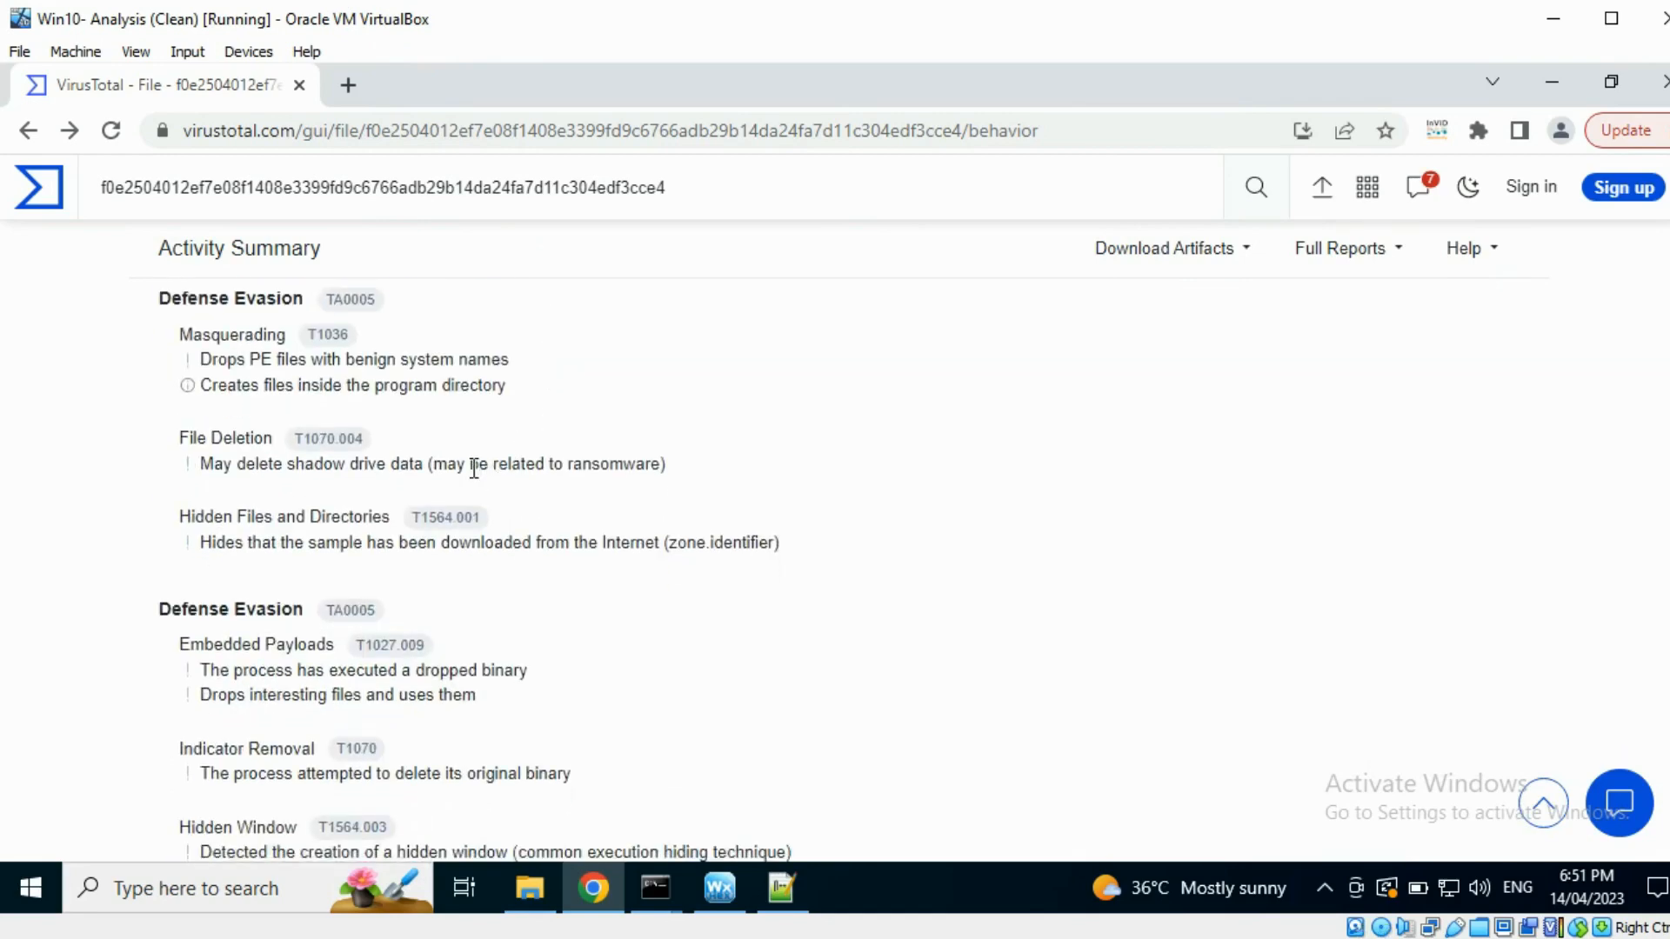
scroll("down", 3)
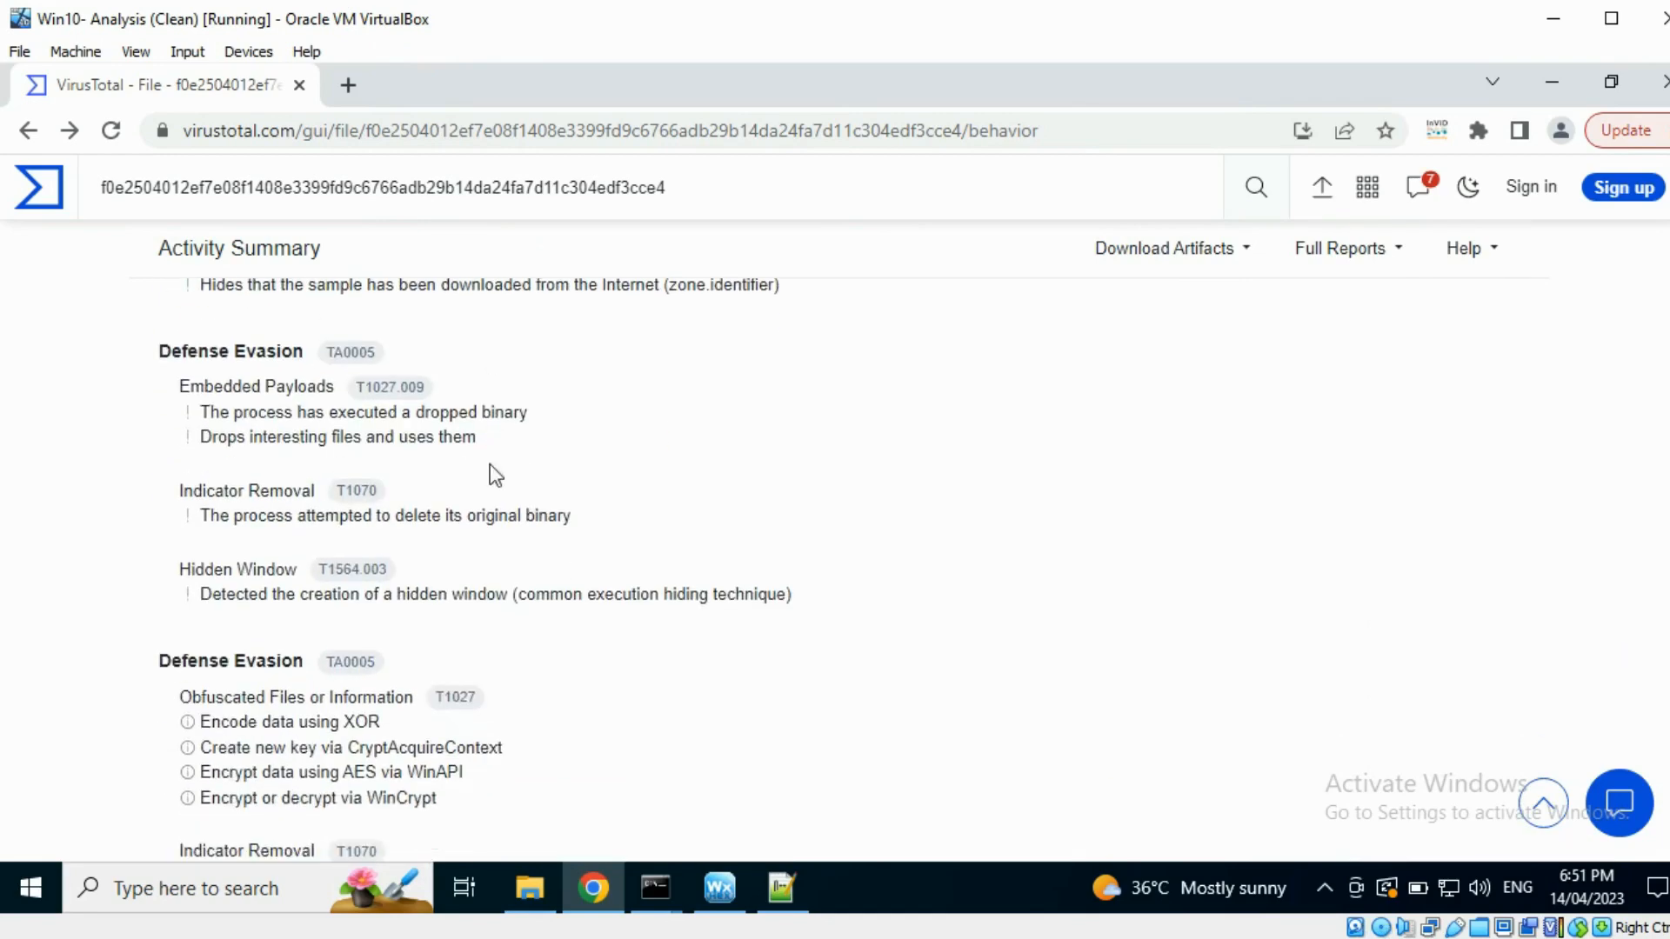
scroll("down", 3)
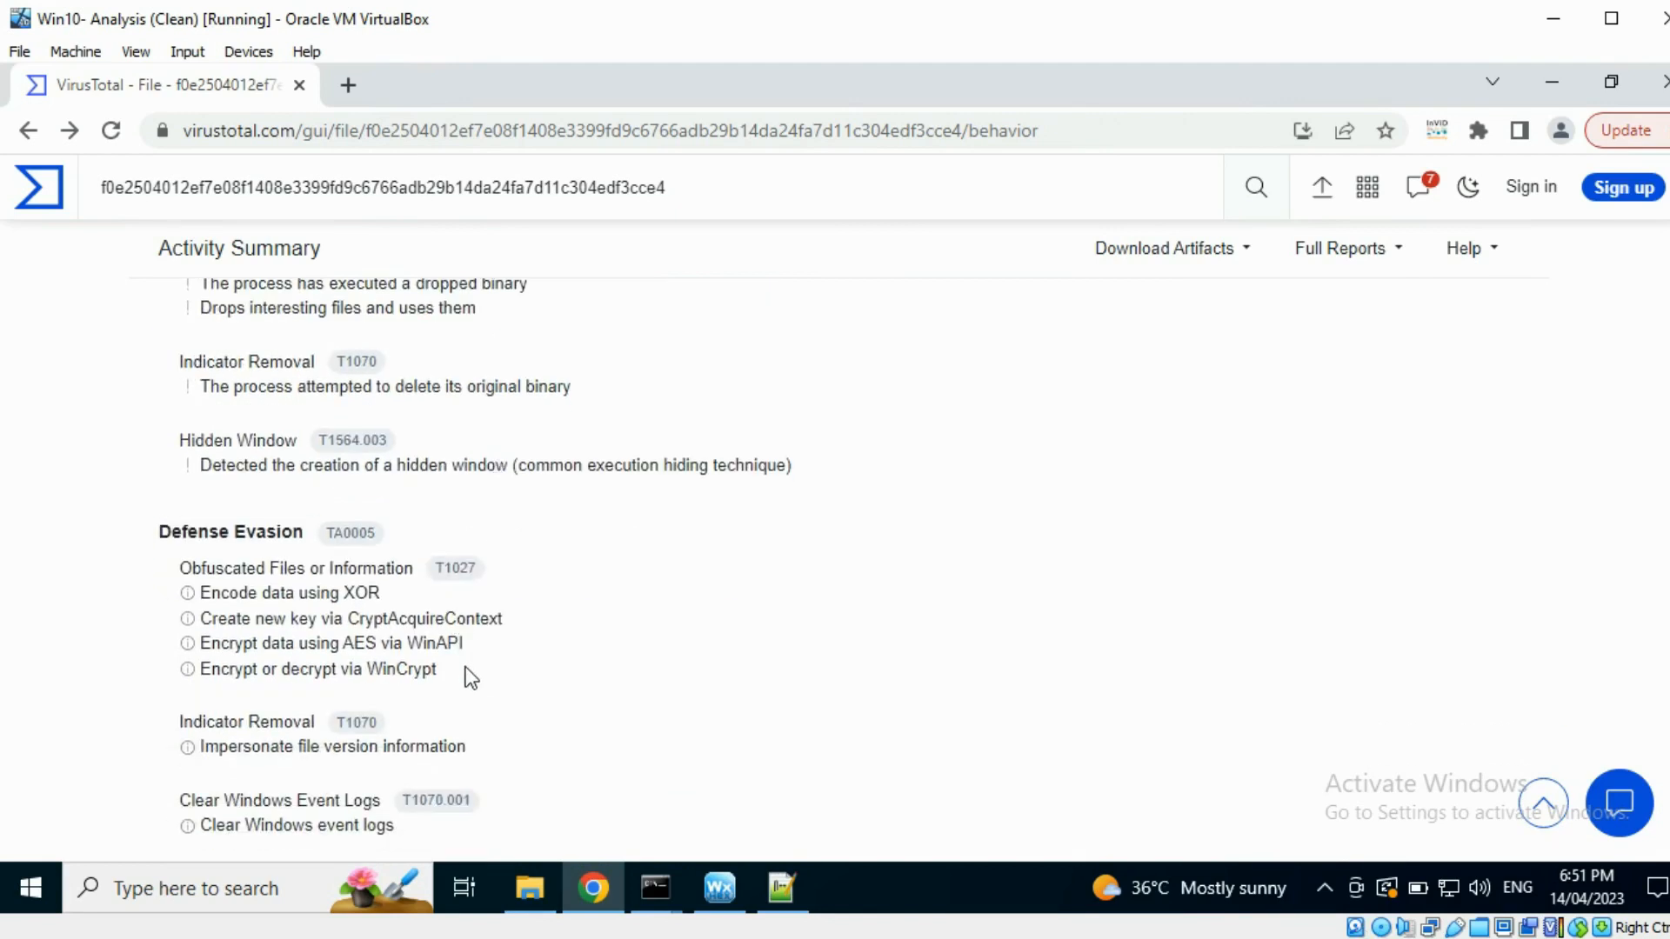
scroll("down", 3)
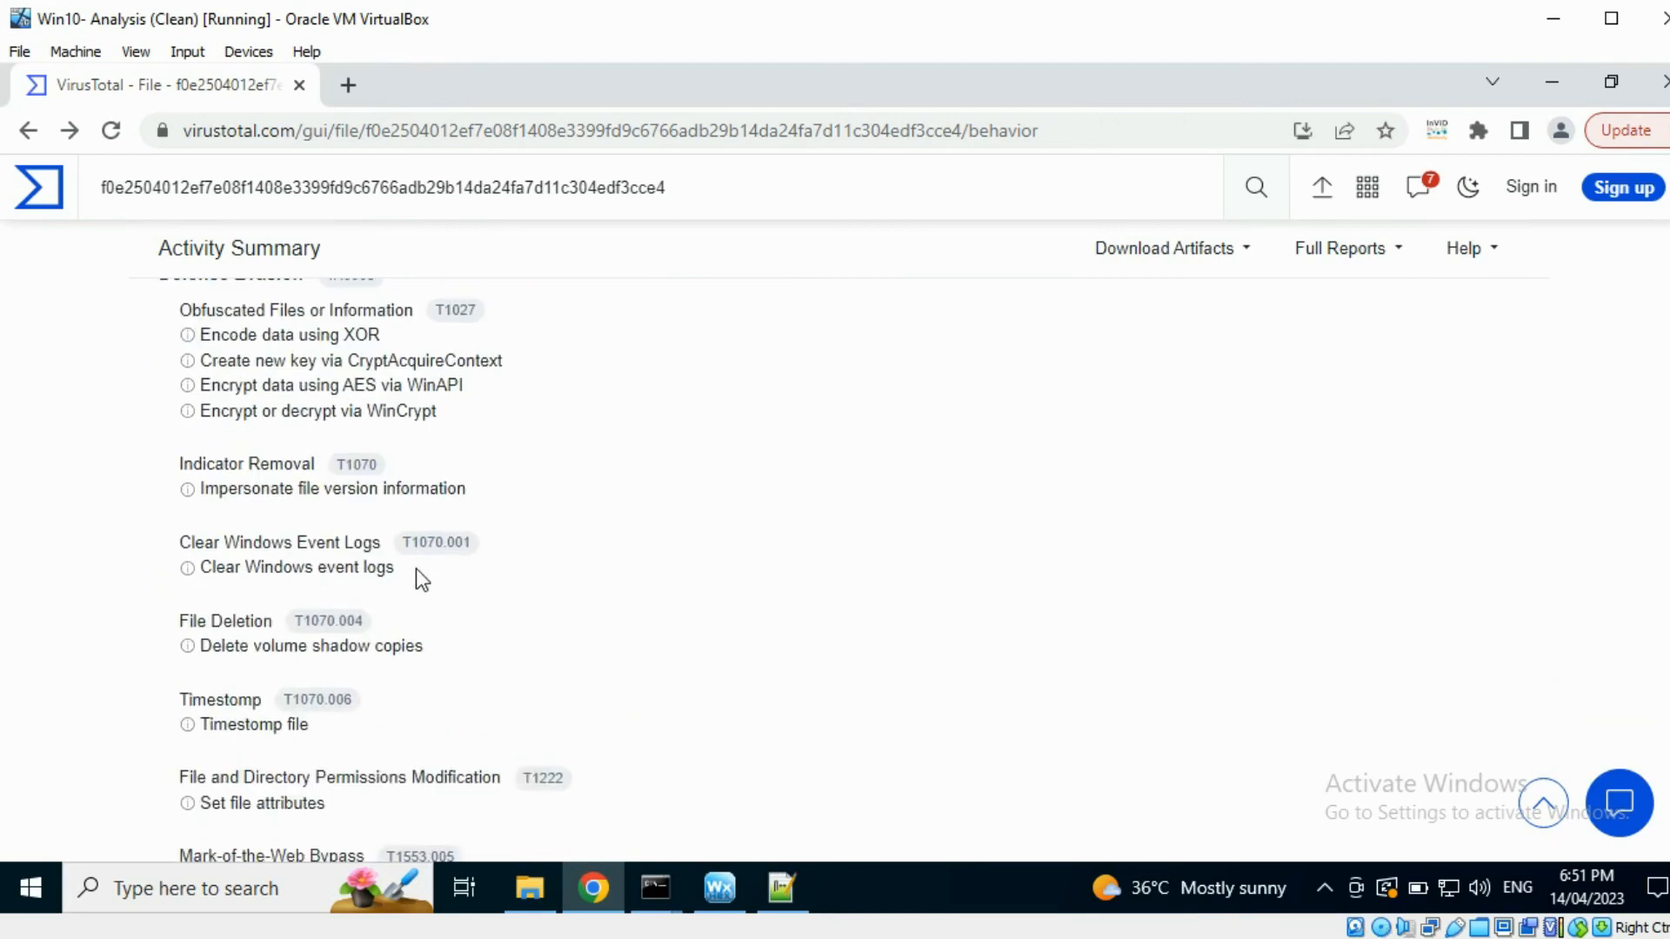